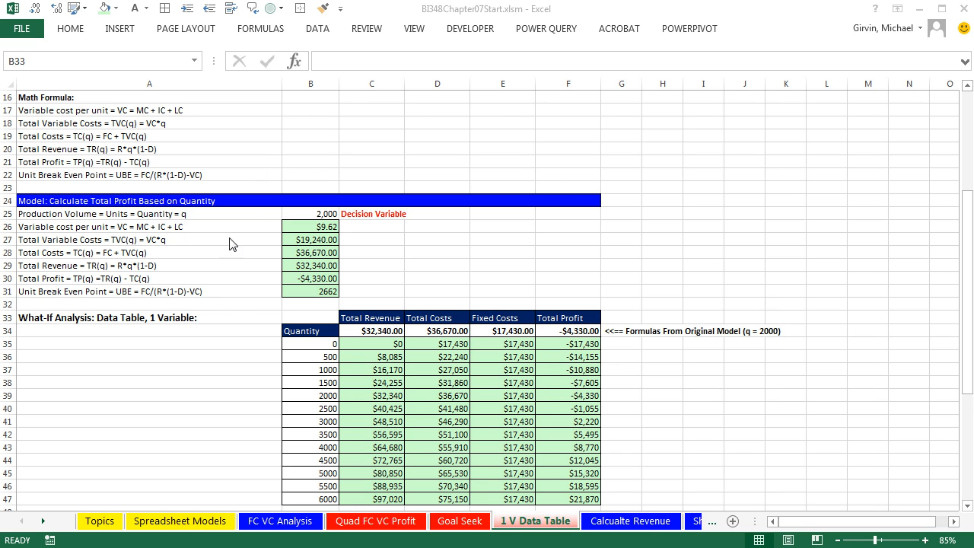
pyautogui.moveTo(569, 250)
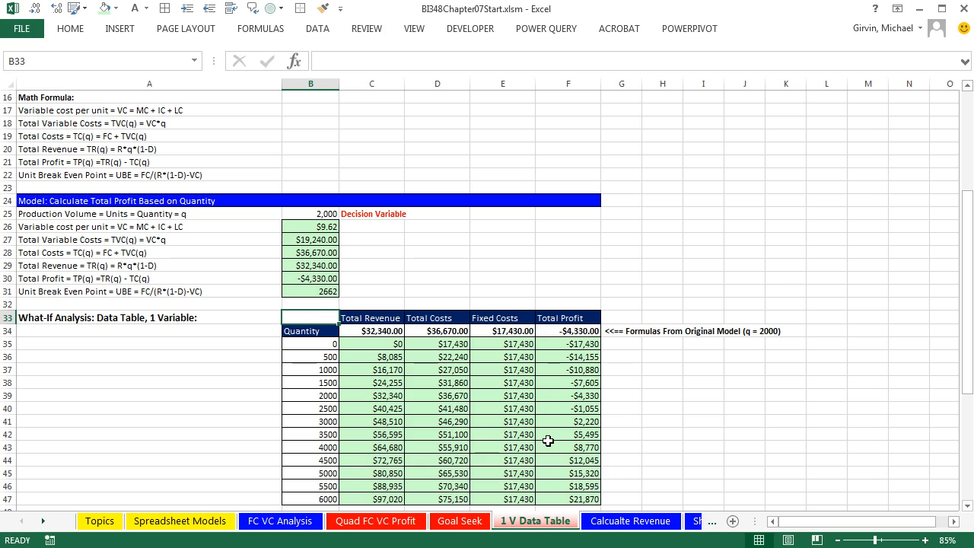
pyautogui.moveTo(515, 487)
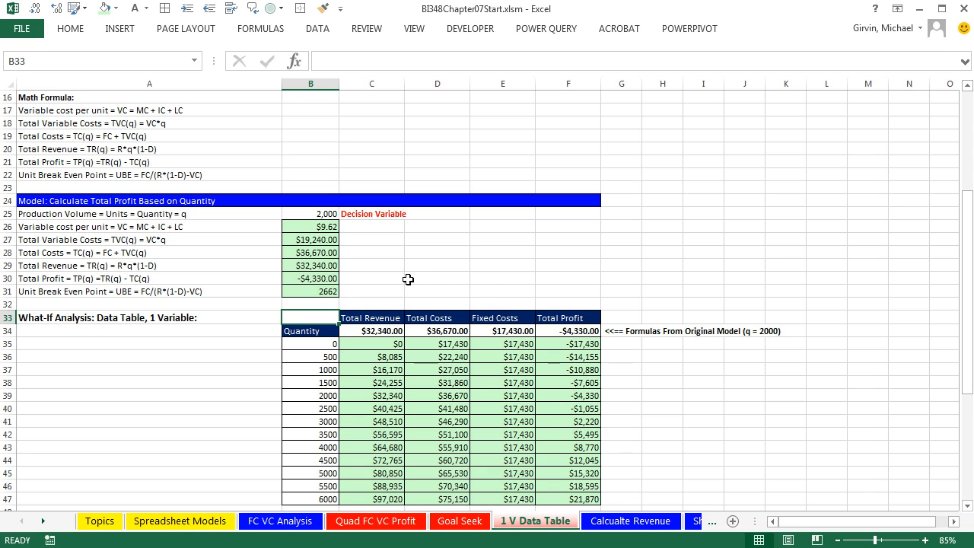
pyautogui.moveTo(353, 390)
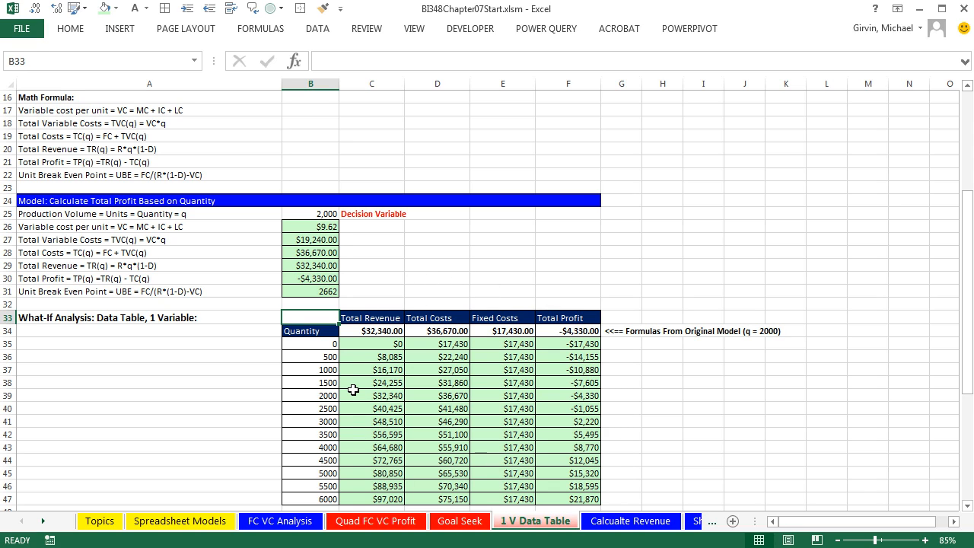
pyautogui.moveTo(413, 409)
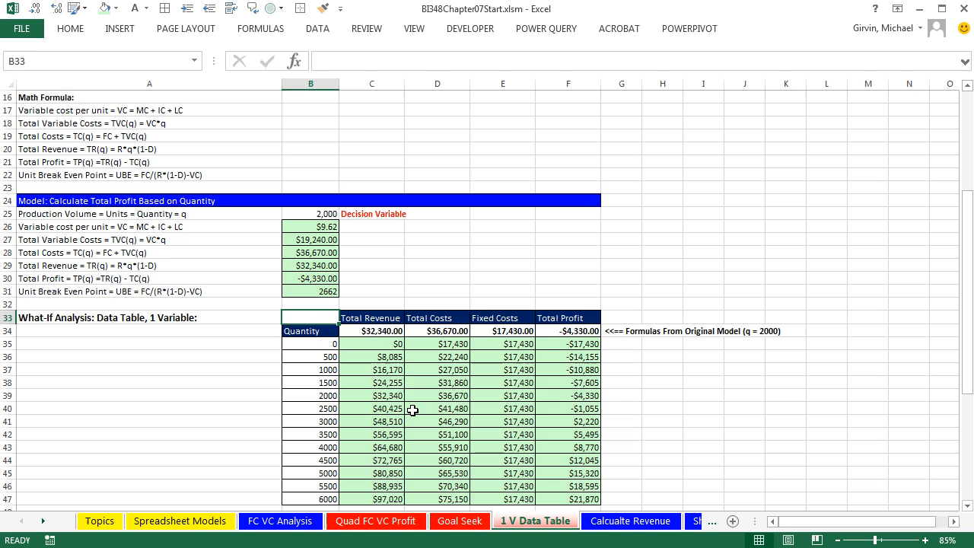
# Select the inputs, formulas and total-profit model block (roughly A1:F32) on the 1 V Data Table sheet.
pyautogui.scroll(3)
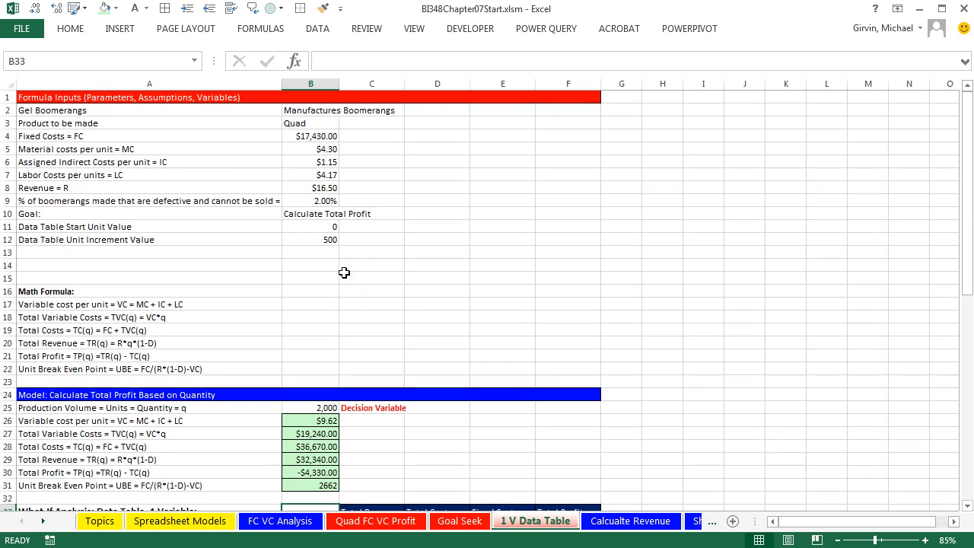
pyautogui.moveTo(23, 97); pyautogui.dragTo(567, 175)
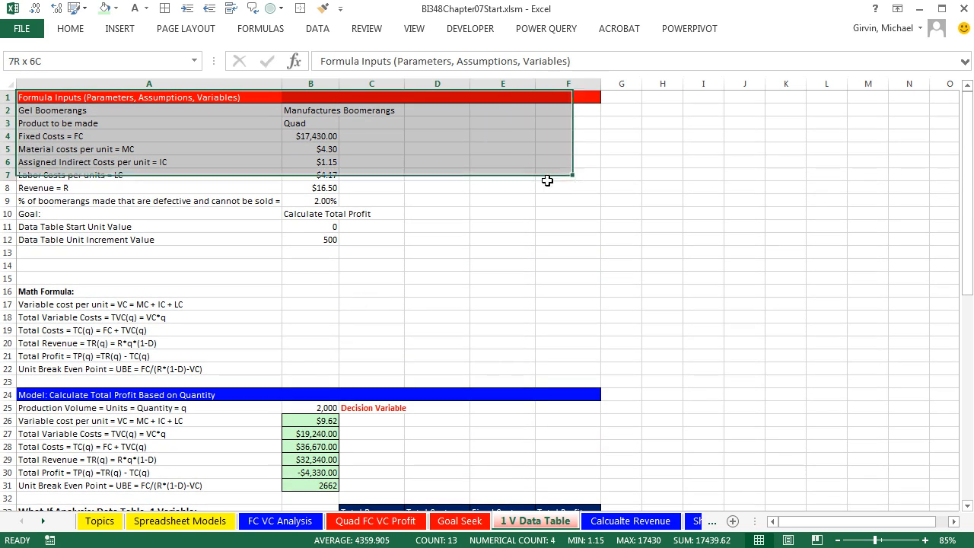
pyautogui.scroll(-3)
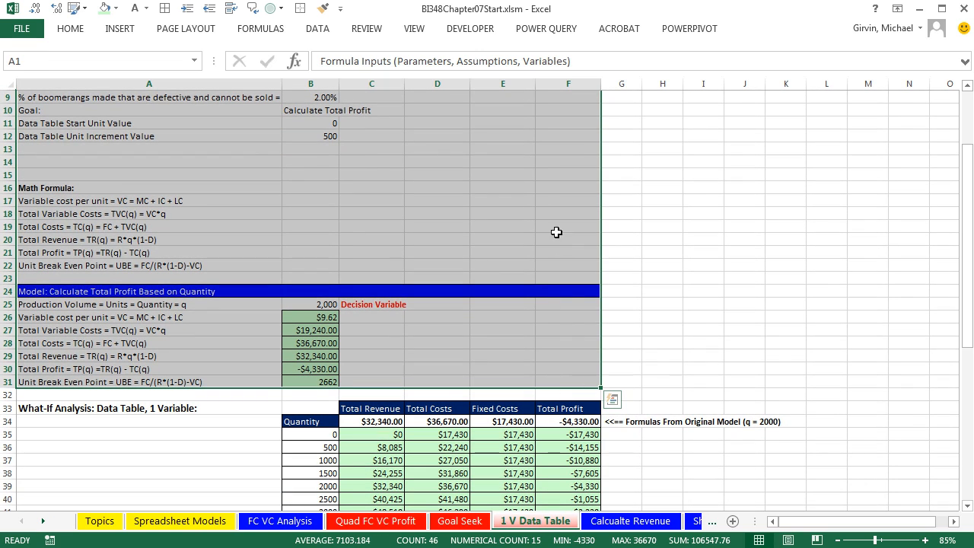
pyautogui.moveTo(410, 475)
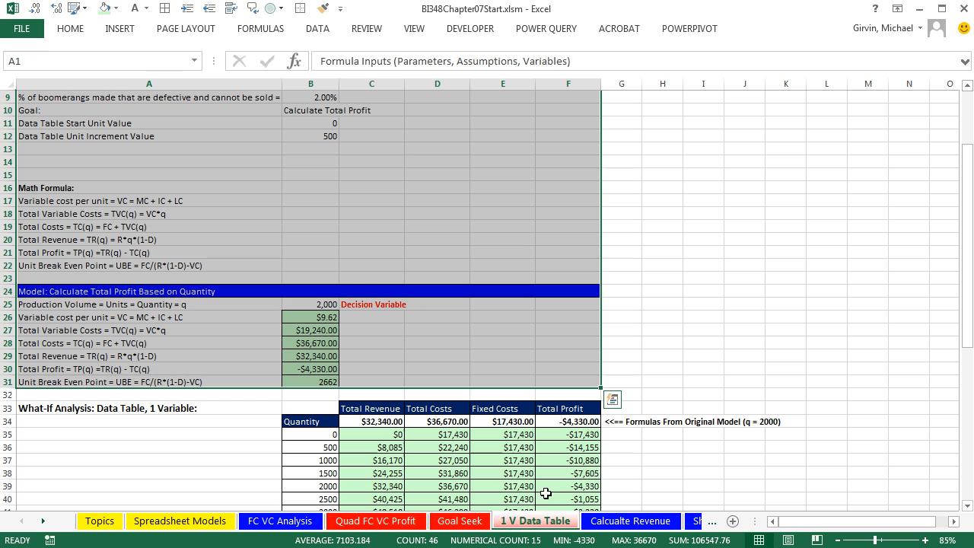
# Insert a new worksheet named 2 V Data Table and return to 1 V Data Table to copy the model.
pyautogui.click(630, 520)
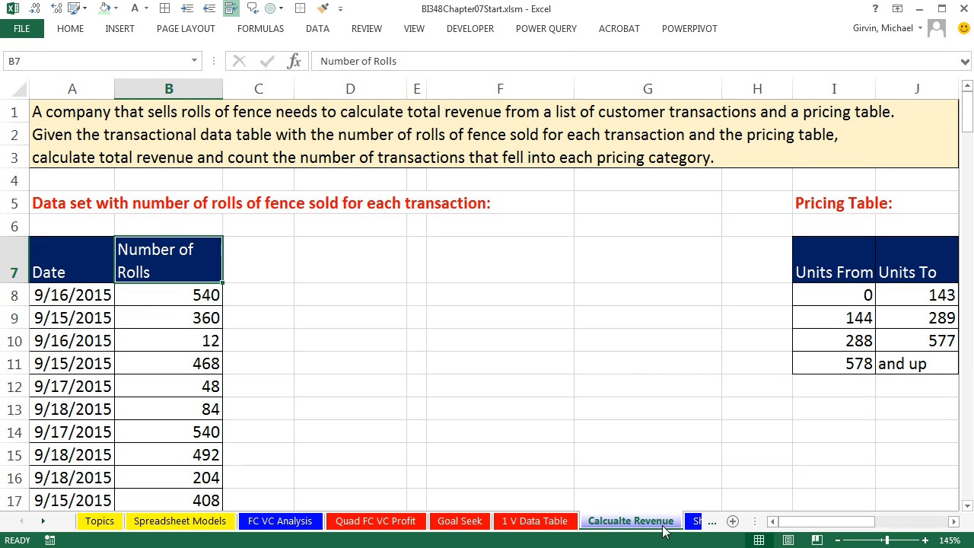
pyautogui.press('shift+F11')
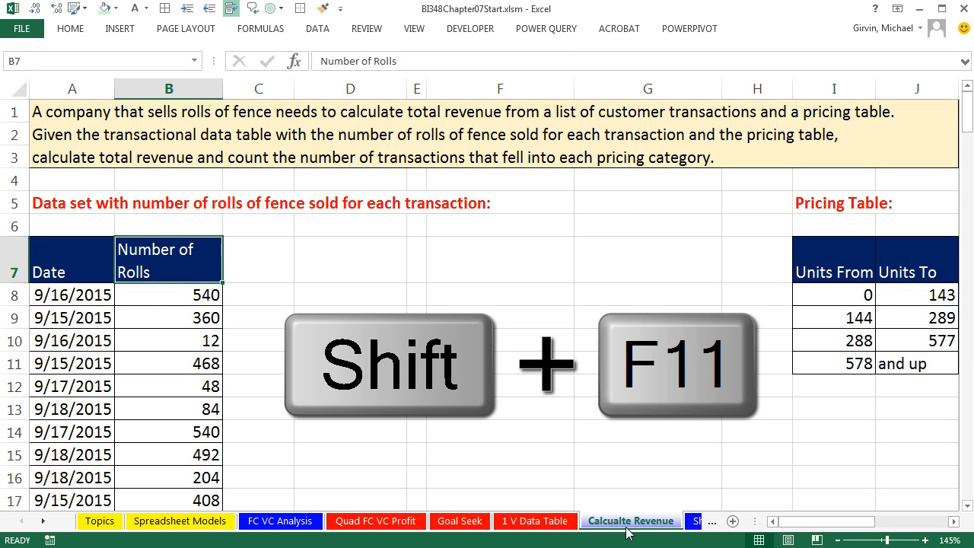
pyautogui.press('shift+F11')
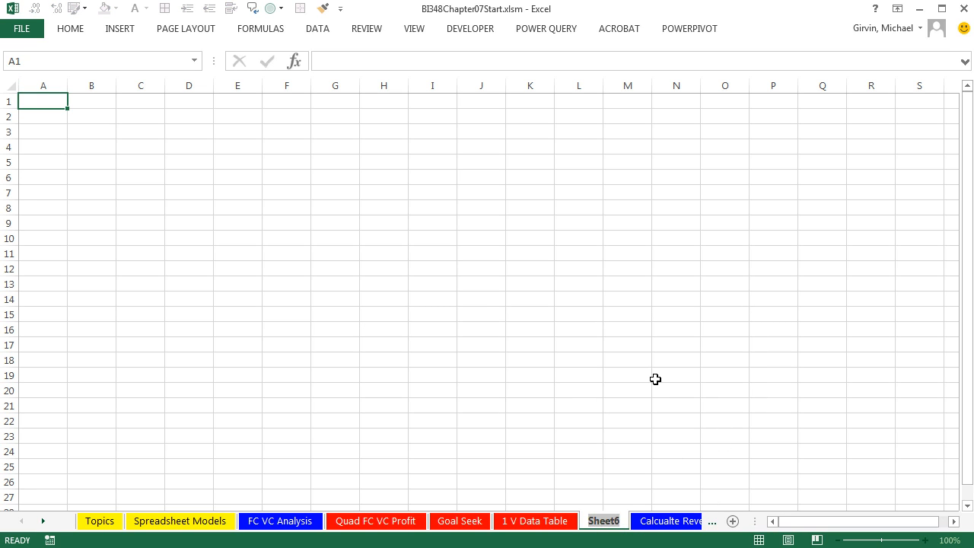
pyautogui.doubleClick(603, 521)
pyautogui.write('2 V Data Table')
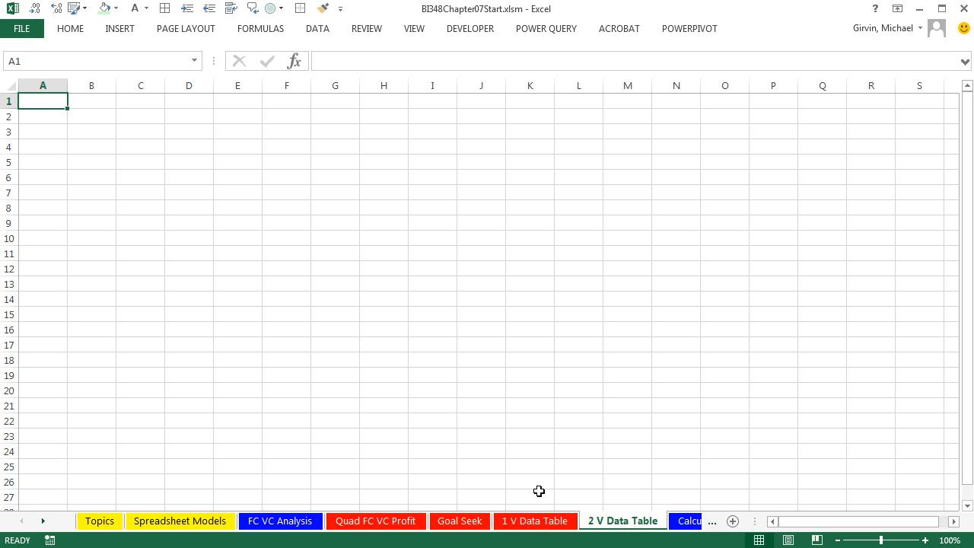
pyautogui.click(535, 520)
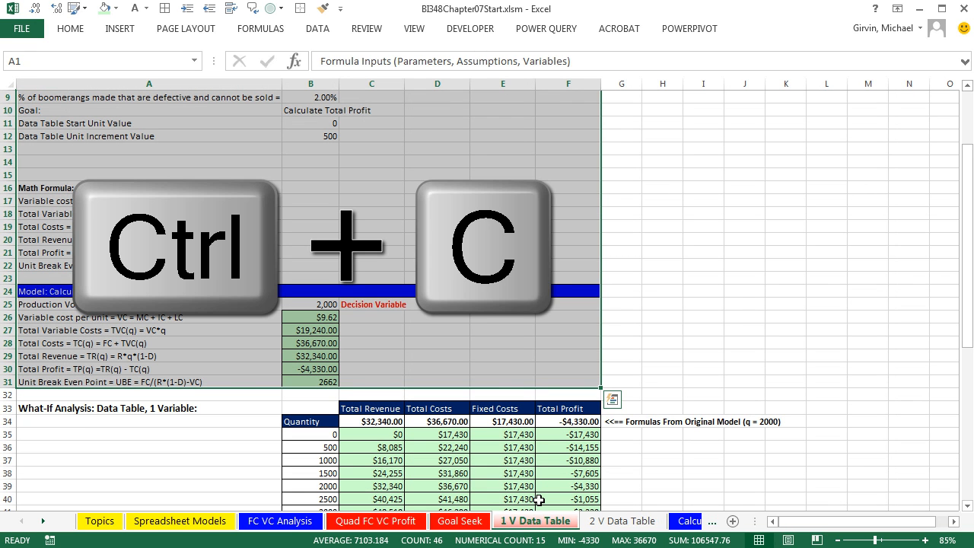
# Paste the profit model into A1 of 2 V Data Table, keeping the source column widths.
pyautogui.click(621, 520)
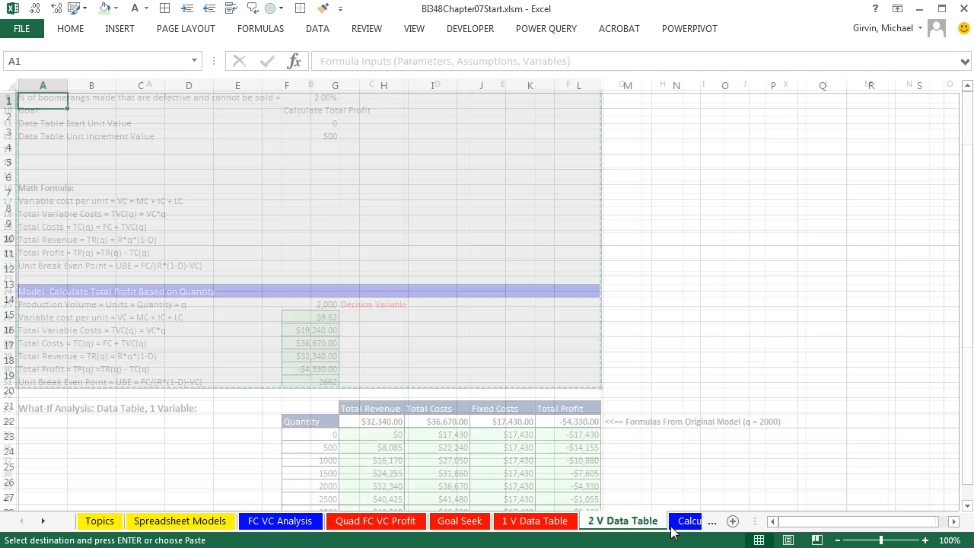
pyautogui.press('ctrl+v')
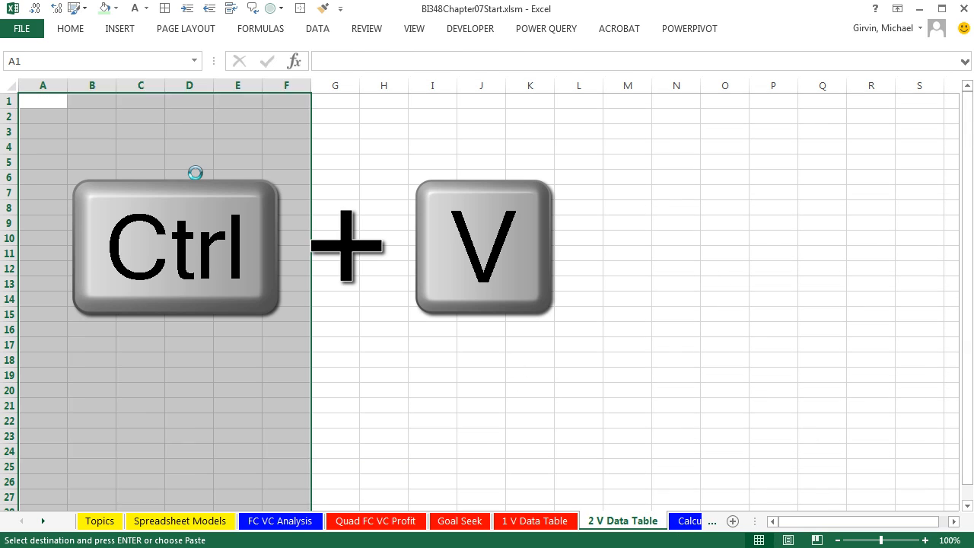
pyautogui.press('ctrl+v')
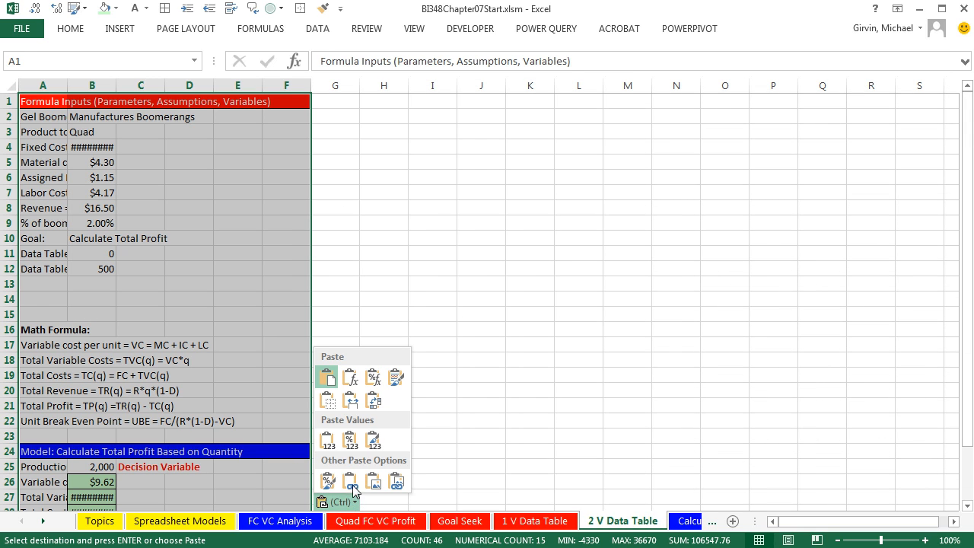
pyautogui.moveTo(350, 399)
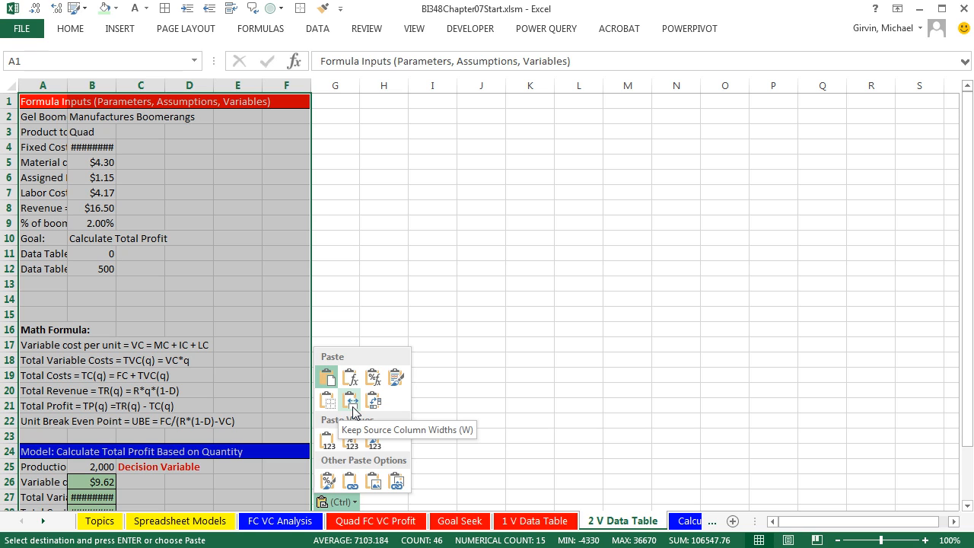
pyautogui.click(350, 401)
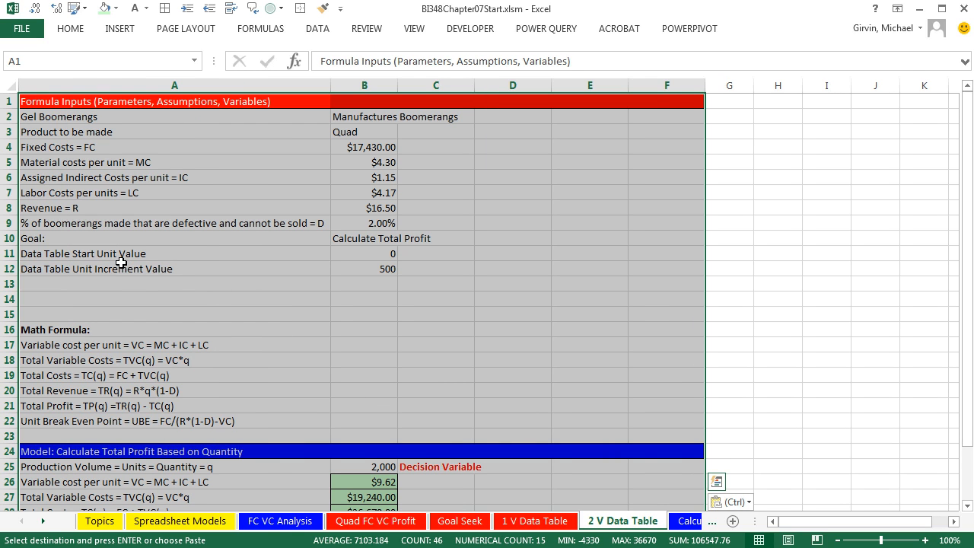
pyautogui.scroll(-3)
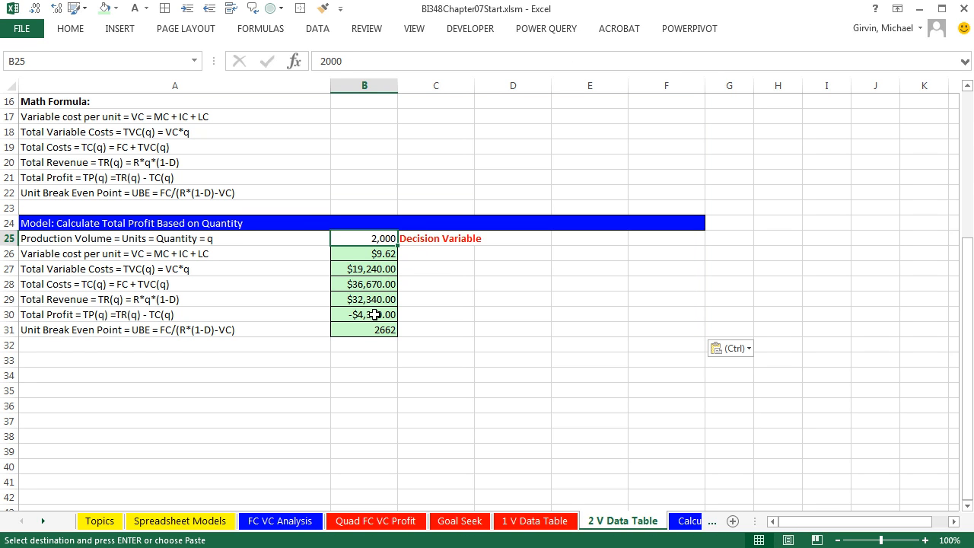
pyautogui.click(362, 314)
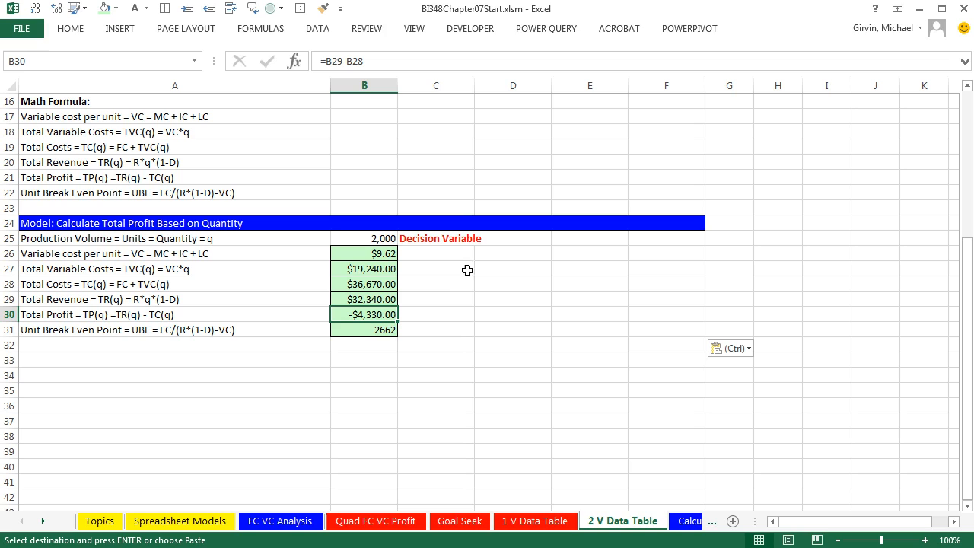
pyautogui.moveTo(444, 281)
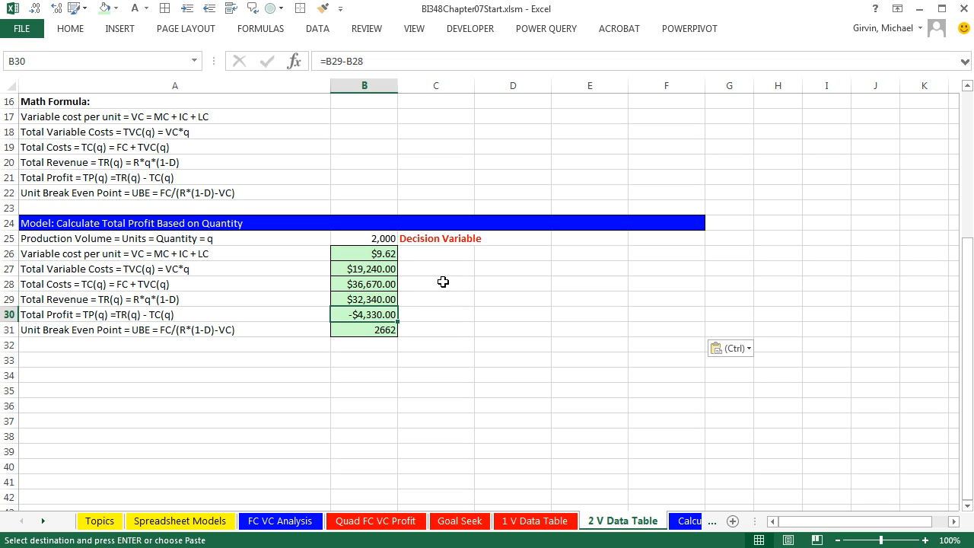
pyautogui.moveTo(435, 289)
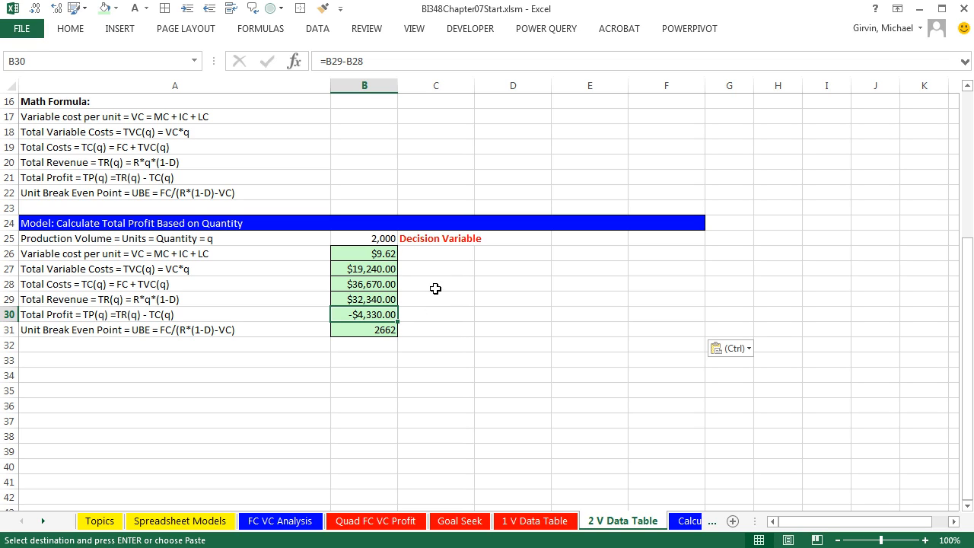
pyautogui.moveTo(405, 256)
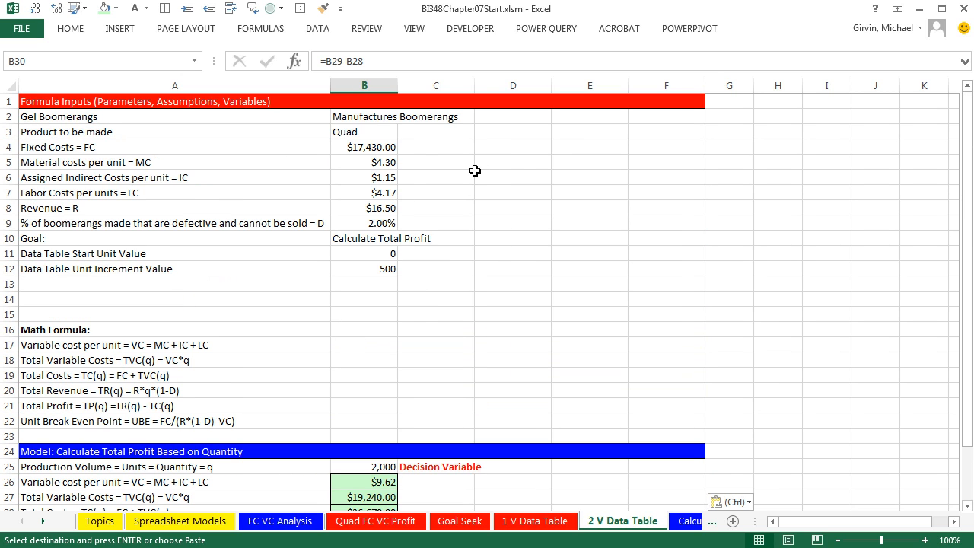
pyautogui.moveTo(371, 225)
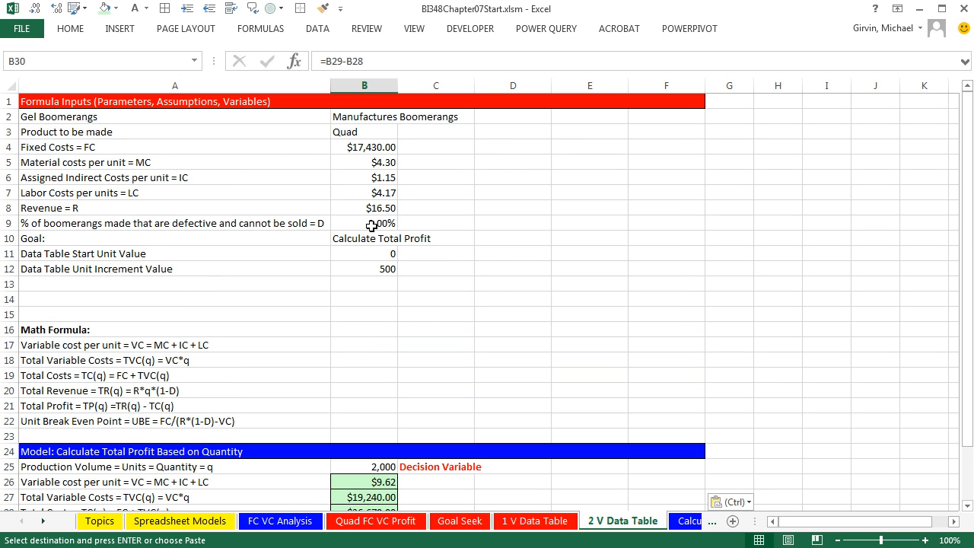
pyautogui.click(362, 222)
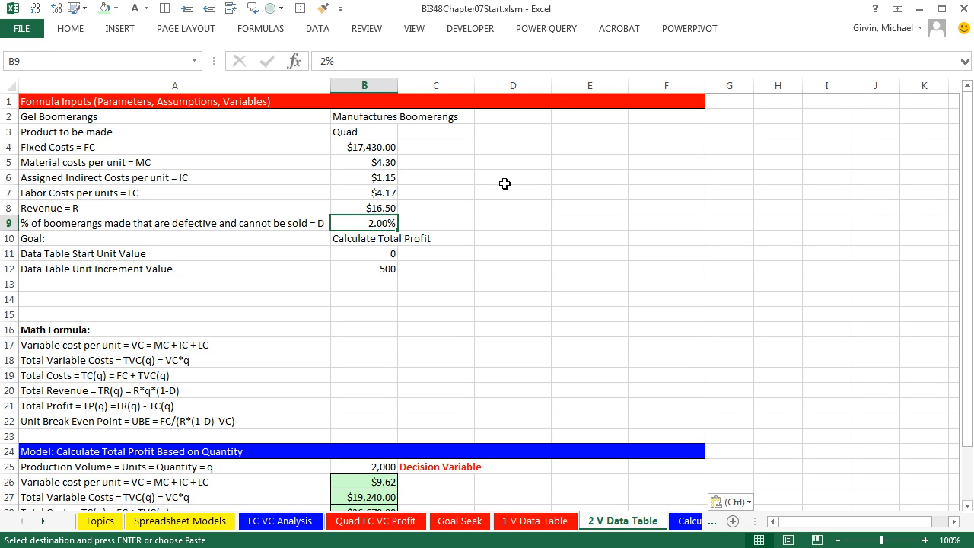
pyautogui.moveTo(420, 237)
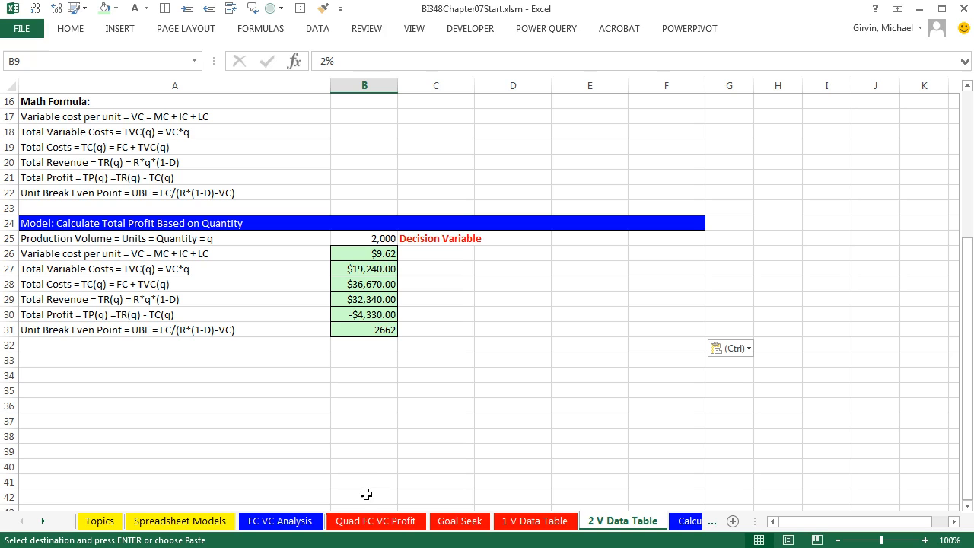
pyautogui.moveTo(409, 343)
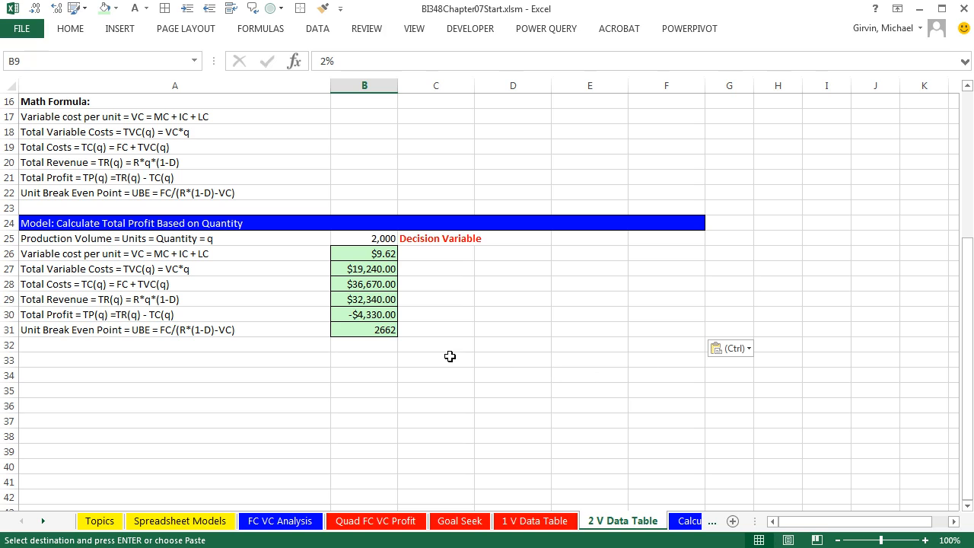
pyautogui.moveTo(432, 438)
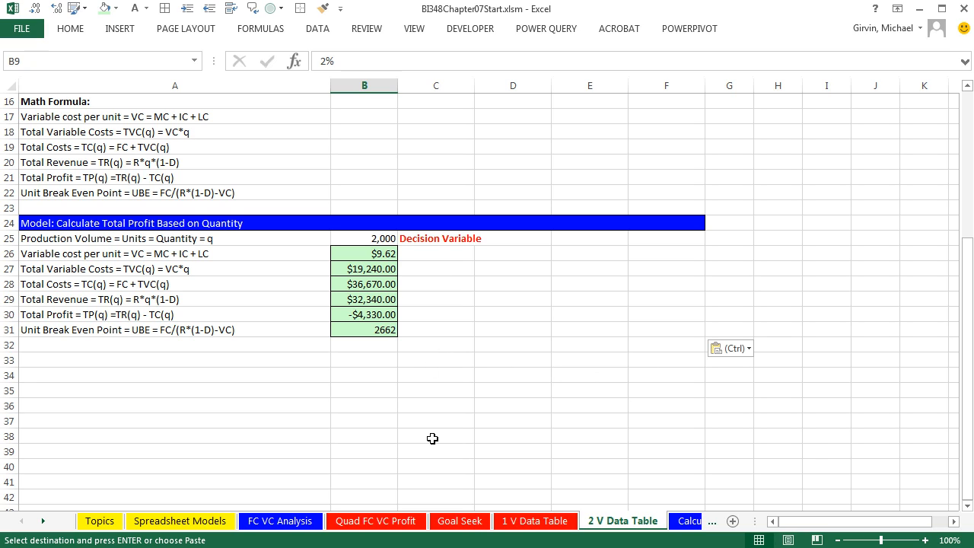
pyautogui.moveTo(800, 450)
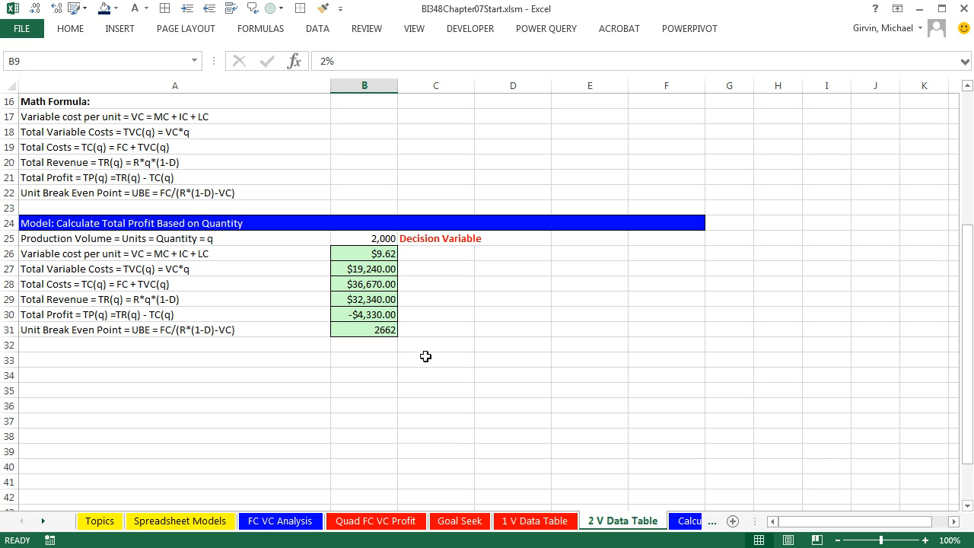
# Link C33 to the total profit in B30 and label B33 'Formula From Original Model (q = 2000) ==>>', right-aligned.
pyautogui.click(435, 359)
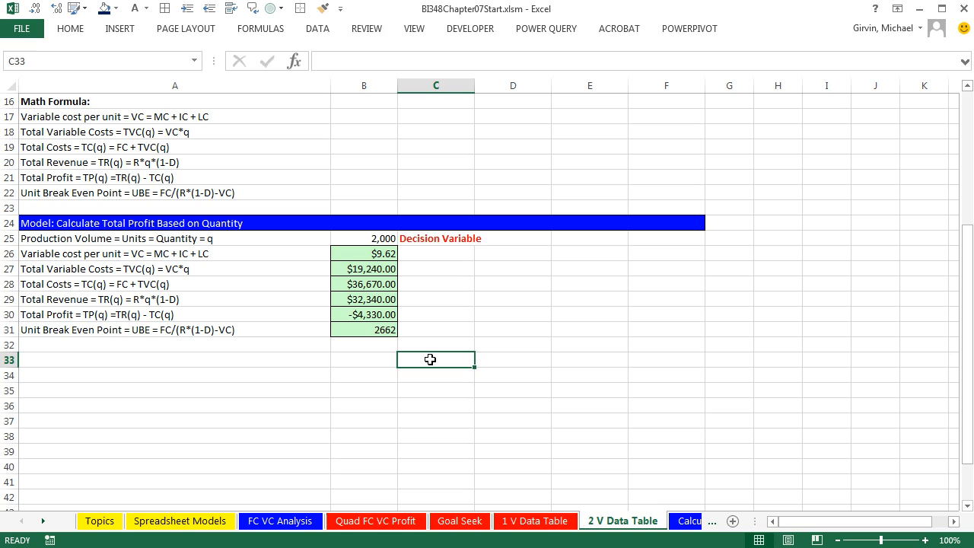
pyautogui.moveTo(433, 361)
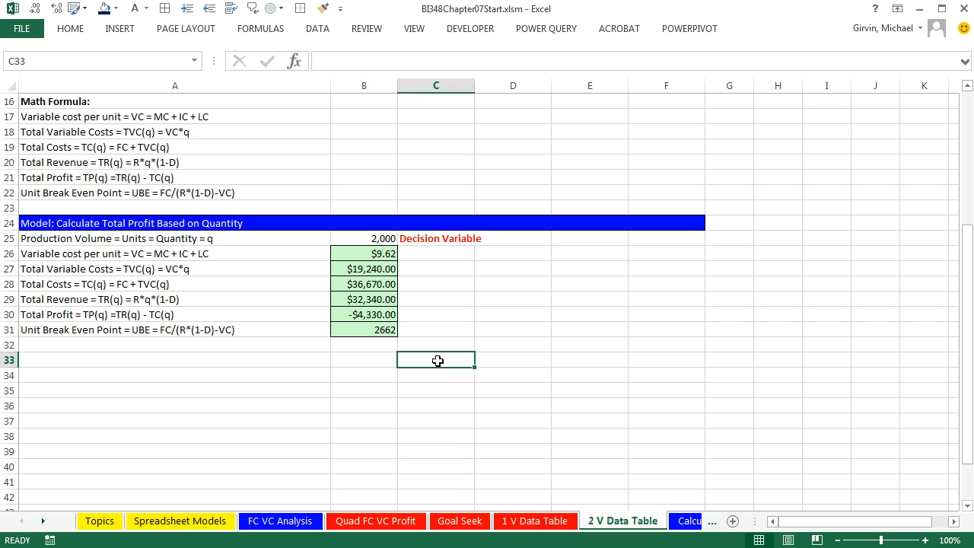
pyautogui.moveTo(454, 344)
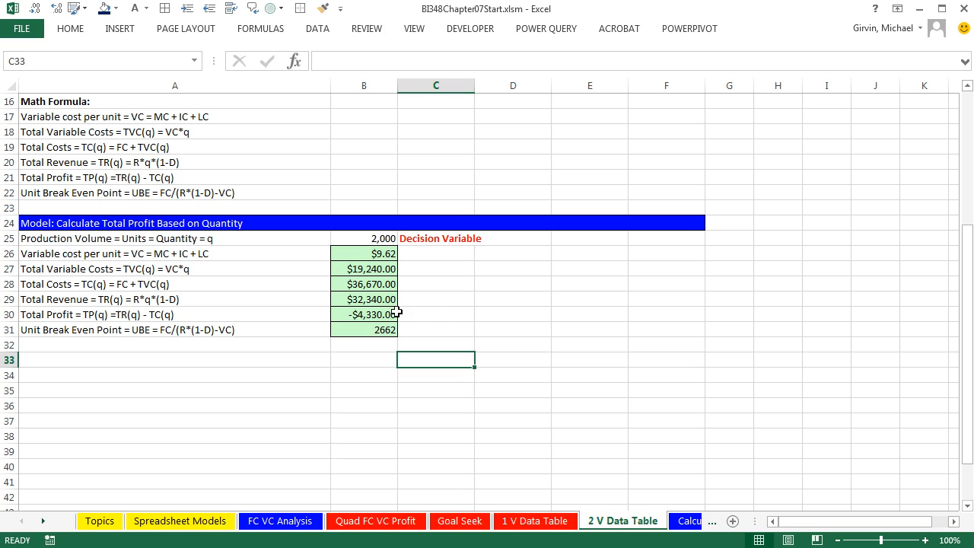
pyautogui.moveTo(374, 372)
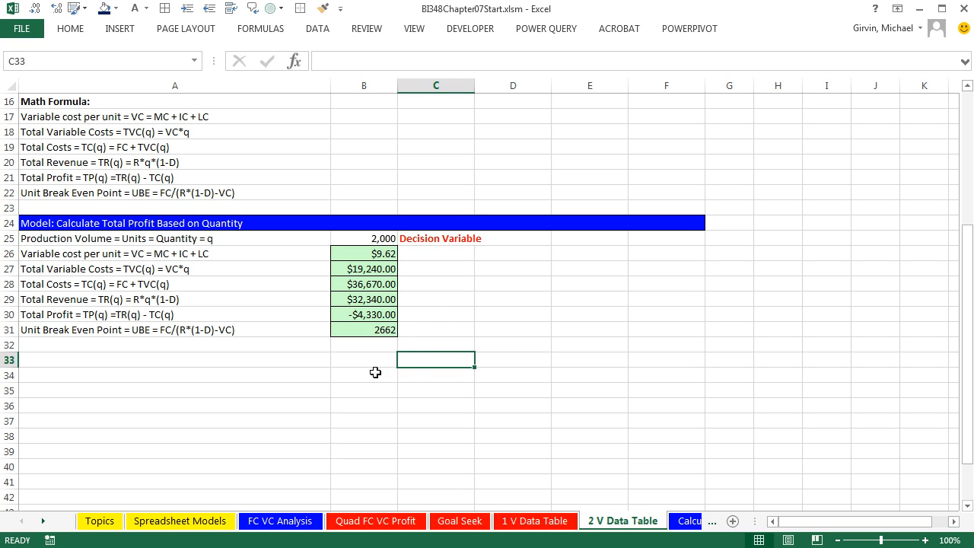
pyautogui.moveTo(817, 365)
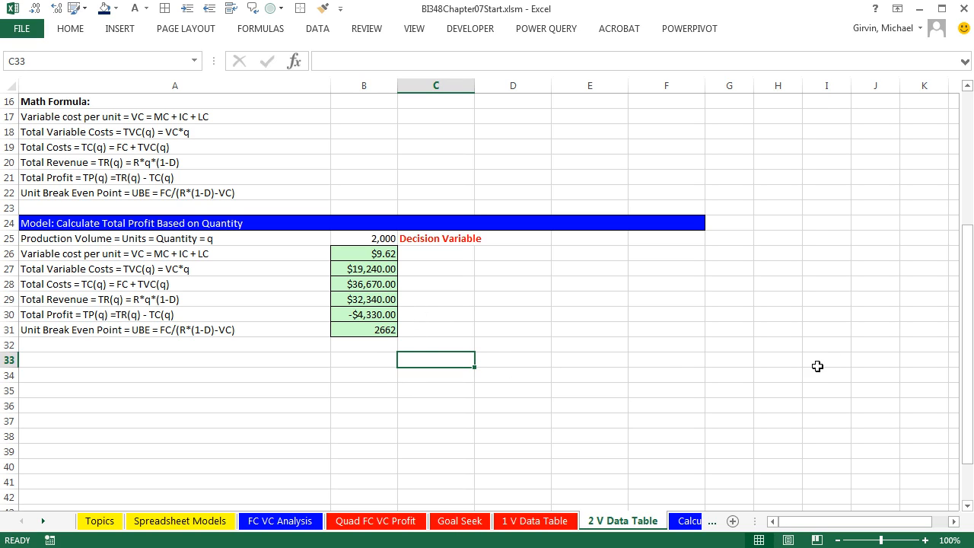
pyautogui.write('=')
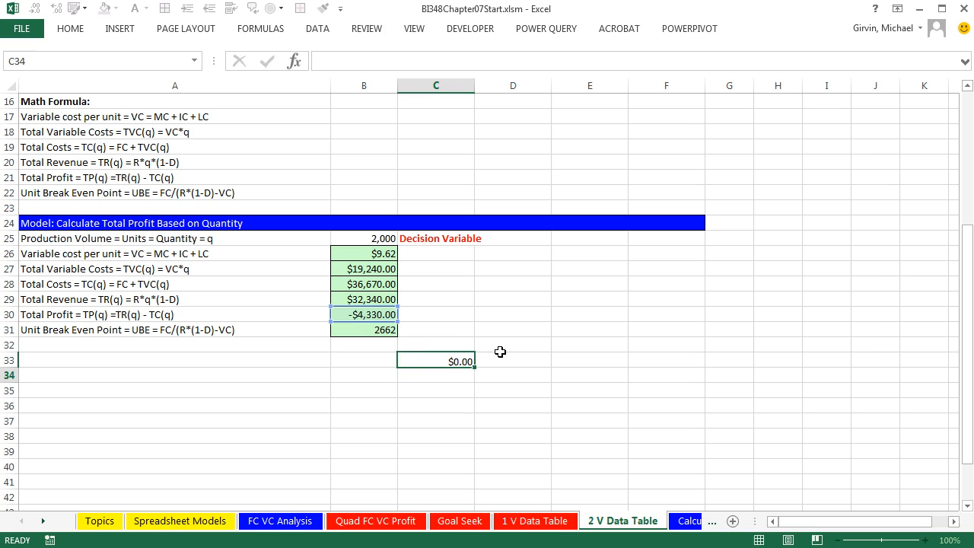
pyautogui.click(435, 359)
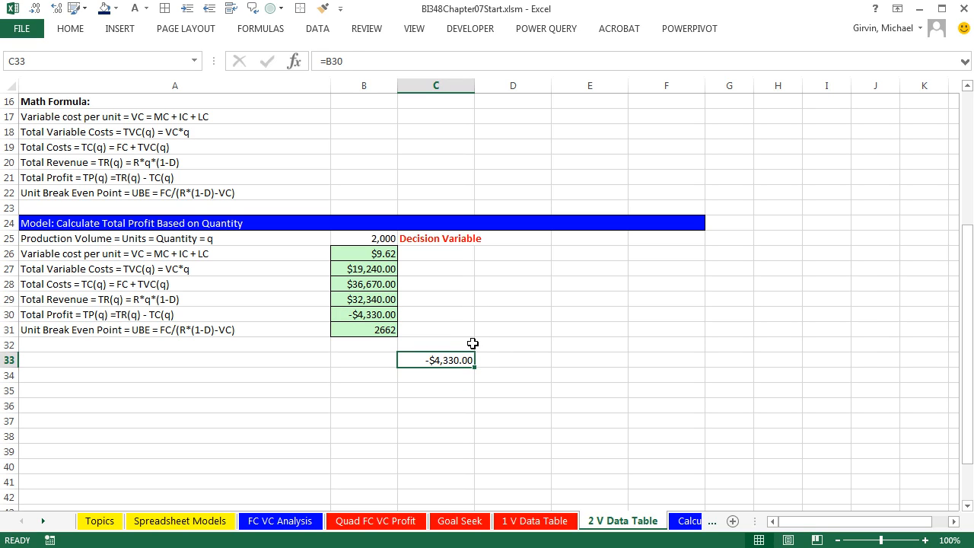
pyautogui.moveTo(470, 341)
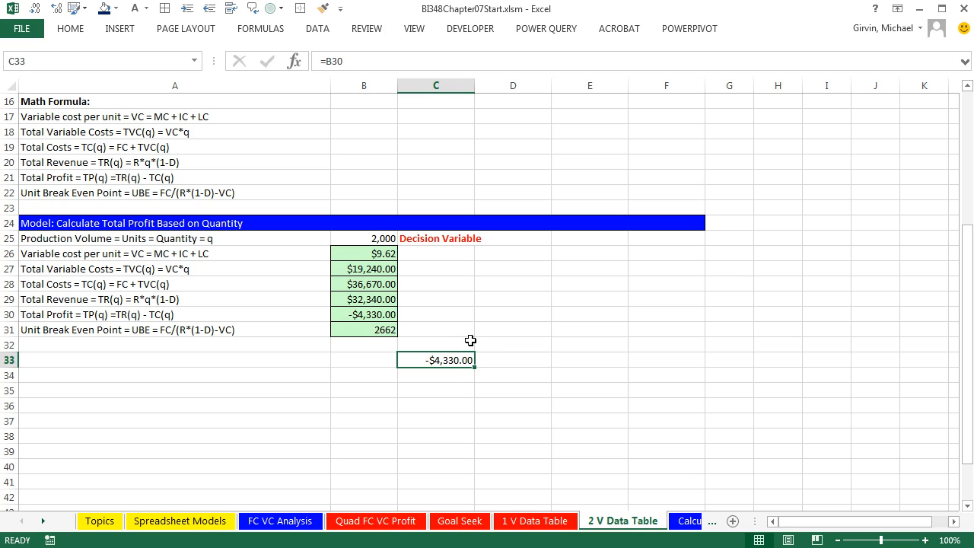
pyautogui.moveTo(439, 371)
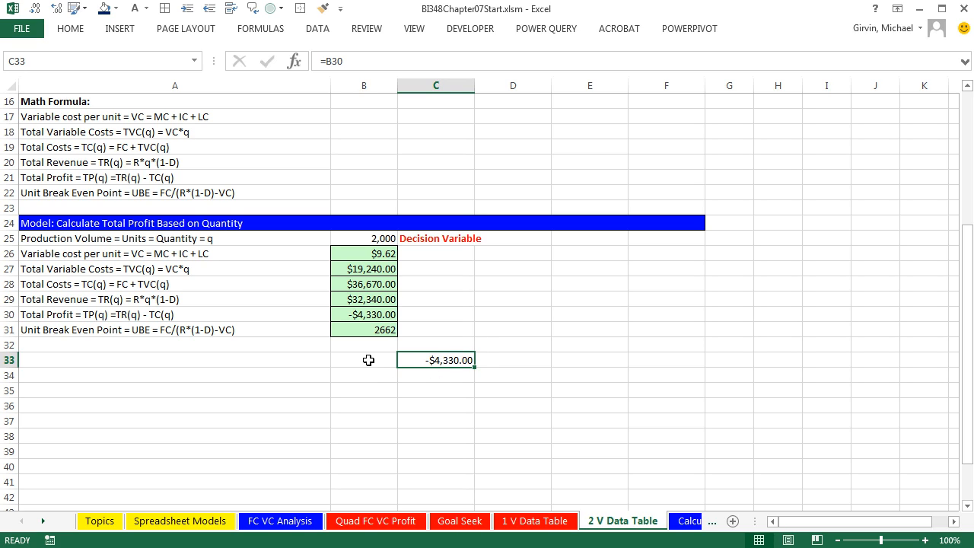
pyautogui.click(362, 359)
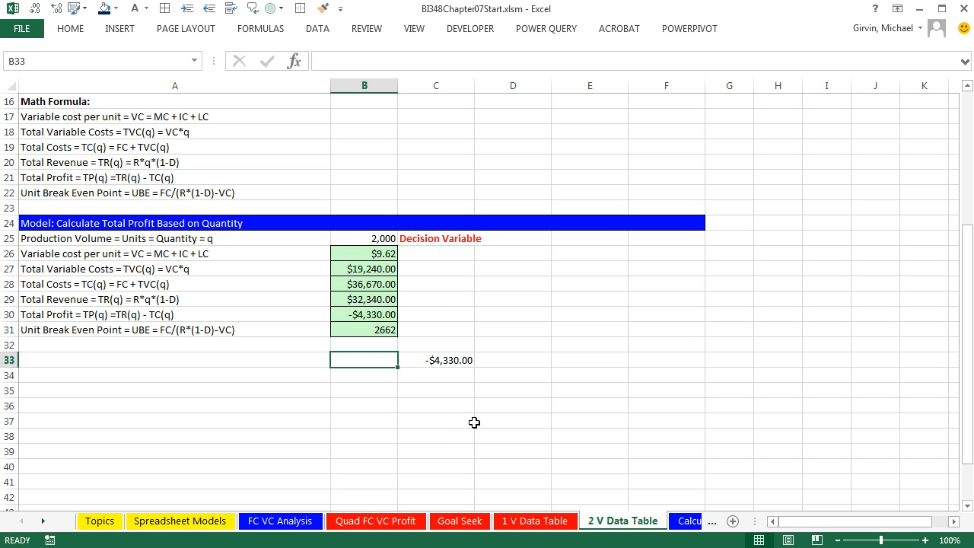
pyautogui.write('Formula From Original Model (q = 2000) ==>>')
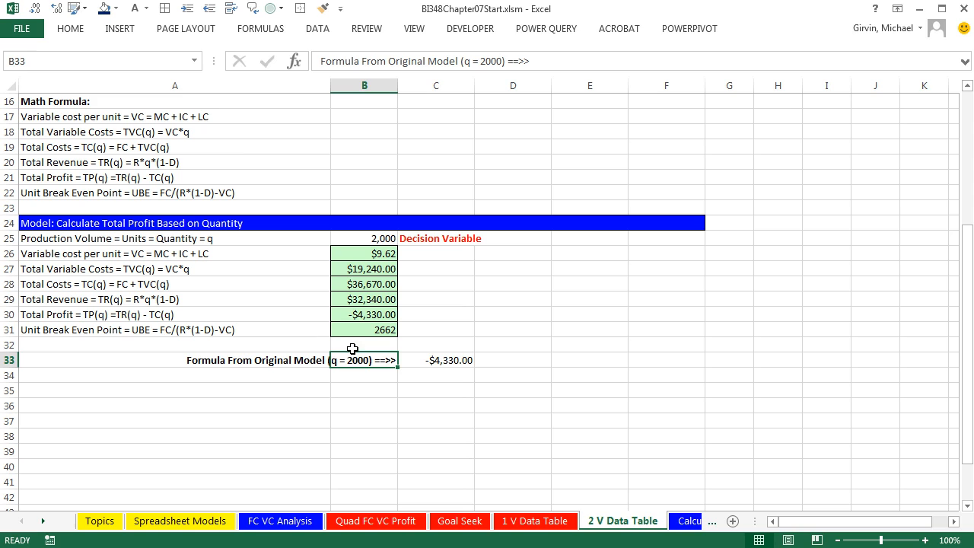
pyautogui.click(70, 27)
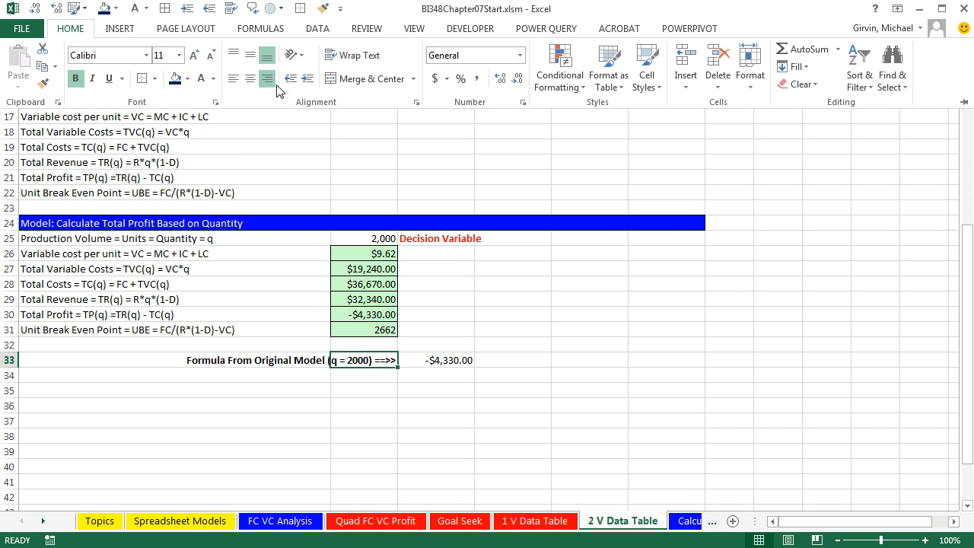
pyautogui.moveTo(267, 79)
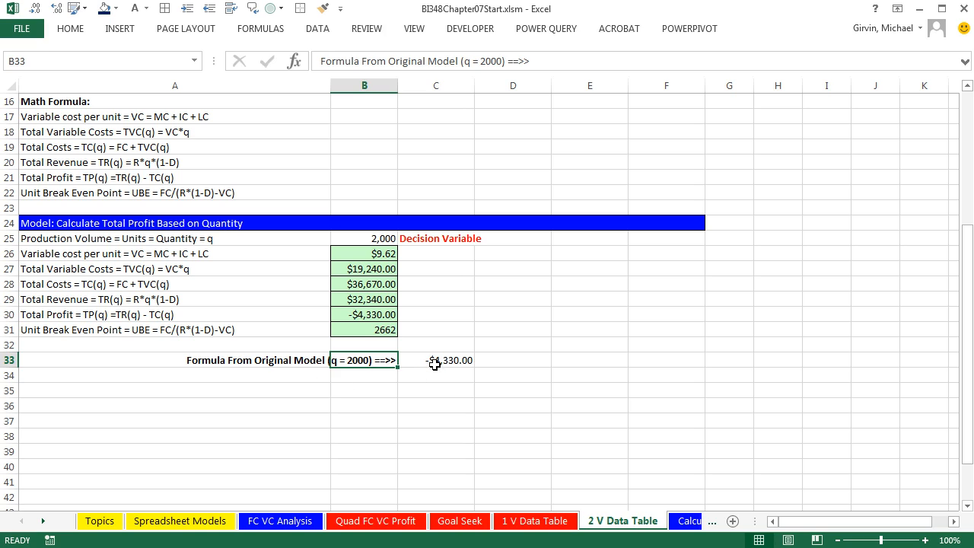
# Bold the C33 profit value and mark C34:C42 for quantities and D33:I33 for defect rates.
pyautogui.click(435, 359)
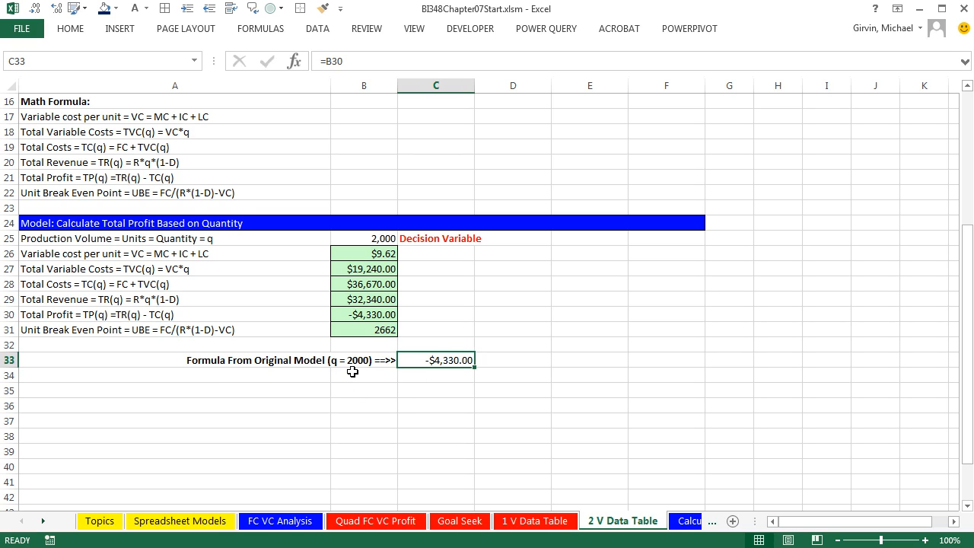
pyautogui.moveTo(444, 371)
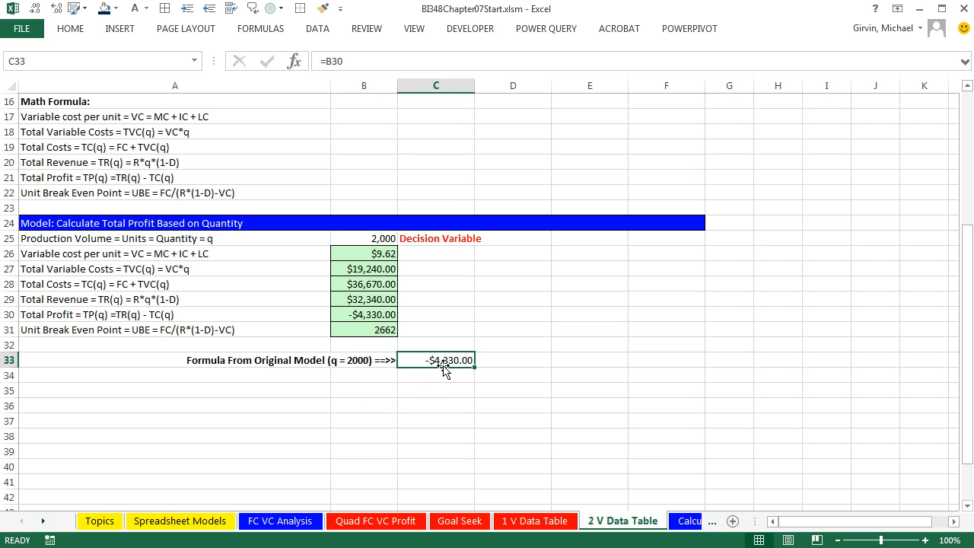
pyautogui.press('ctrl+b')
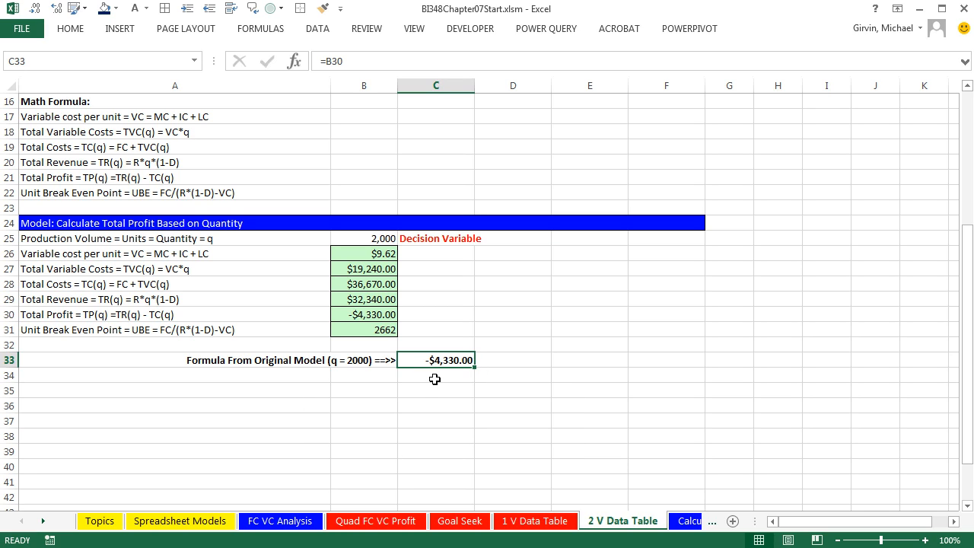
pyautogui.moveTo(448, 359)
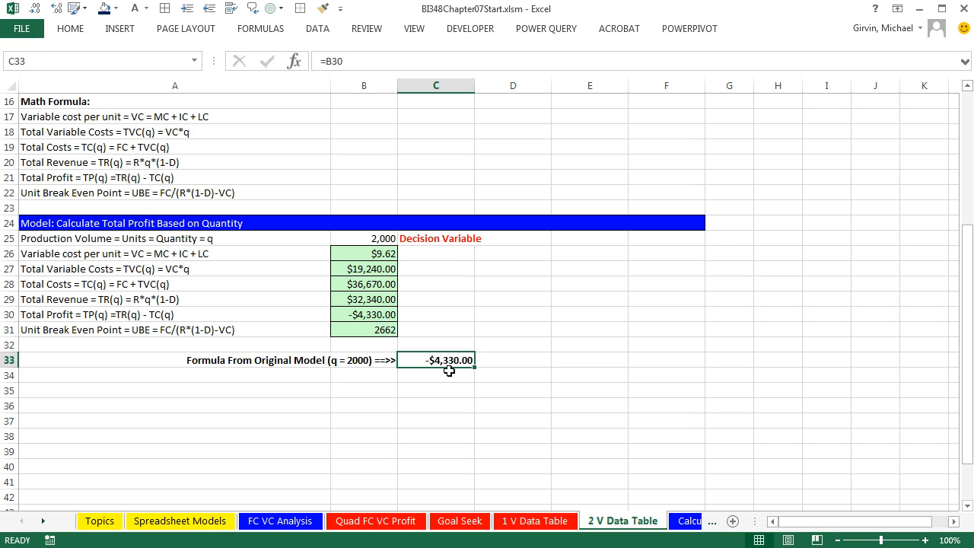
pyautogui.moveTo(399, 246)
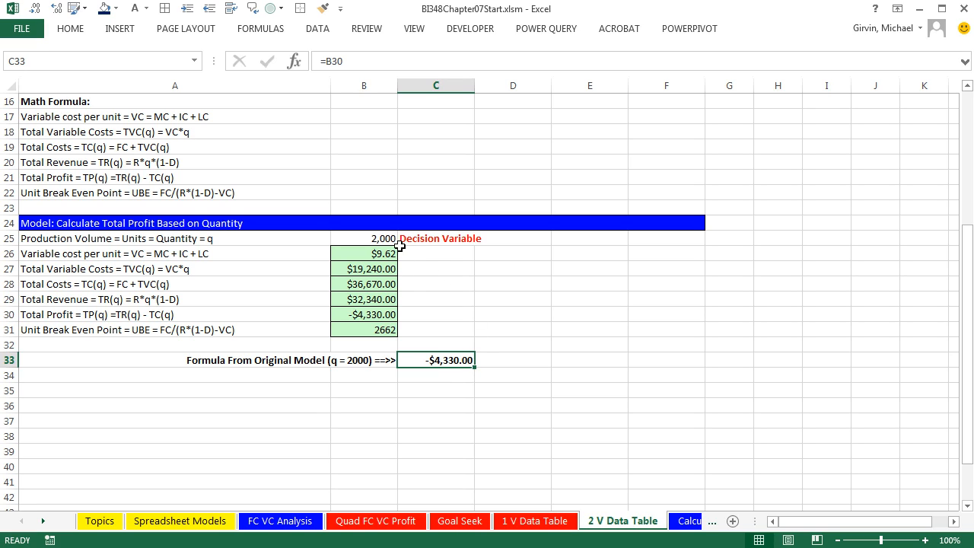
pyautogui.moveTo(455, 125)
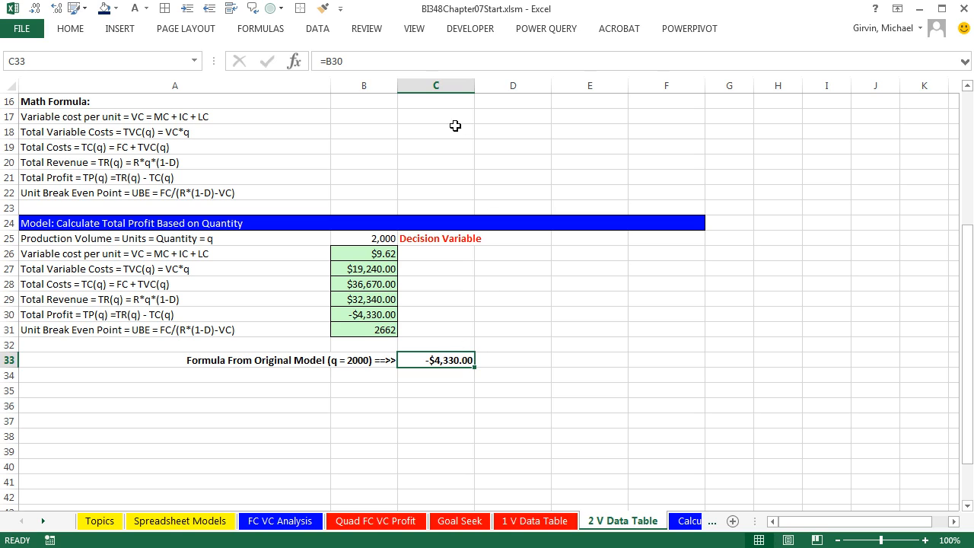
pyautogui.click(436, 374)
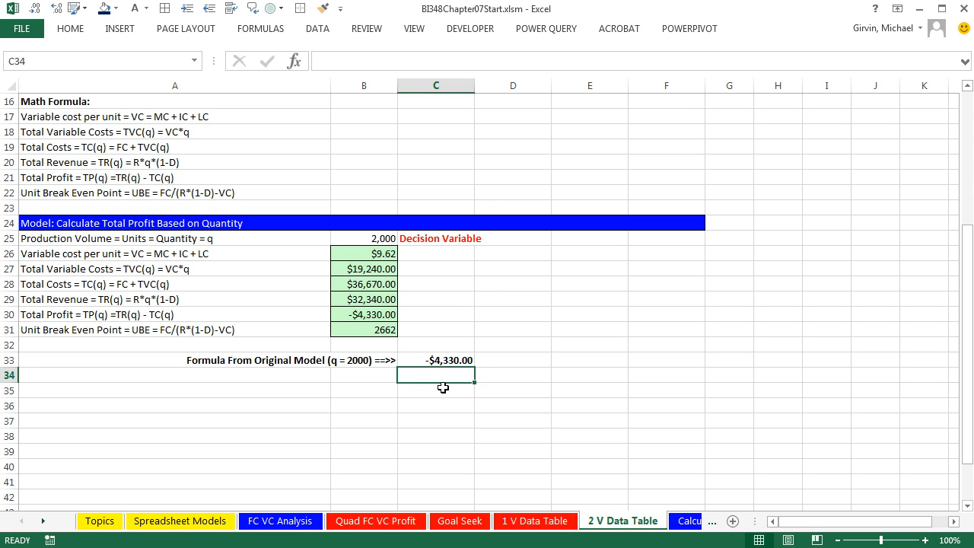
pyautogui.moveTo(435, 374); pyautogui.dragTo(435, 499)
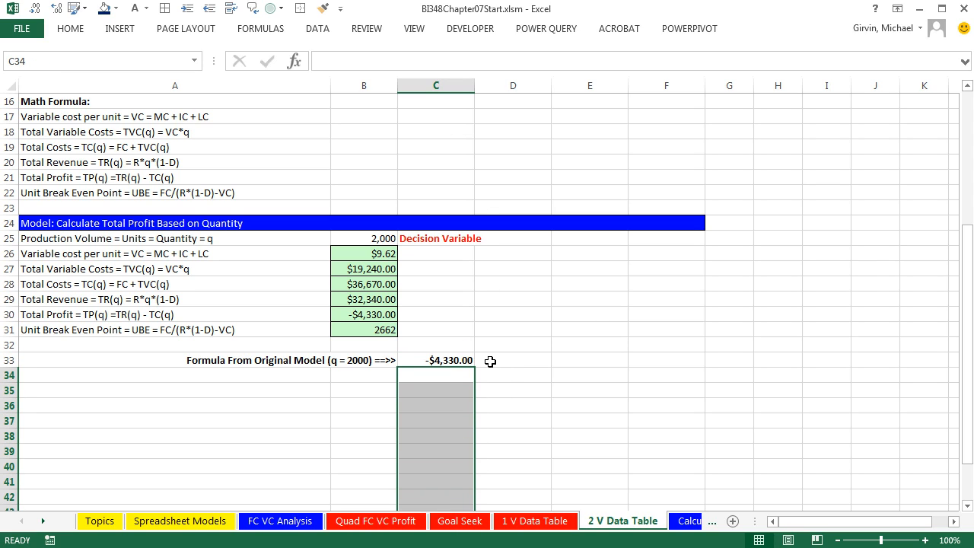
pyautogui.moveTo(511, 359); pyautogui.dragTo(828, 359)
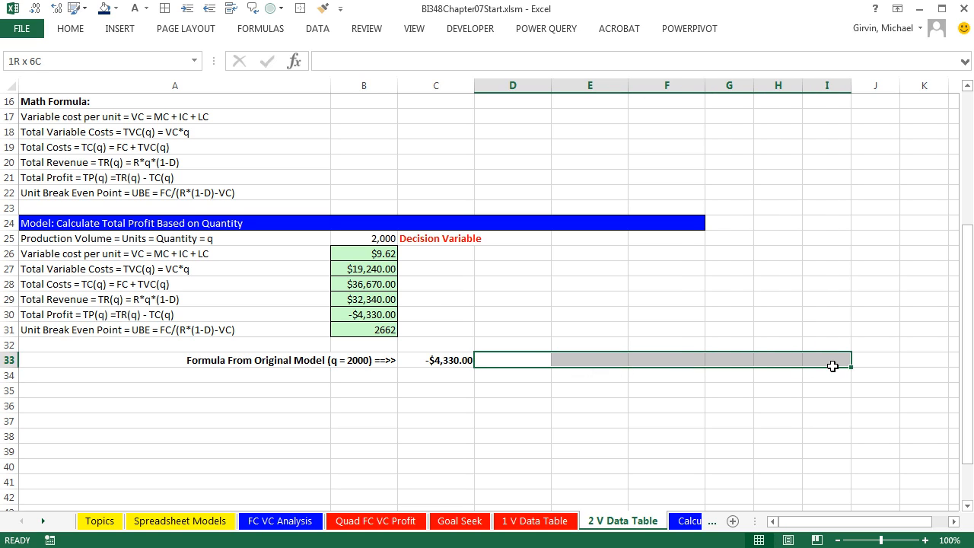
pyautogui.click(511, 359)
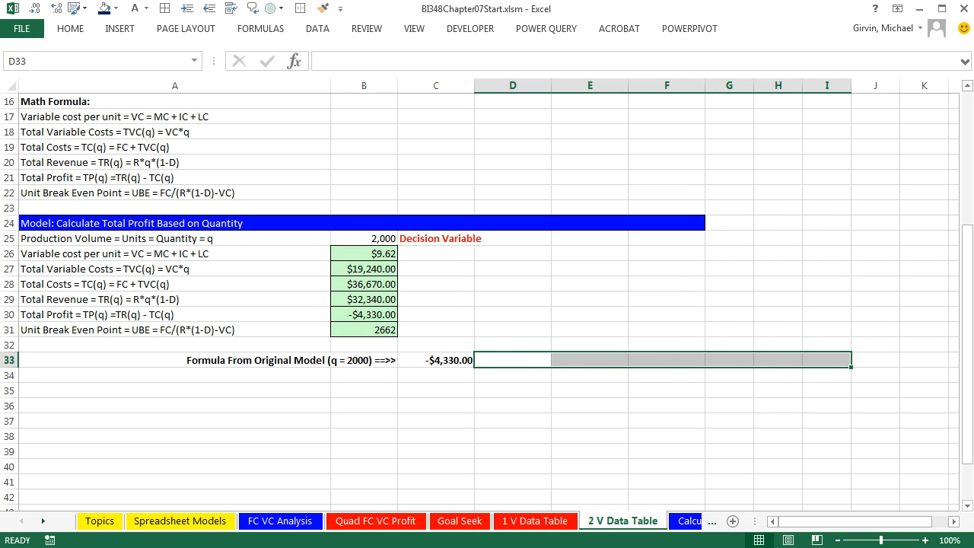
pyautogui.click(435, 374)
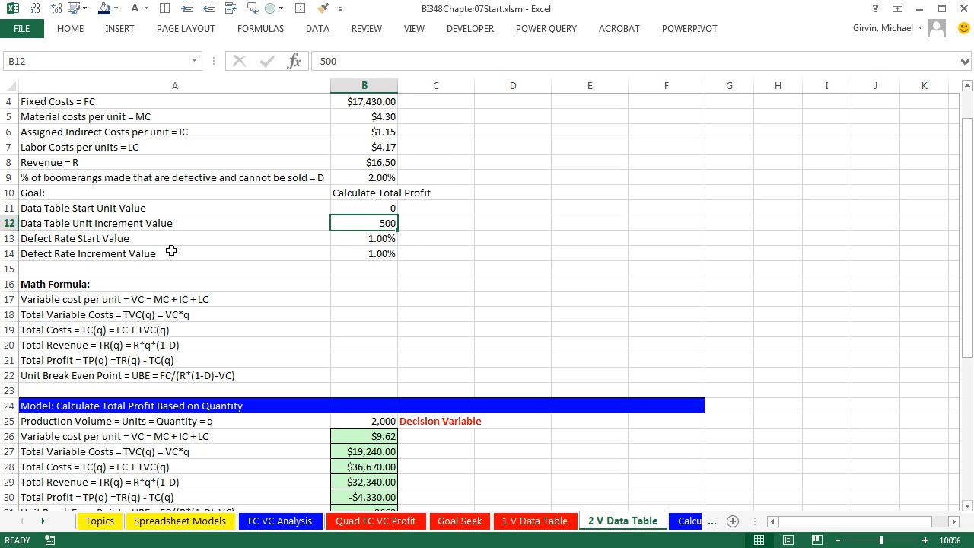
pyautogui.click(75, 237)
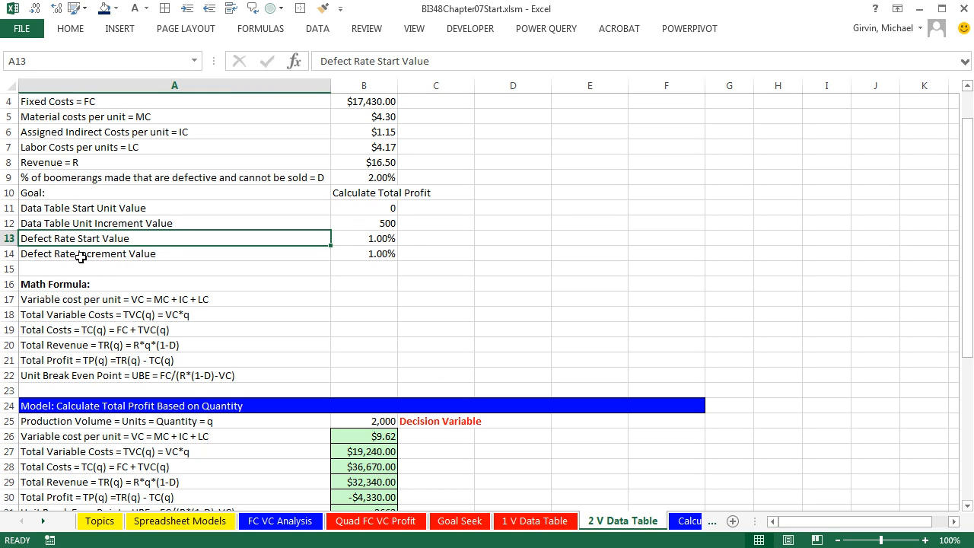
pyautogui.click(363, 237)
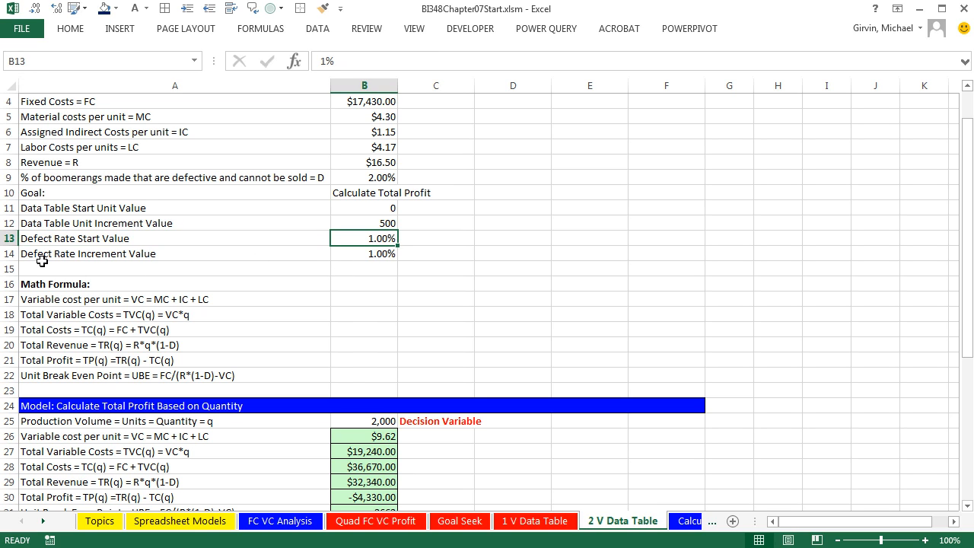
pyautogui.click(363, 252)
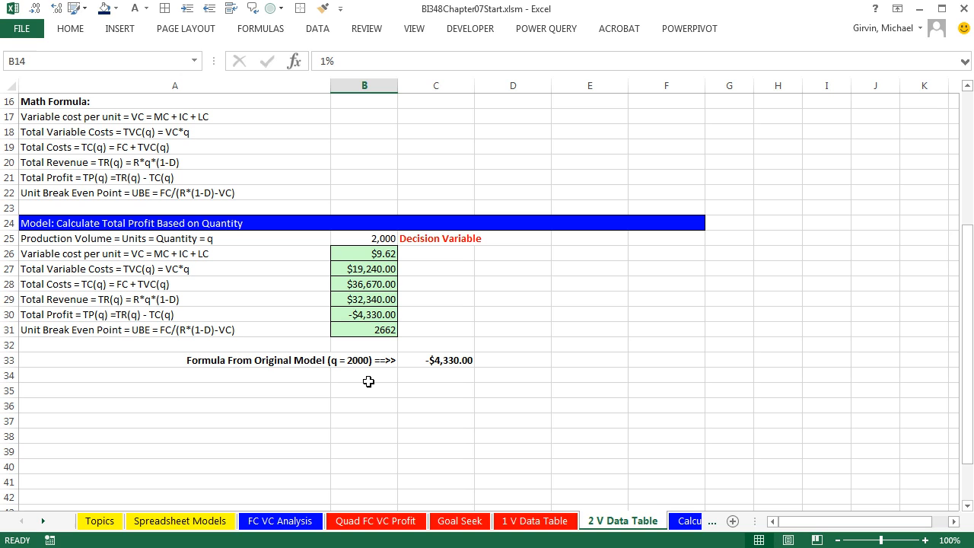
pyautogui.click(435, 375)
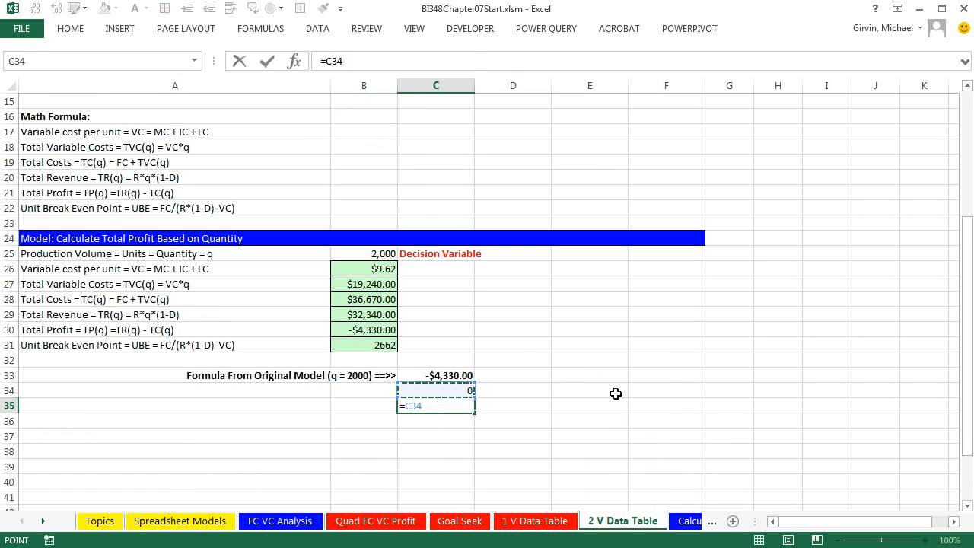
# Build the quantity step formula =C34+$B$12 with the unit increment reference made absolute.
pyautogui.write('+')
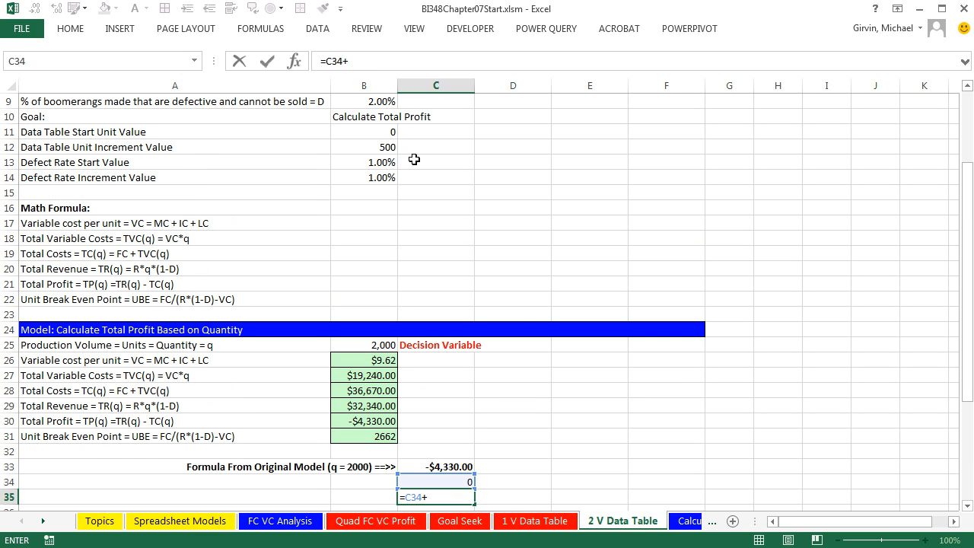
pyautogui.click(362, 146)
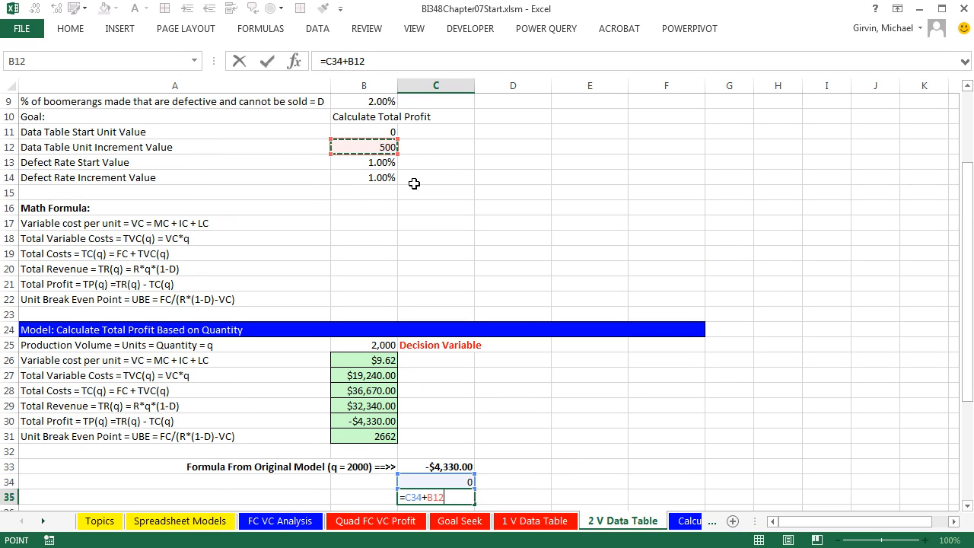
pyautogui.press('f4')
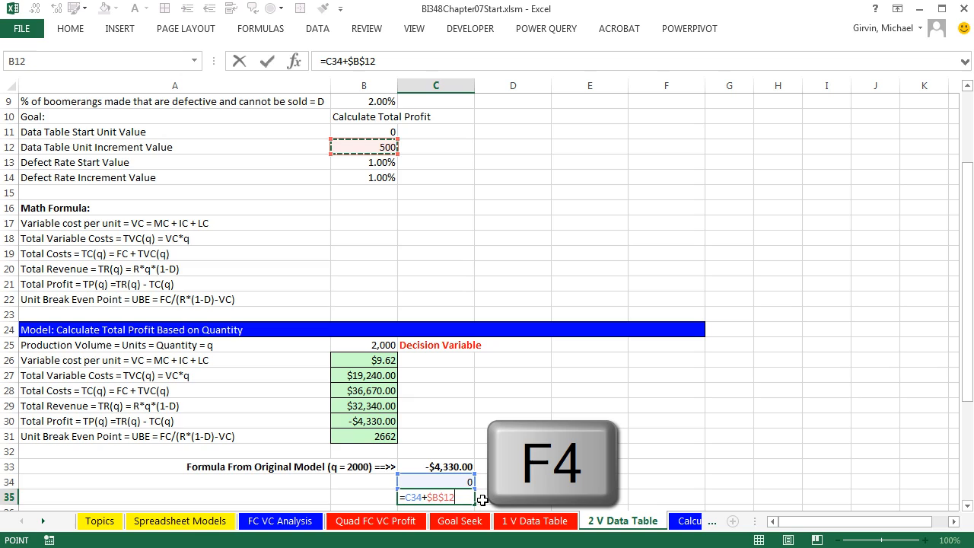
pyautogui.press('F4')
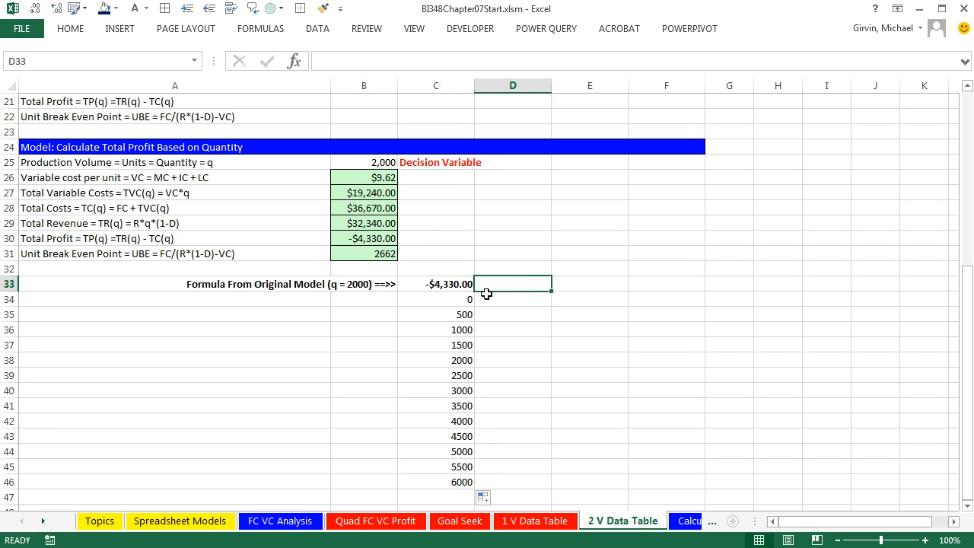
pyautogui.moveTo(544, 289)
pyautogui.write('=')
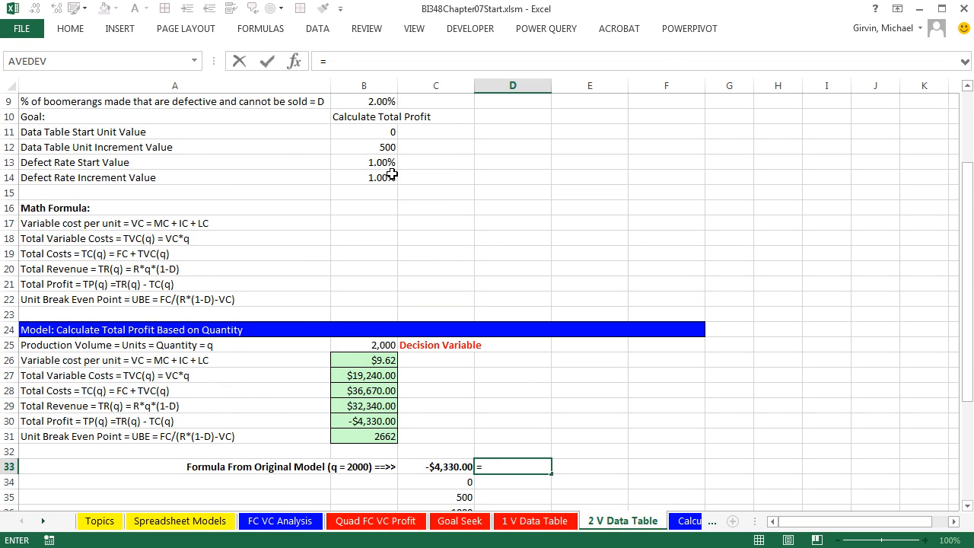
pyautogui.click(362, 161)
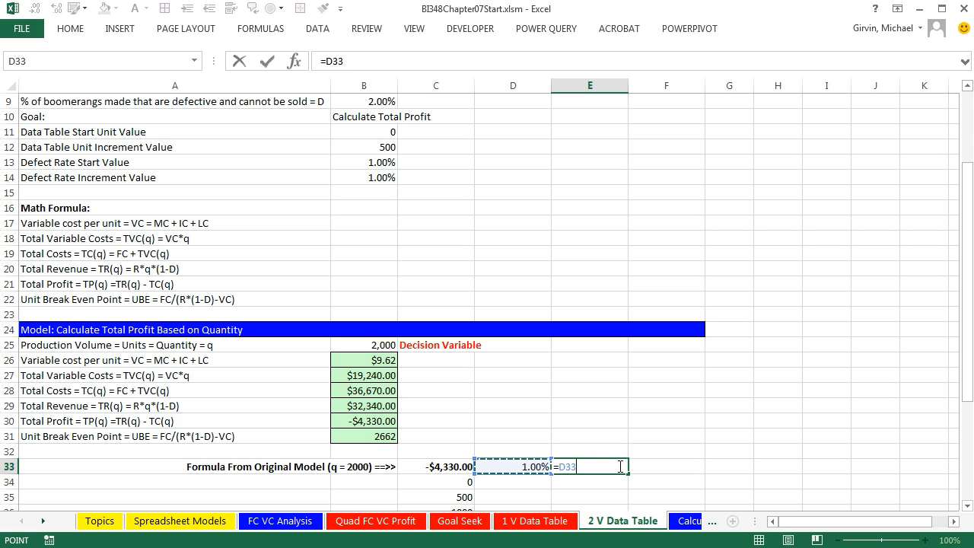
pyautogui.write('+')
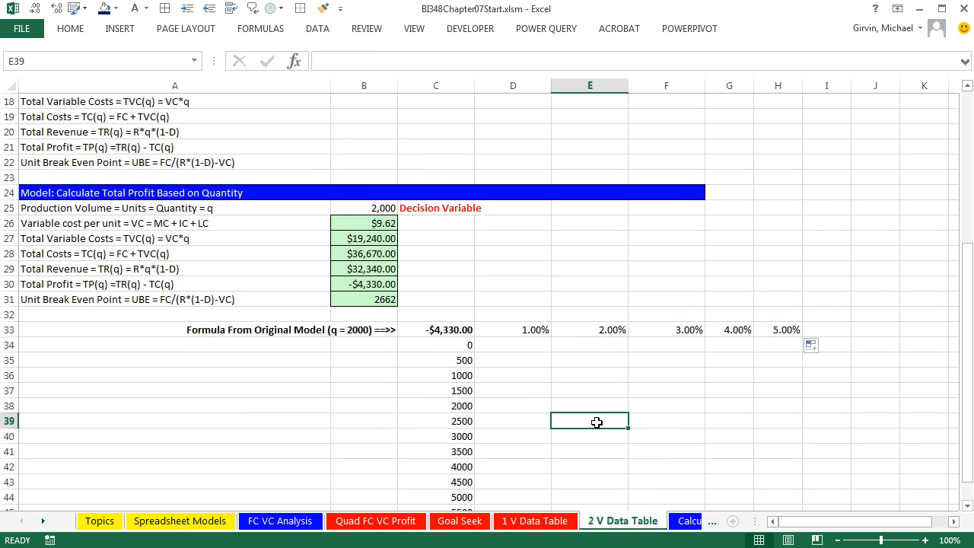
pyautogui.moveTo(576, 435)
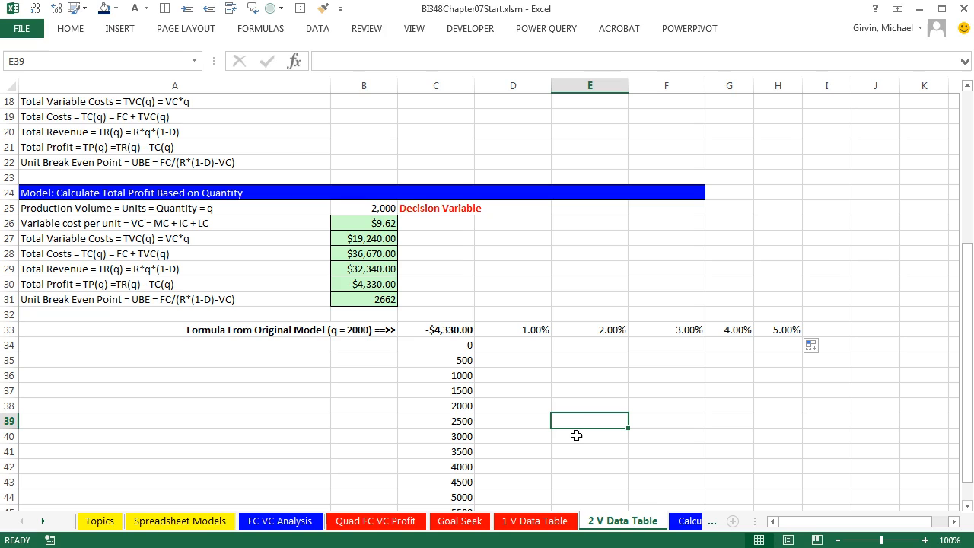
pyautogui.moveTo(468, 420)
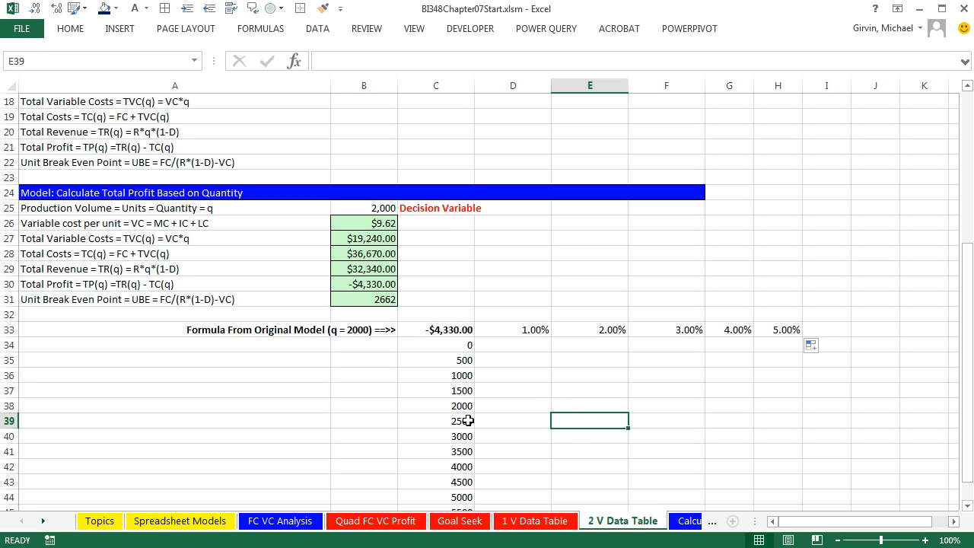
pyautogui.moveTo(472, 420)
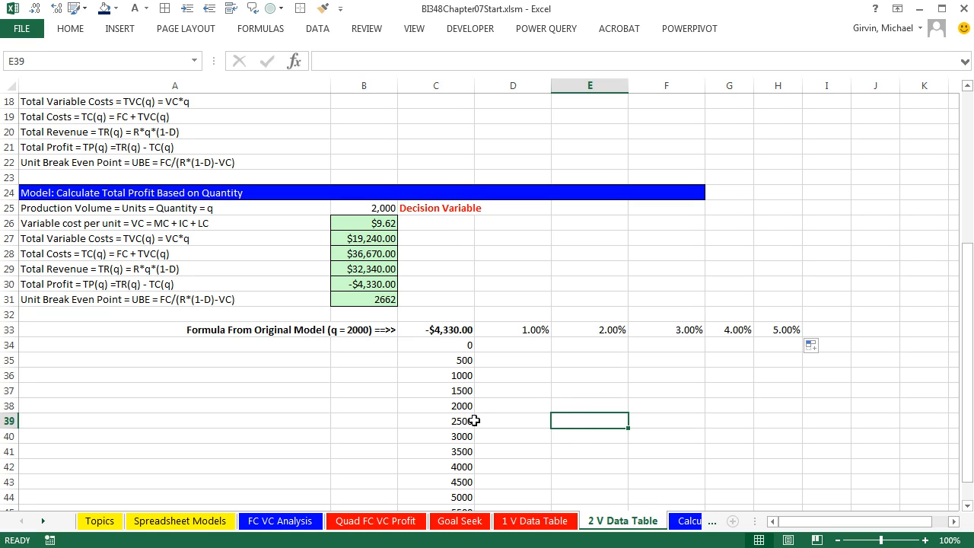
pyautogui.moveTo(601, 339)
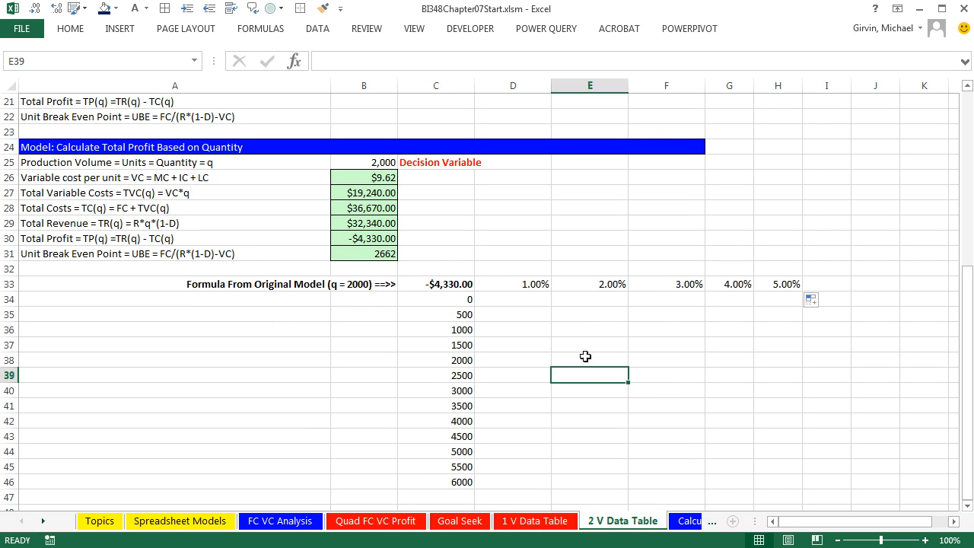
pyautogui.moveTo(484, 306)
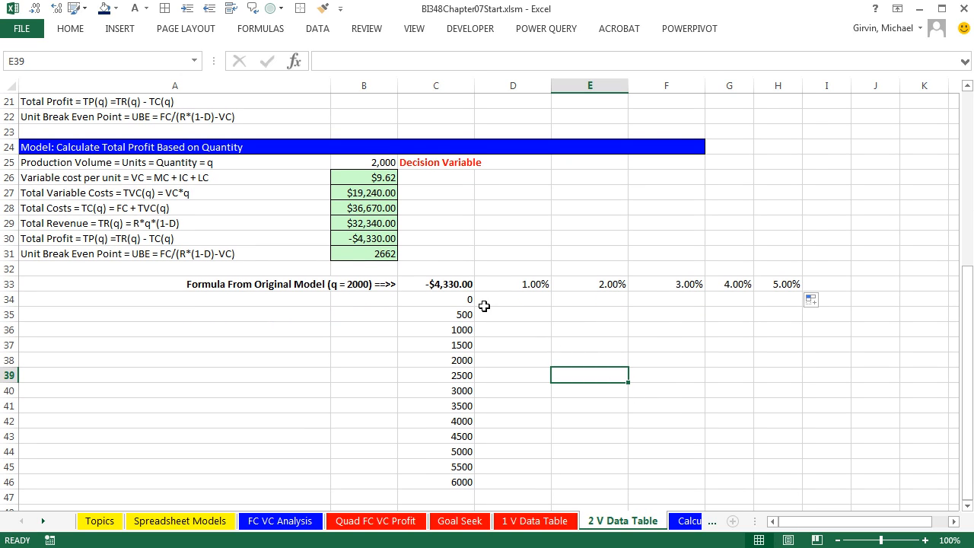
# Enter 'Units' in B34 and merge B34:B46 into one block with text rotated 90°.
pyautogui.click(435, 283)
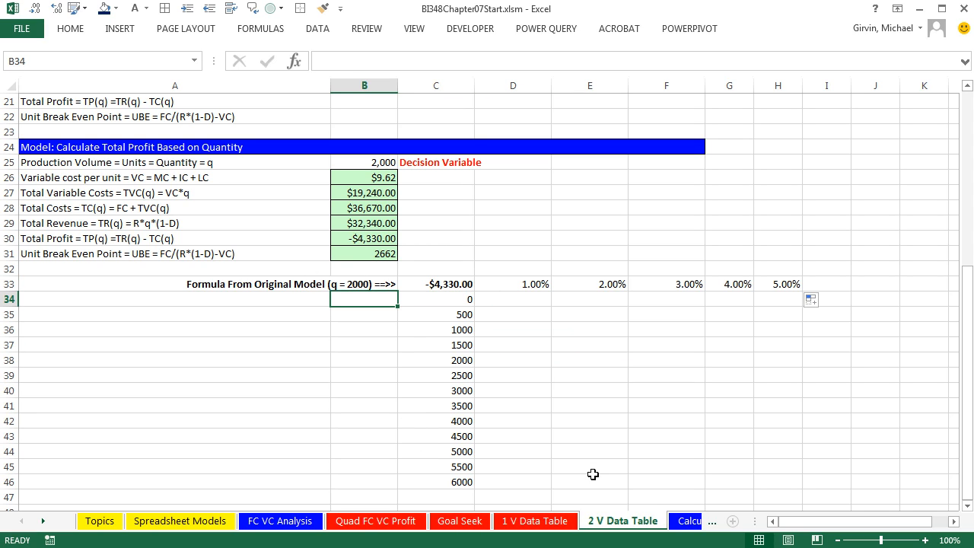
pyautogui.write('Unit')
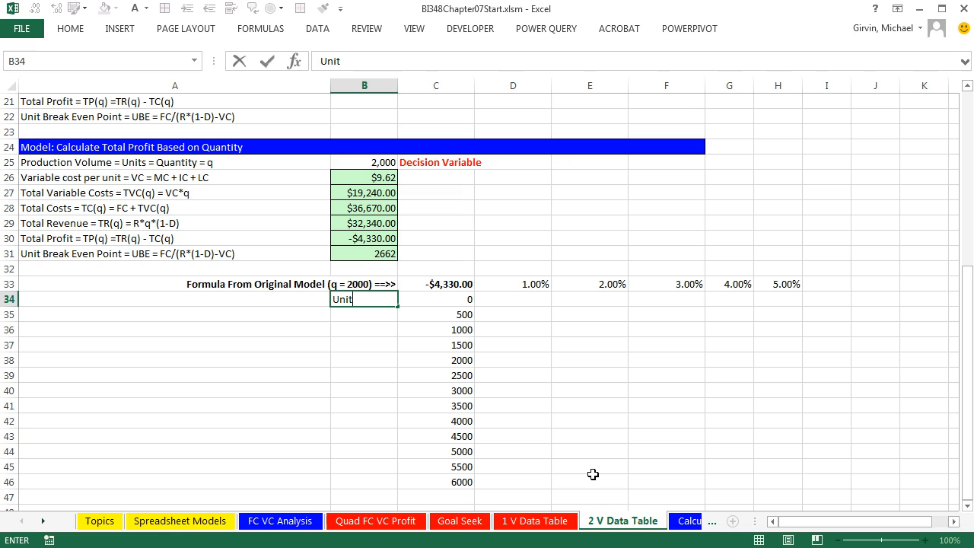
pyautogui.write('s')
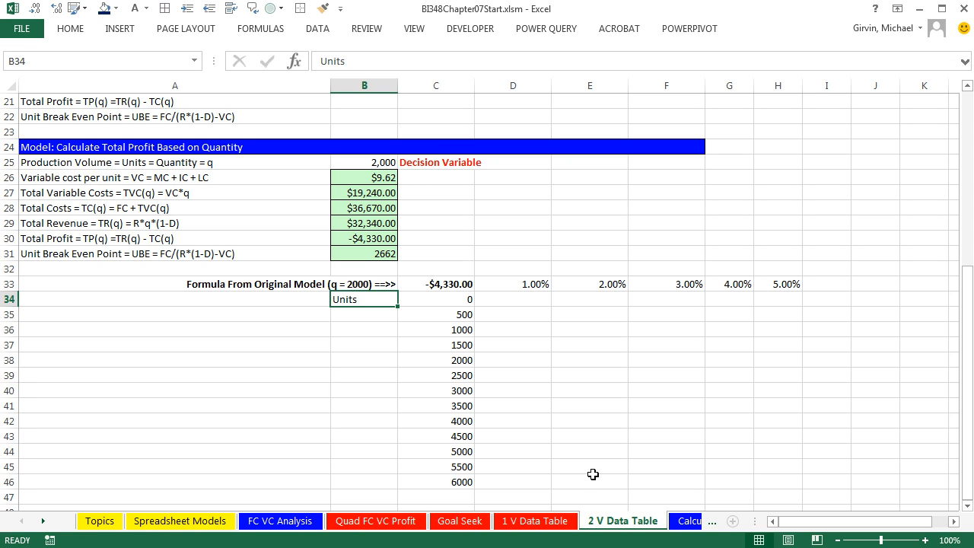
pyautogui.moveTo(364, 298); pyautogui.dragTo(364, 389)
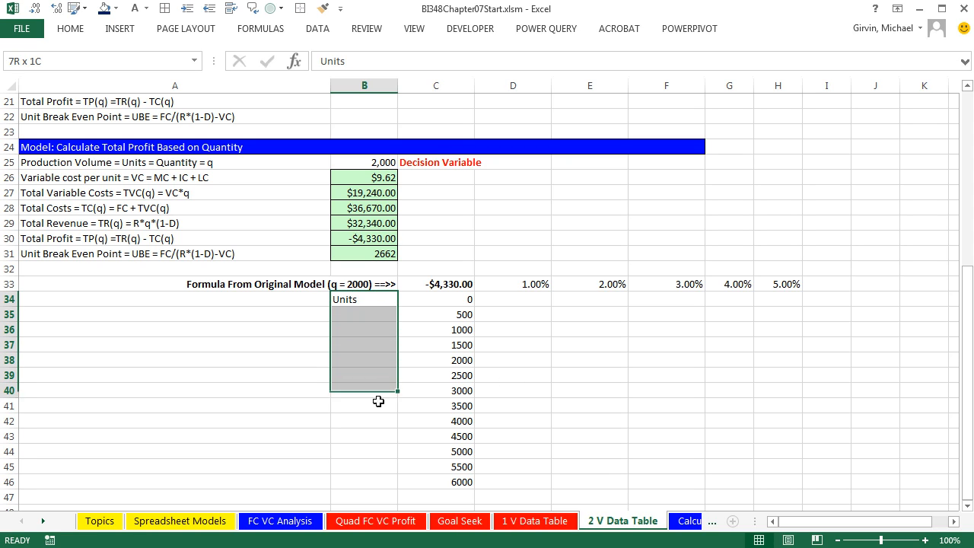
pyautogui.press('ctrl+1')
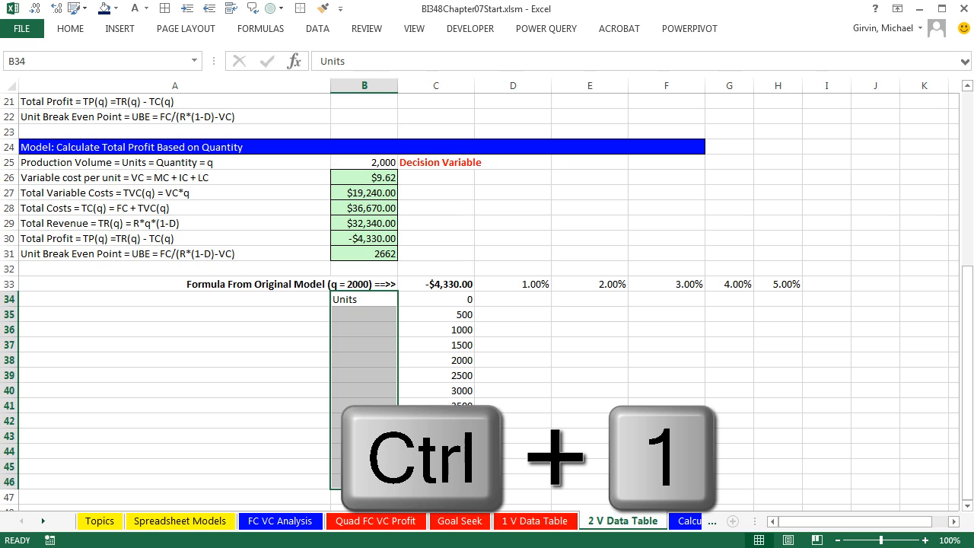
pyautogui.press('ctrl+1')
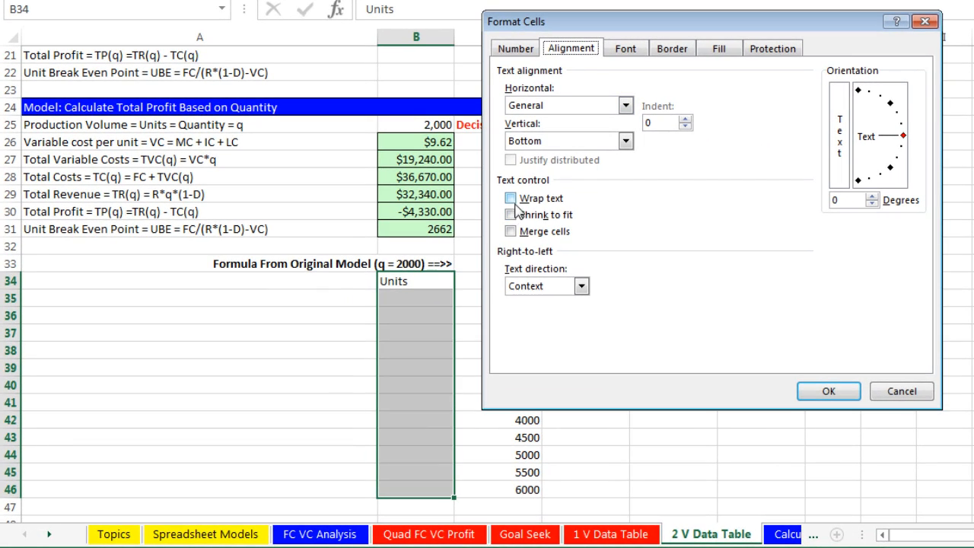
pyautogui.click(512, 231)
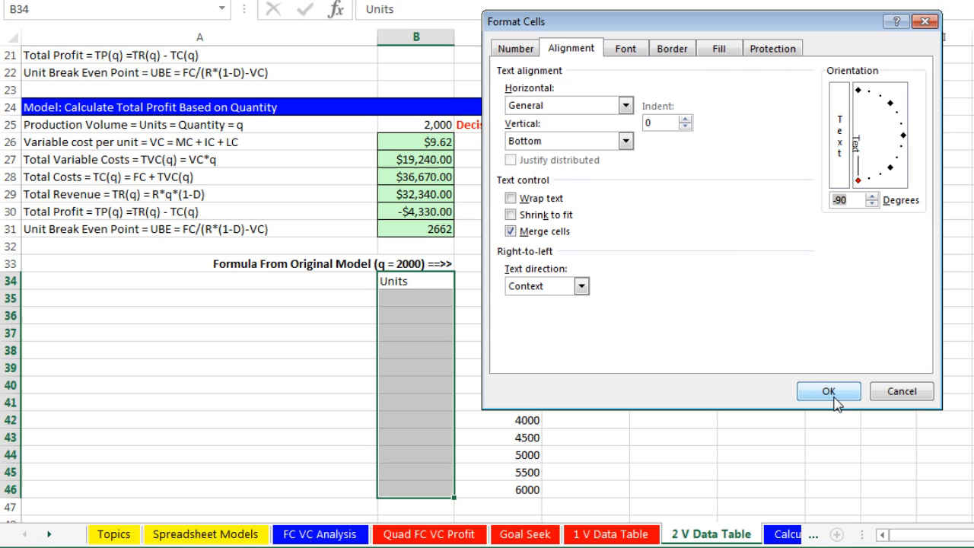
pyautogui.click(828, 391)
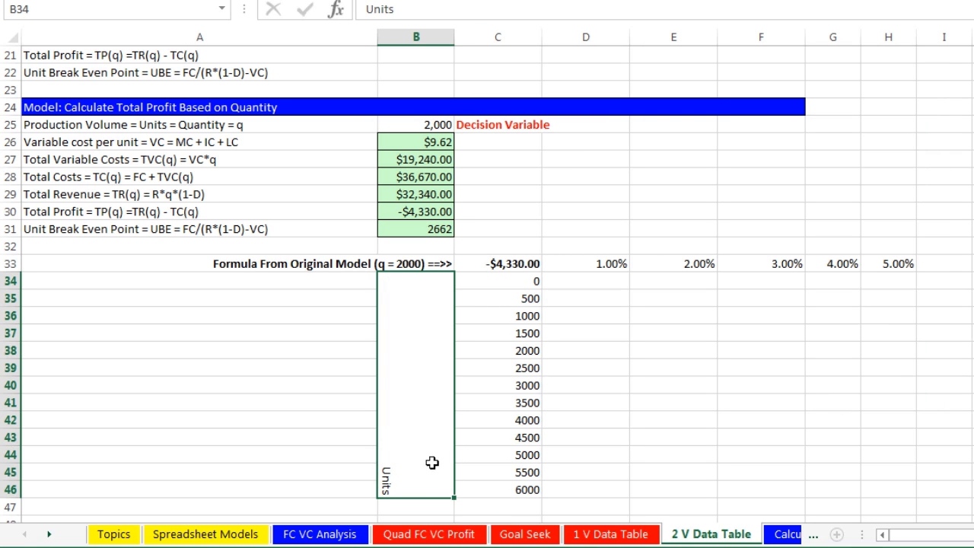
# Centre the Units label horizontally and vertically with a dark blue fill and white font.
pyautogui.press('ctrl+1')
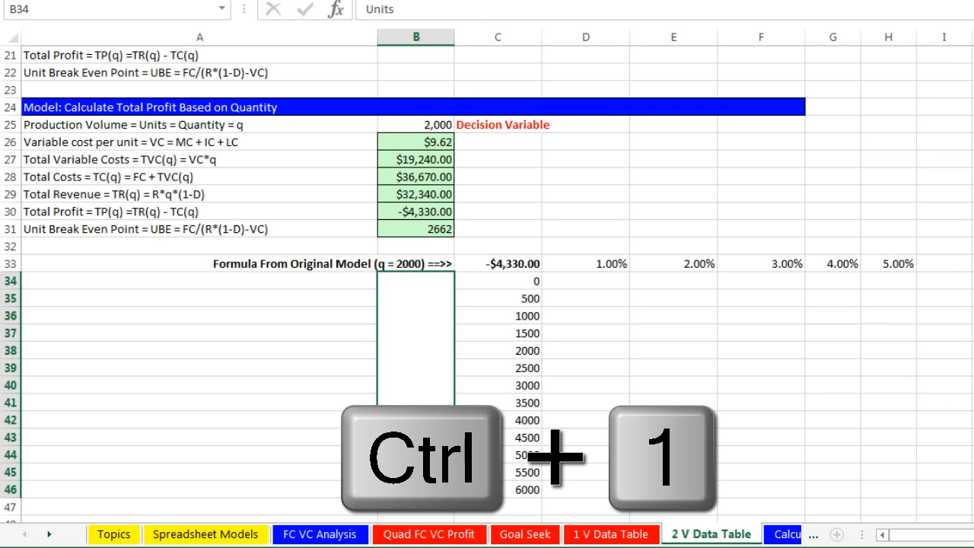
pyautogui.press('Ctrl+1')
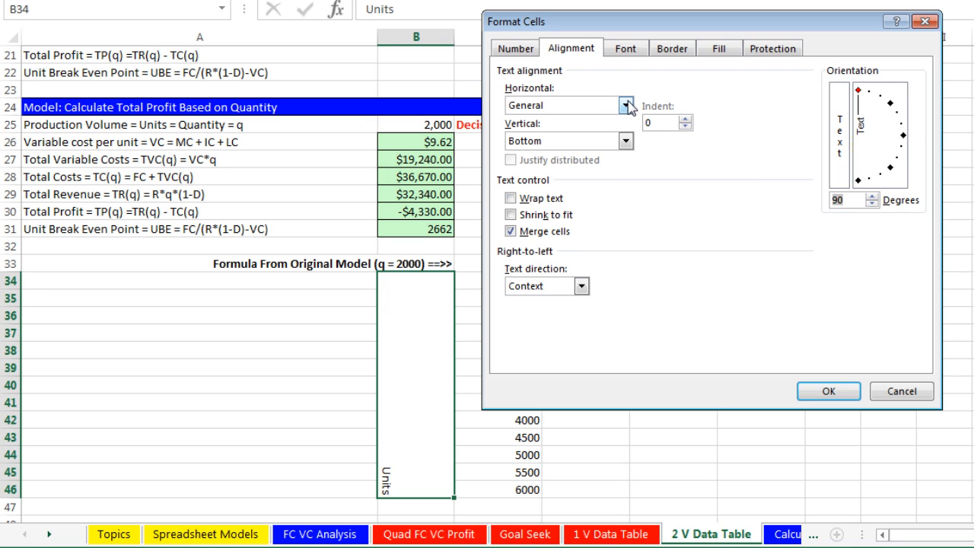
pyautogui.click(626, 105)
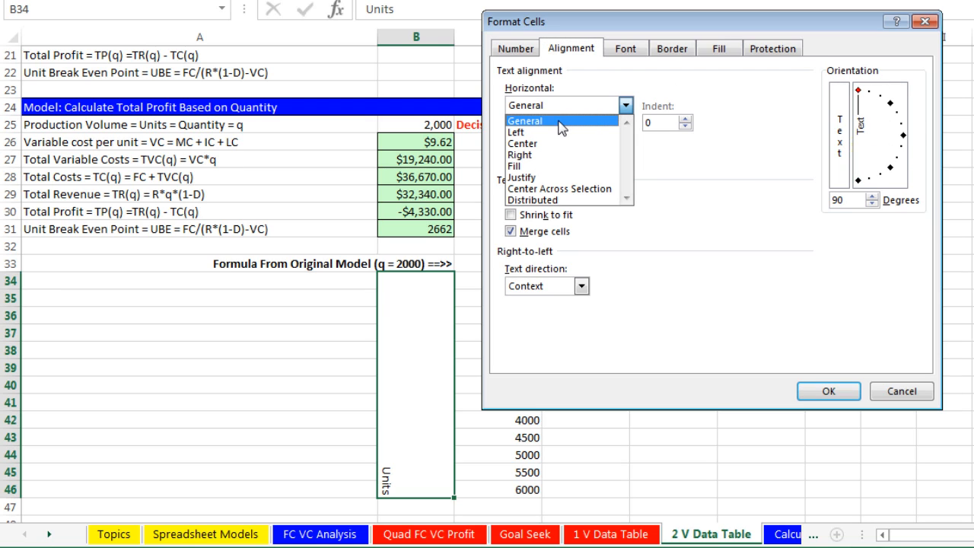
pyautogui.click(524, 143)
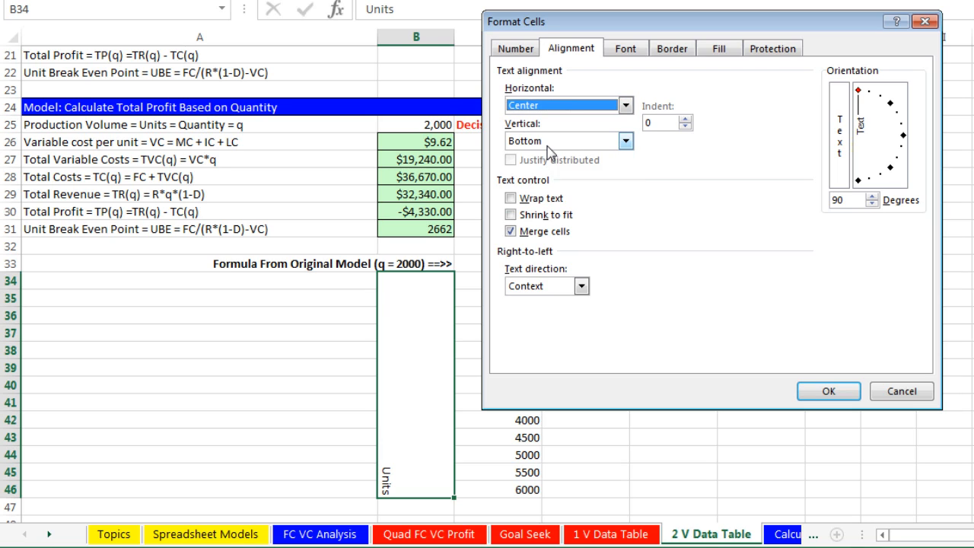
pyautogui.click(563, 140)
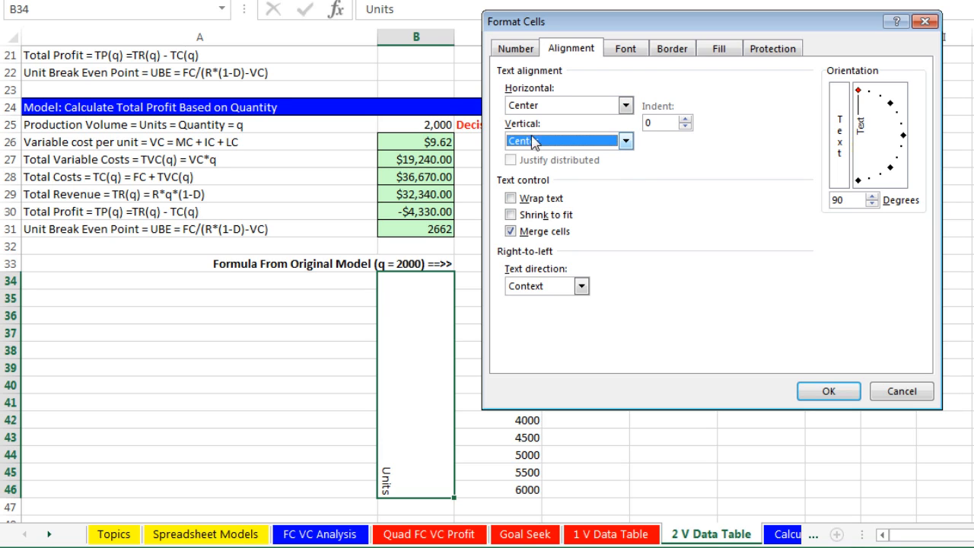
pyautogui.click(673, 47)
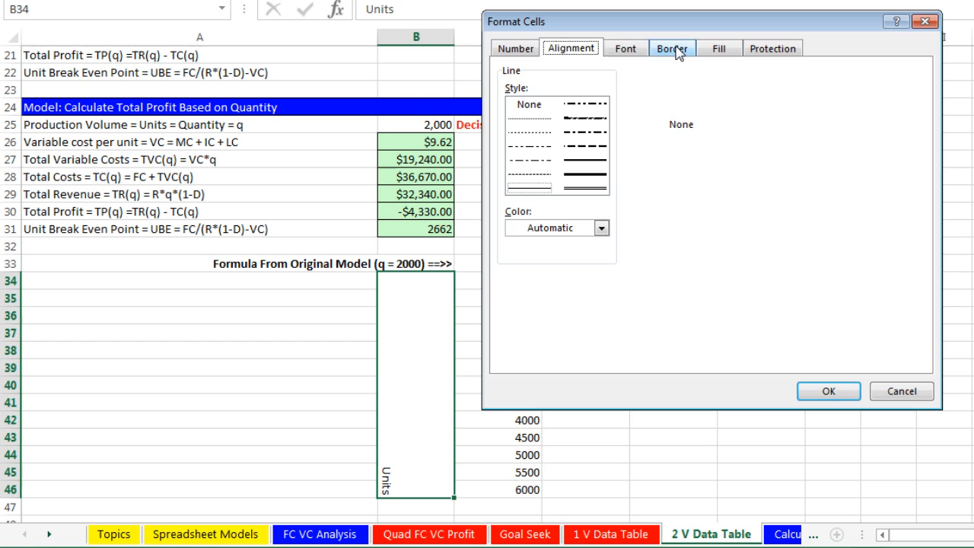
pyautogui.click(718, 48)
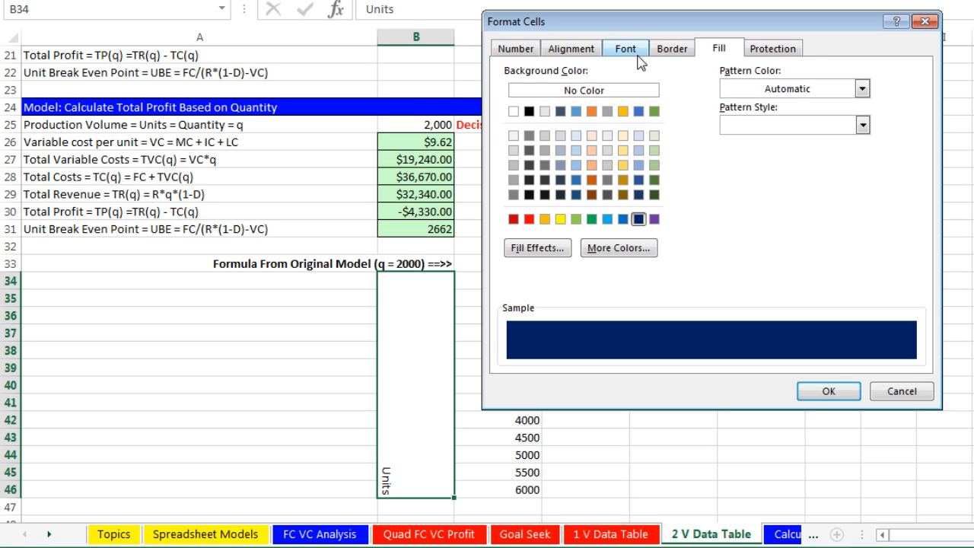
pyautogui.click(625, 47)
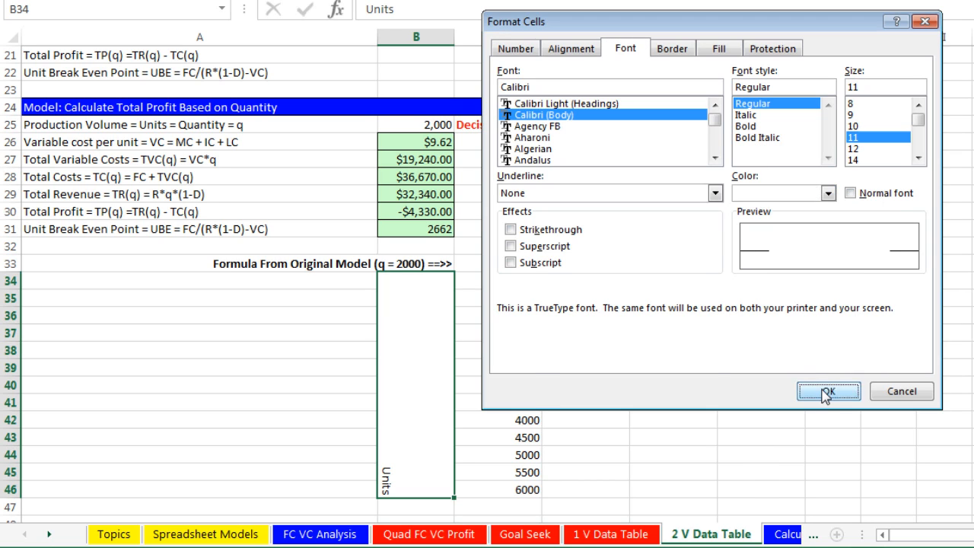
pyautogui.click(828, 391)
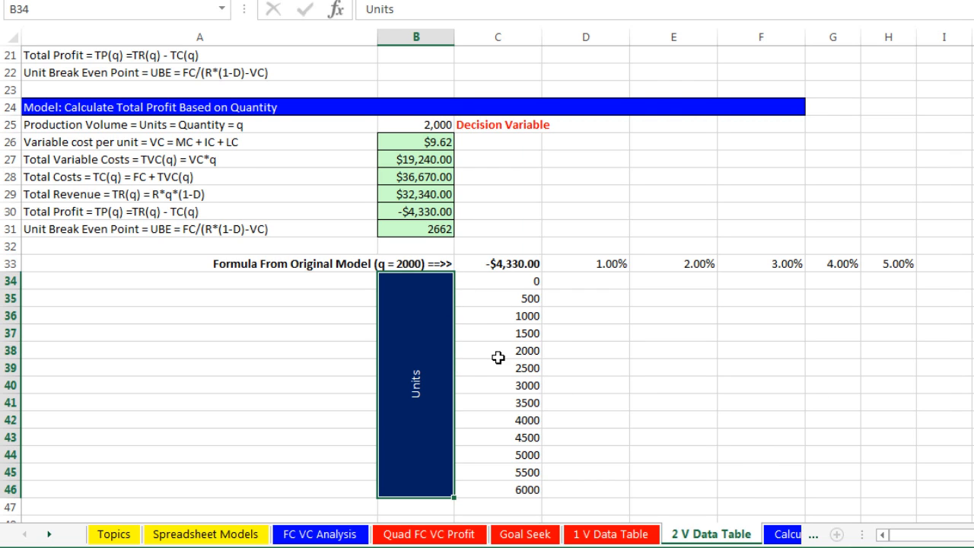
pyautogui.moveTo(517, 347)
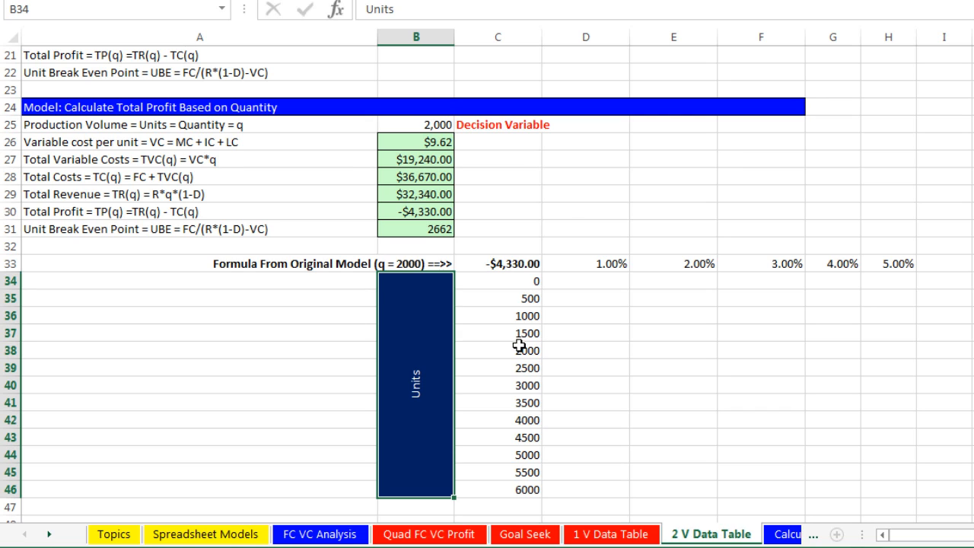
pyautogui.moveTo(512, 296)
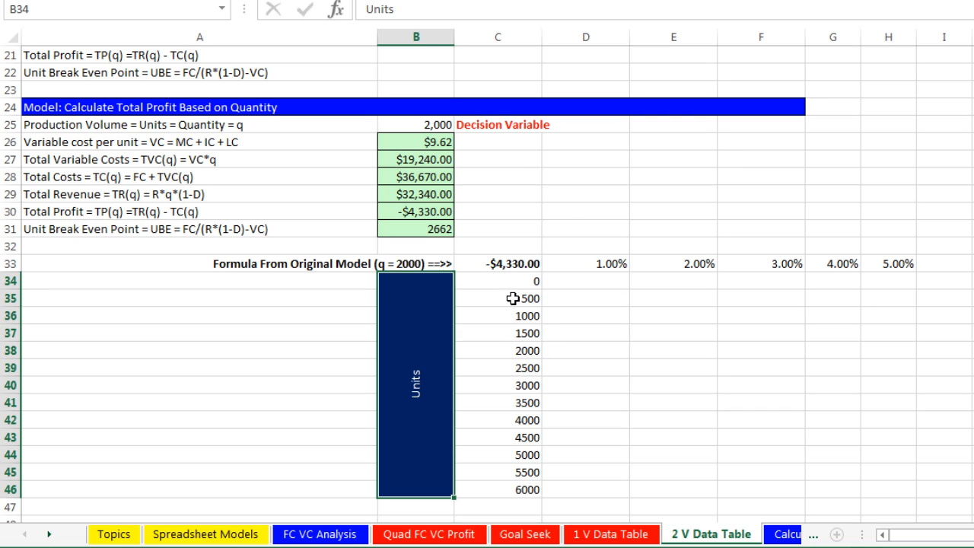
pyautogui.moveTo(505, 252)
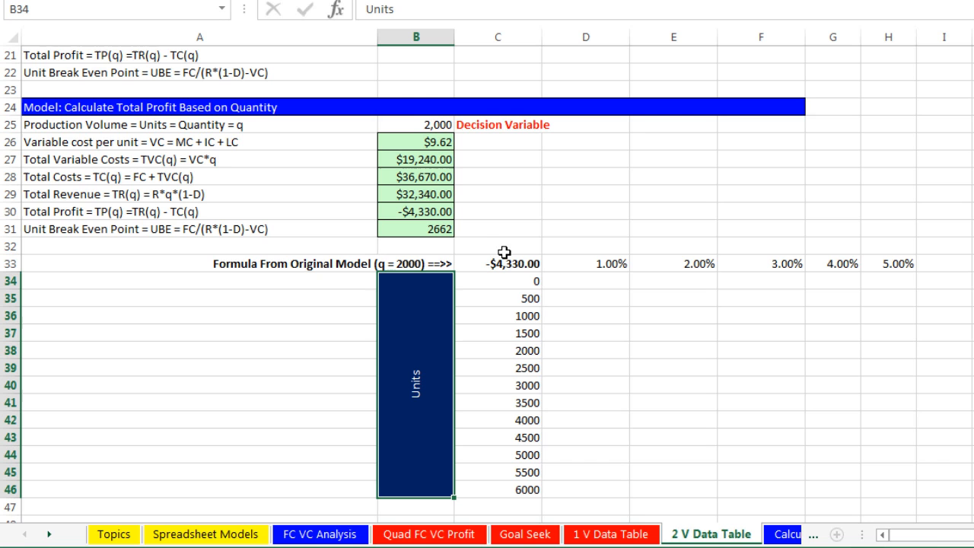
# Work on the defect-rate heading area above the percentages.
pyautogui.click(584, 245)
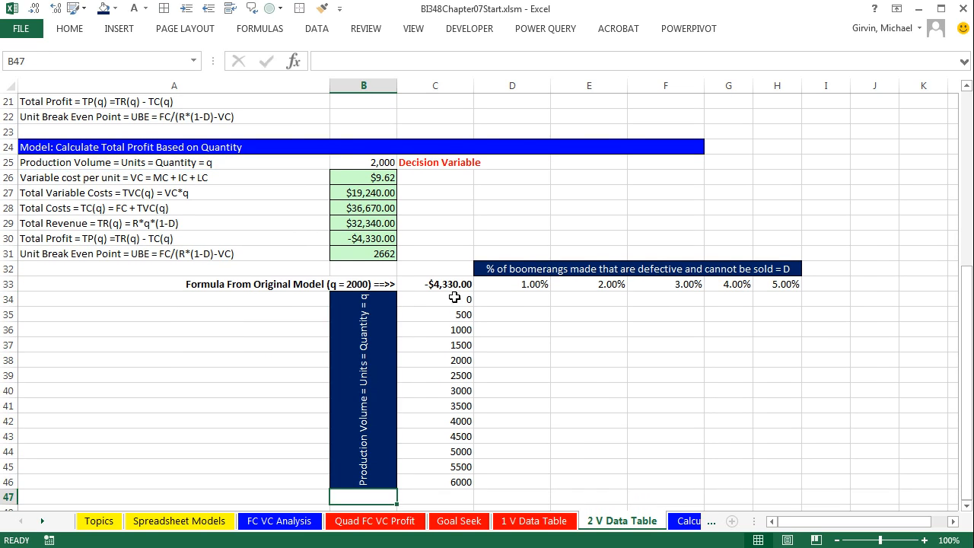
# Apply All Borders to C33:H46 and a light green fill to the results grid D34:H46.
pyautogui.moveTo(435, 285); pyautogui.dragTo(786, 481)
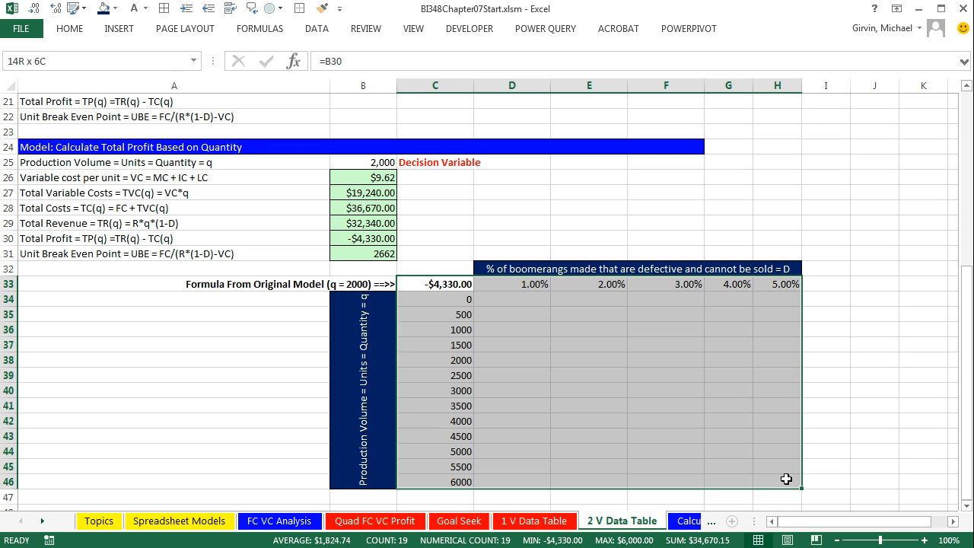
pyautogui.click(435, 285)
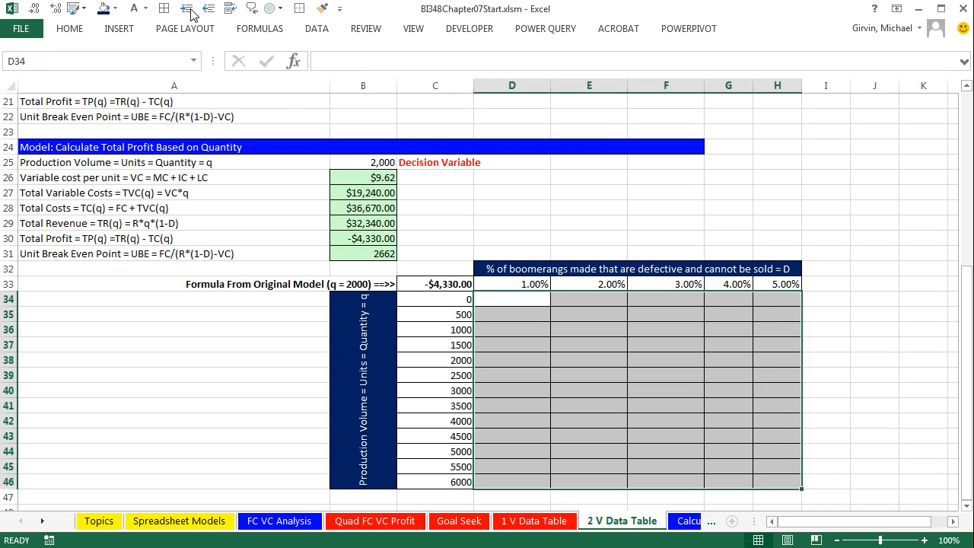
pyautogui.click(103, 9)
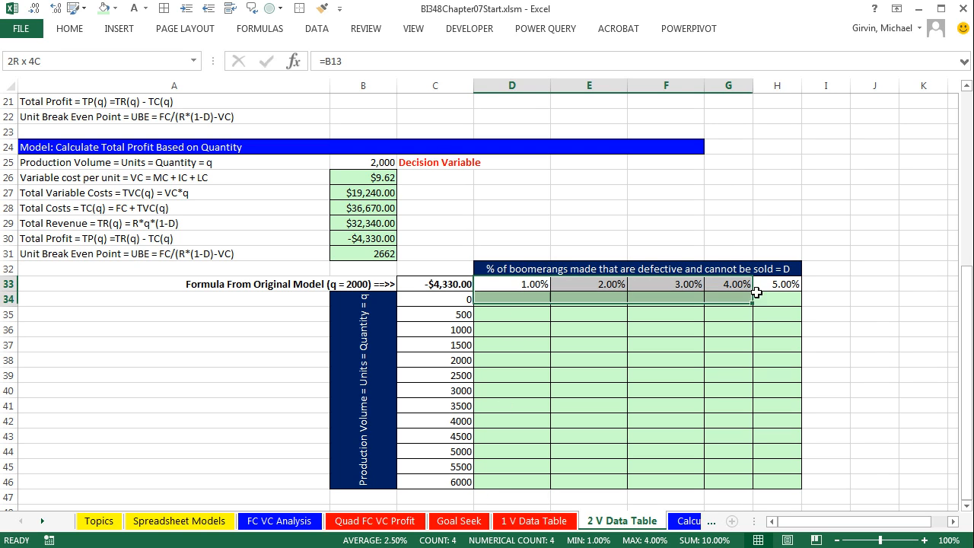
pyautogui.click(435, 284)
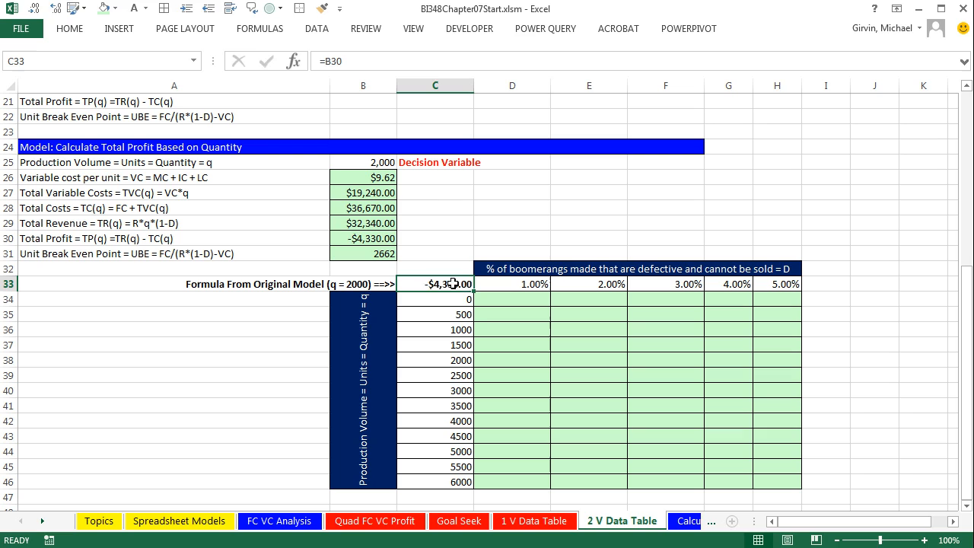
# With the table range selected, show the Data ribbon holding What-If Analysis.
pyautogui.doubleClick(435, 284)
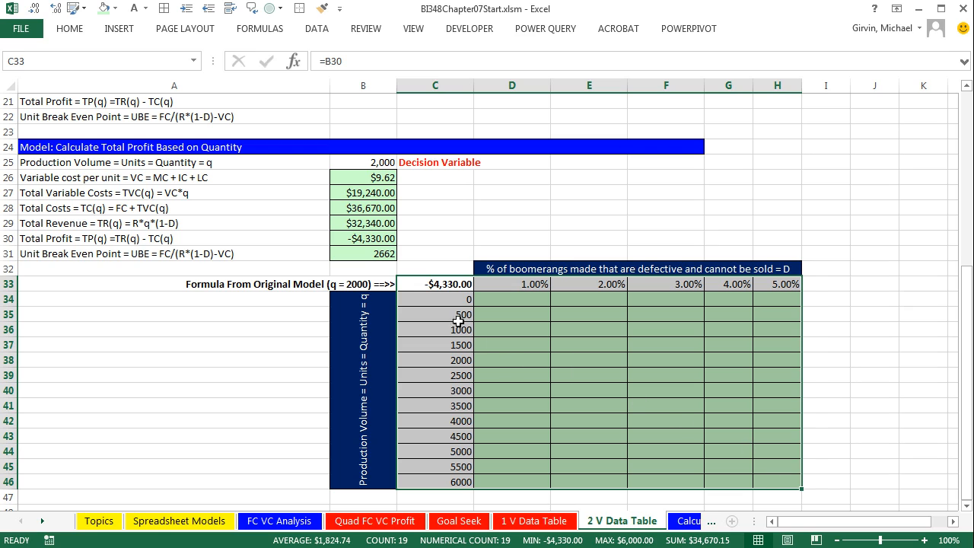
pyautogui.moveTo(448, 420)
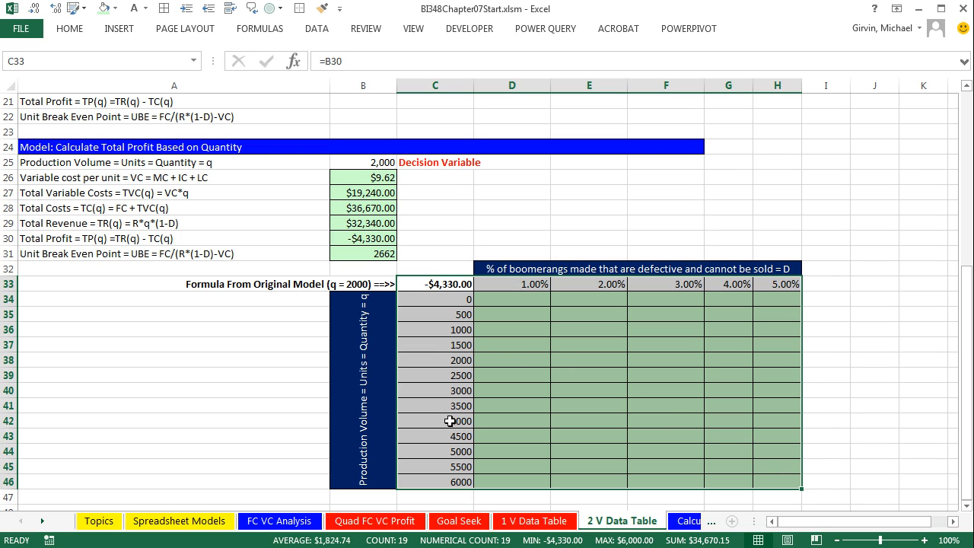
pyautogui.moveTo(621, 357)
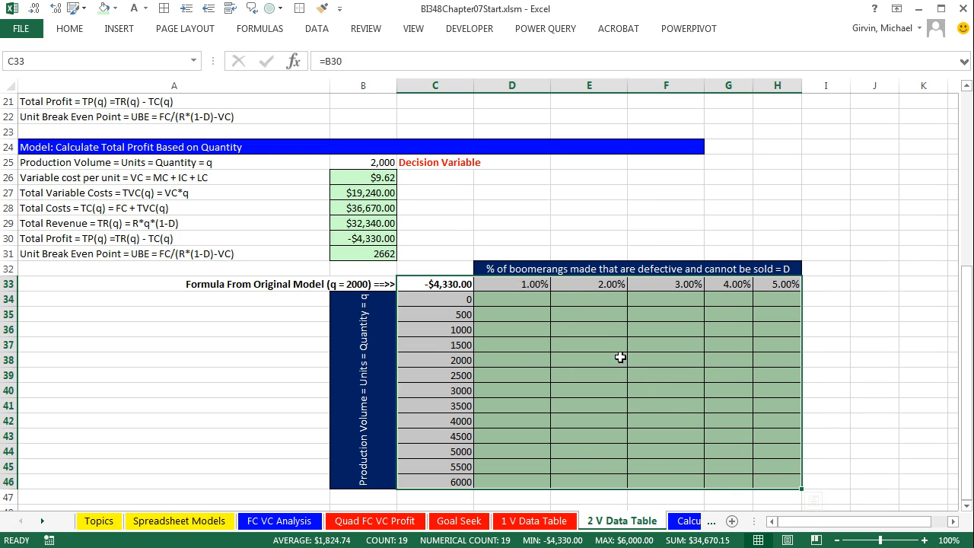
pyautogui.click(316, 28)
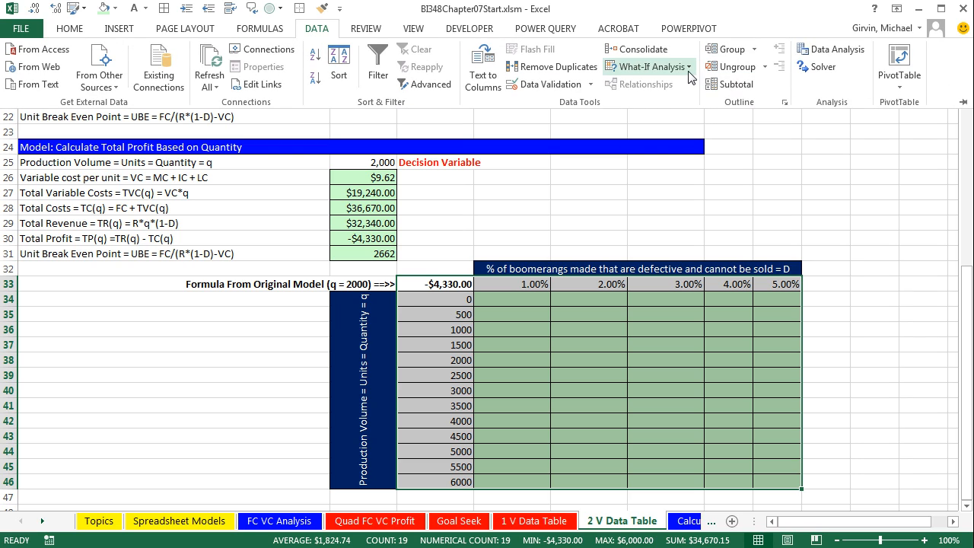
# Run What-If Analysis > Data Table with row input $B$9 and column input $B$25 to fill the profits.
pyautogui.click(648, 67)
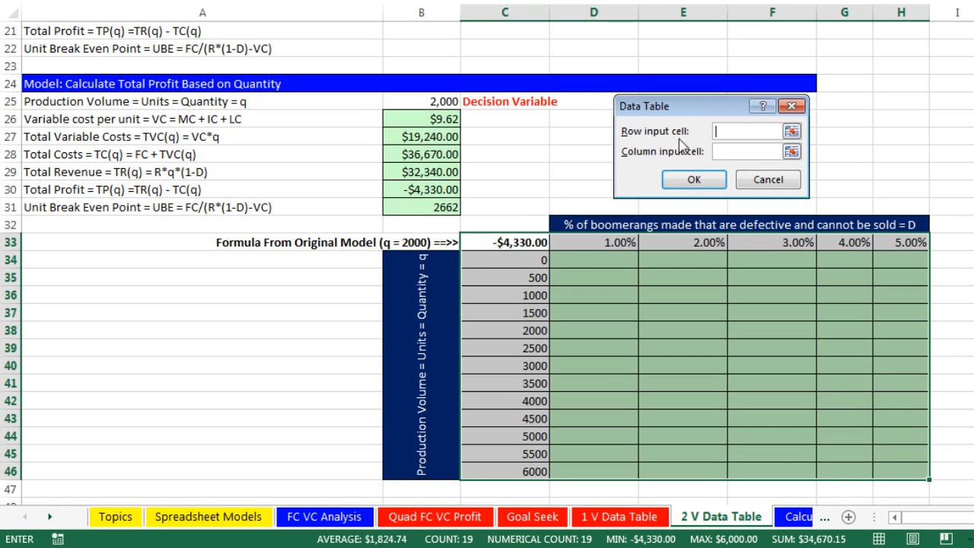
pyautogui.moveTo(545, 270)
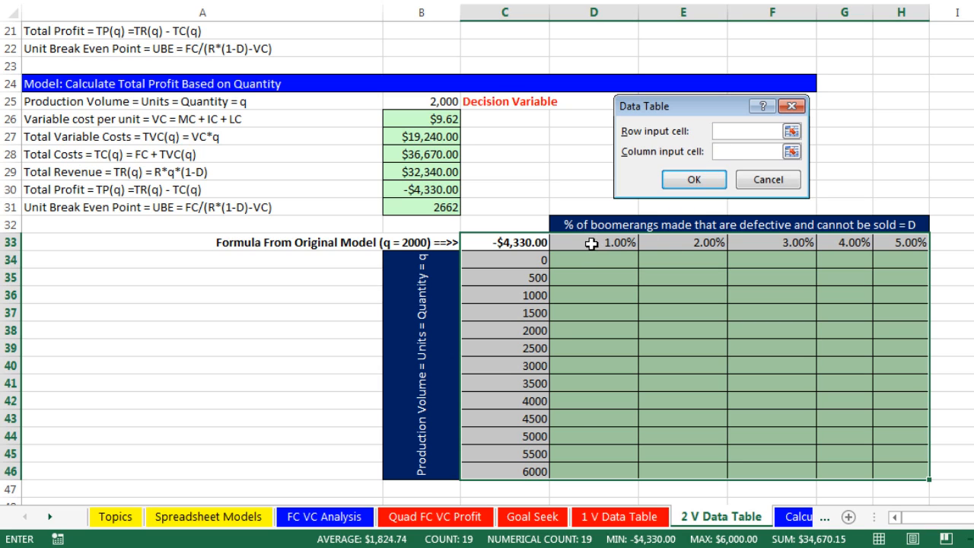
pyautogui.moveTo(922, 248)
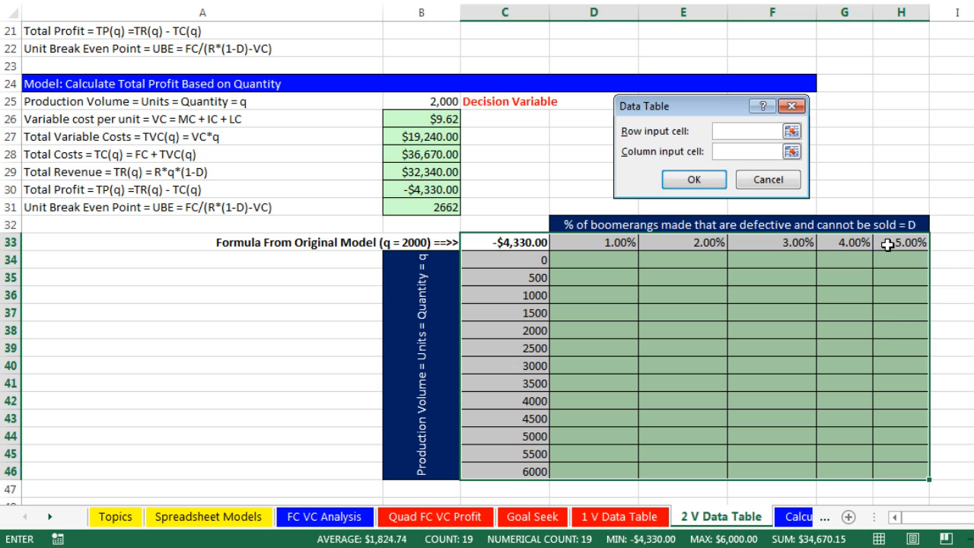
pyautogui.moveTo(724, 146)
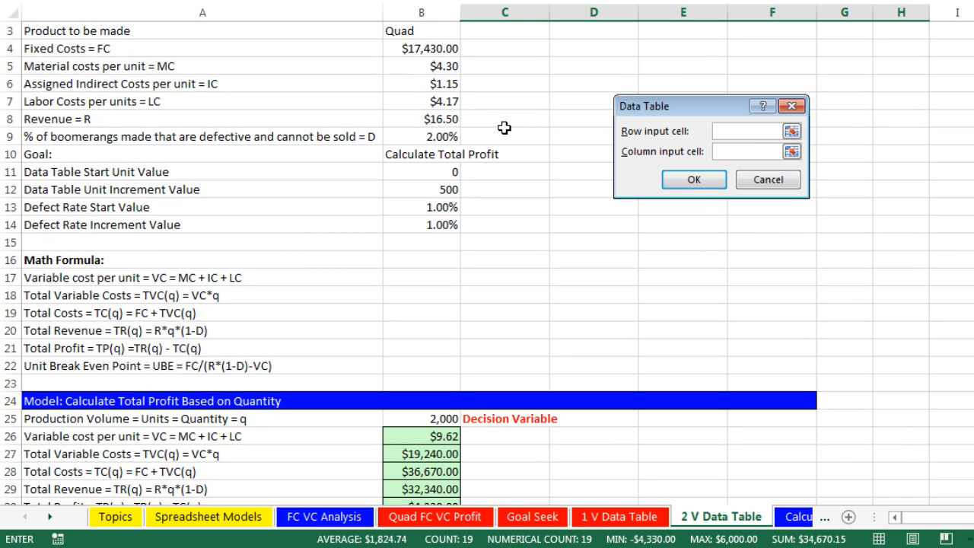
pyautogui.click(420, 137)
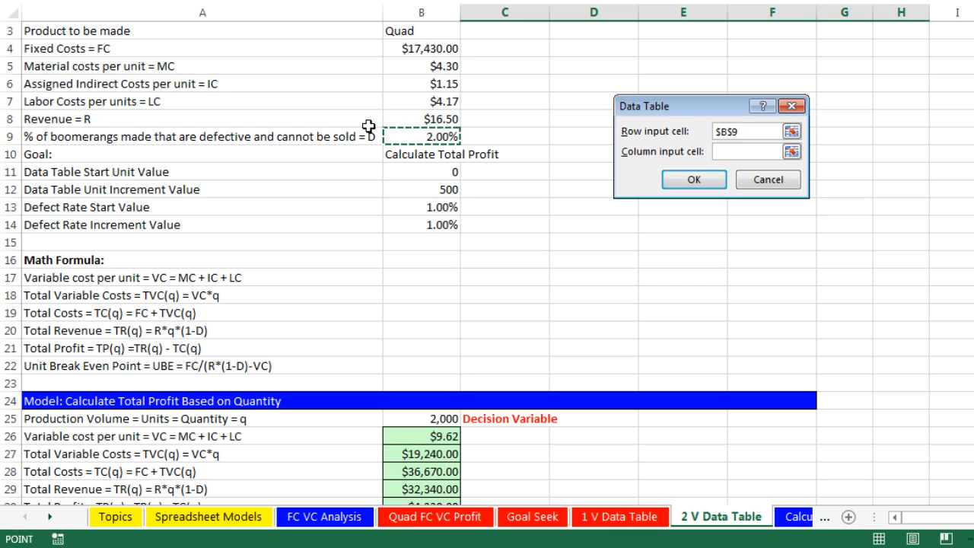
pyautogui.moveTo(262, 120)
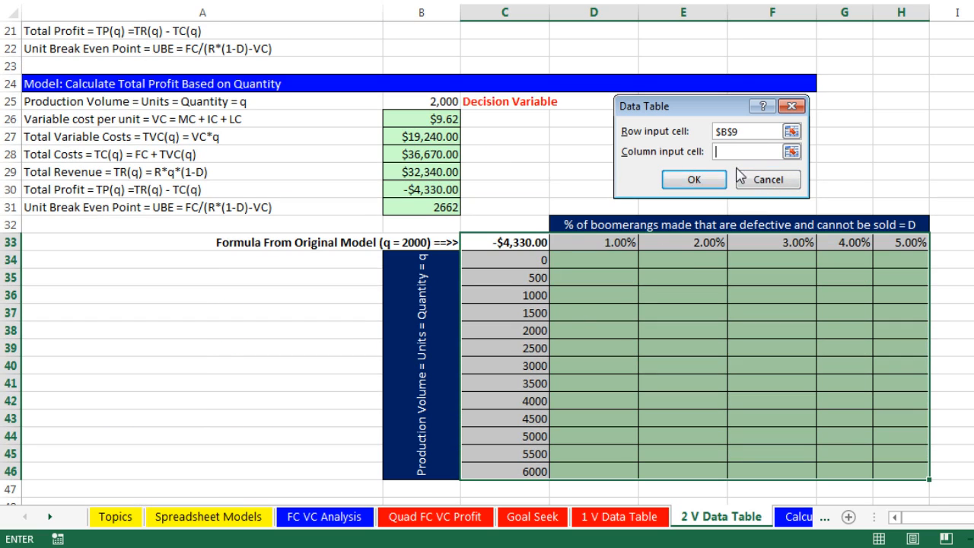
pyautogui.moveTo(514, 259)
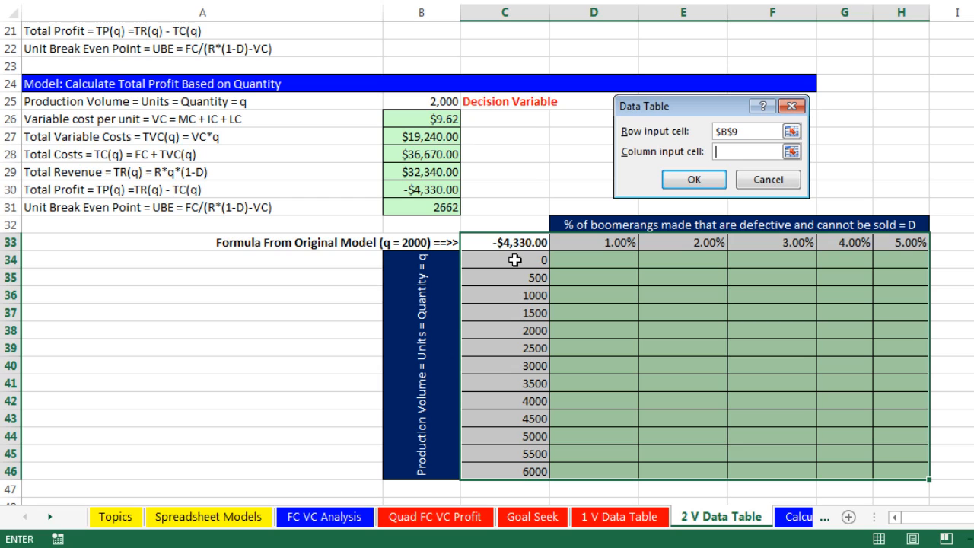
pyautogui.moveTo(505, 394)
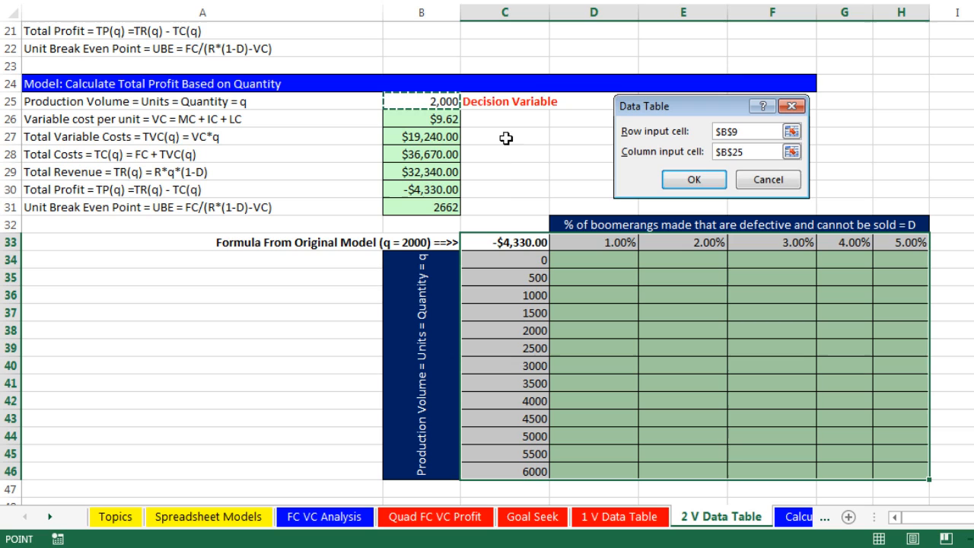
pyautogui.moveTo(525, 231)
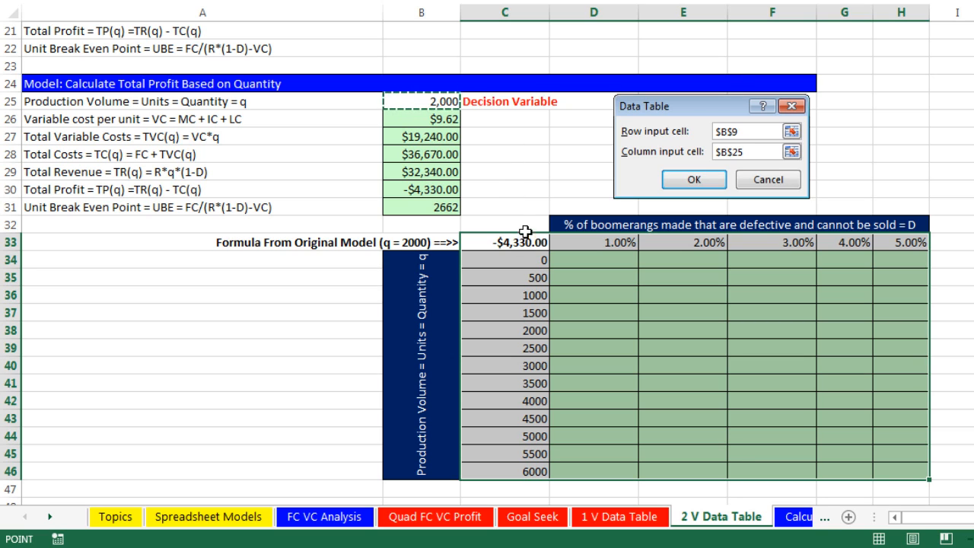
pyautogui.moveTo(468, 113)
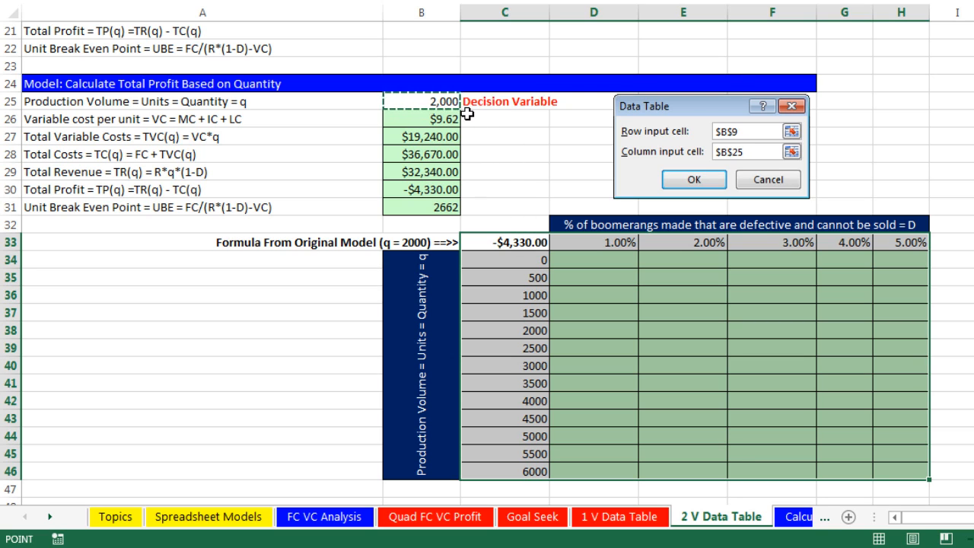
pyautogui.moveTo(507, 22)
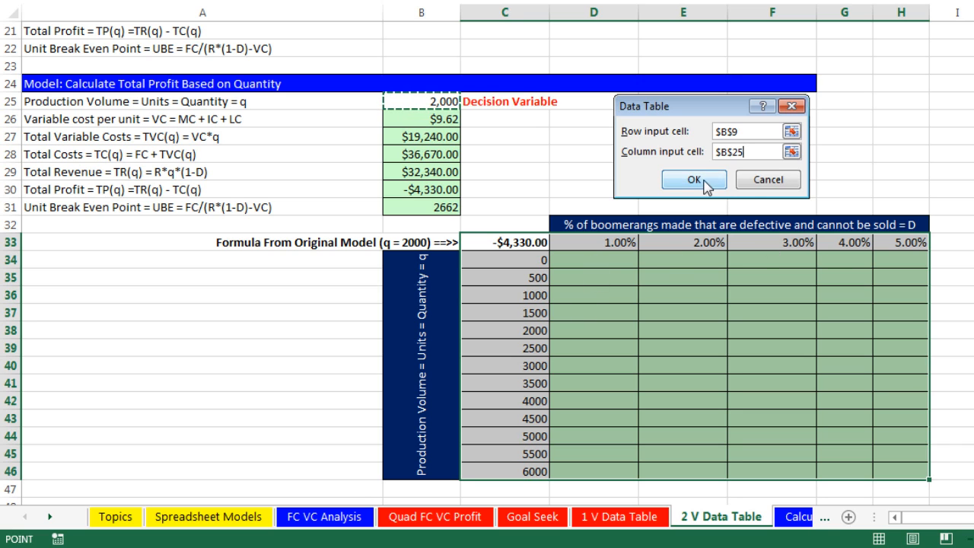
pyautogui.click(692, 180)
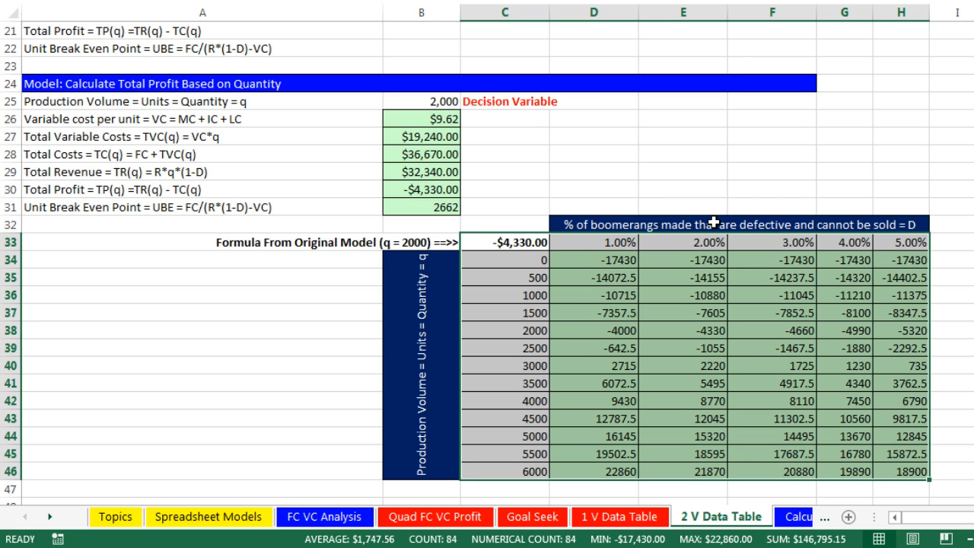
pyautogui.moveTo(834, 424)
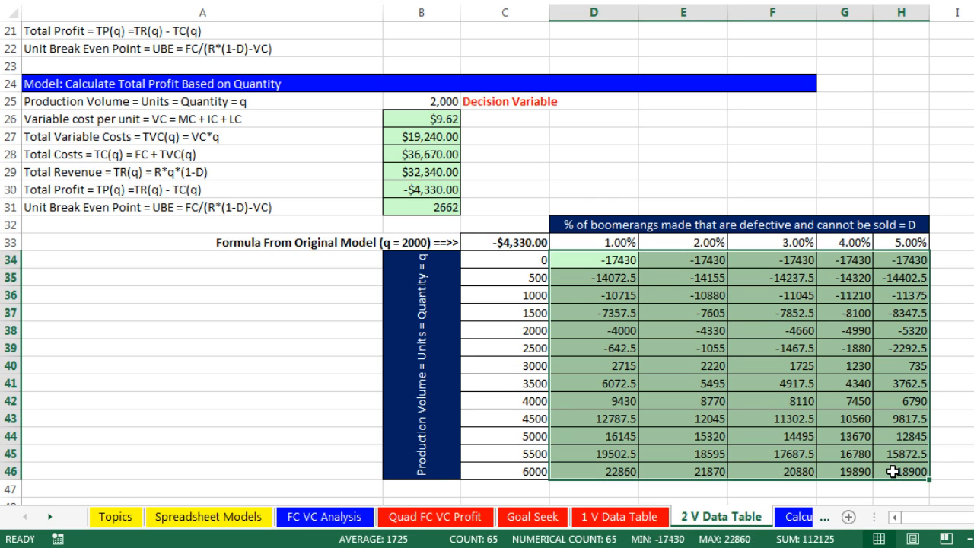
pyautogui.moveTo(735, 356)
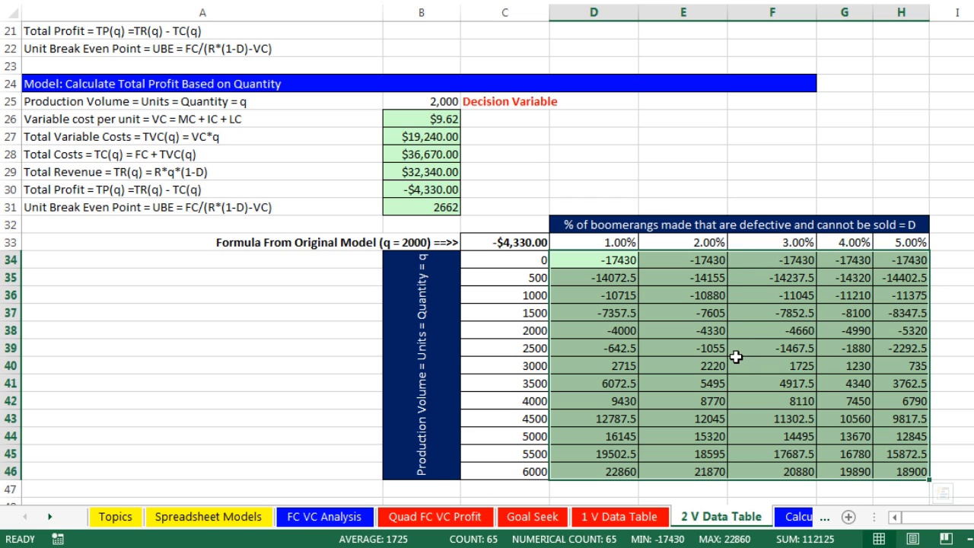
pyautogui.moveTo(606, 338)
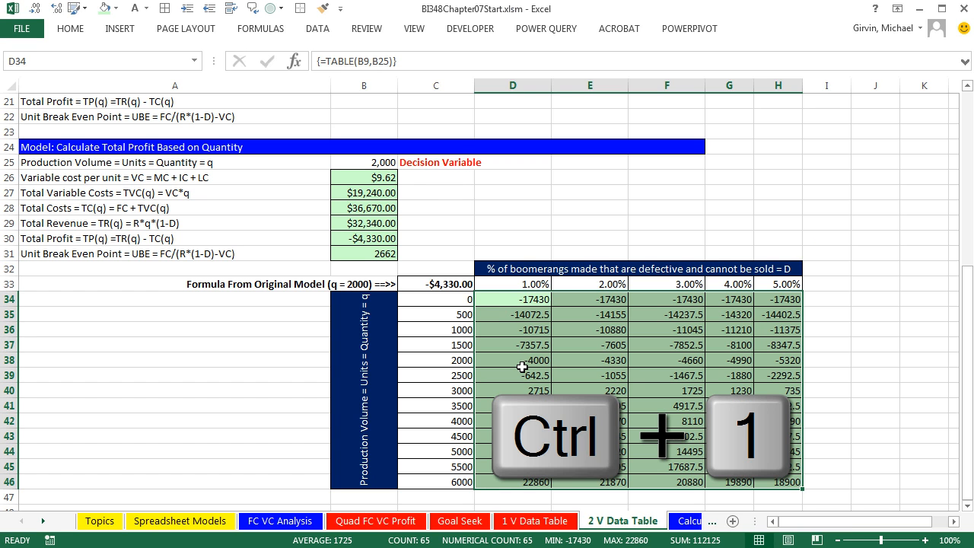
# Format the profit results as Currency with 0 decimals, then view a result cell's TABLE formula.
pyautogui.press('ctrl+1')
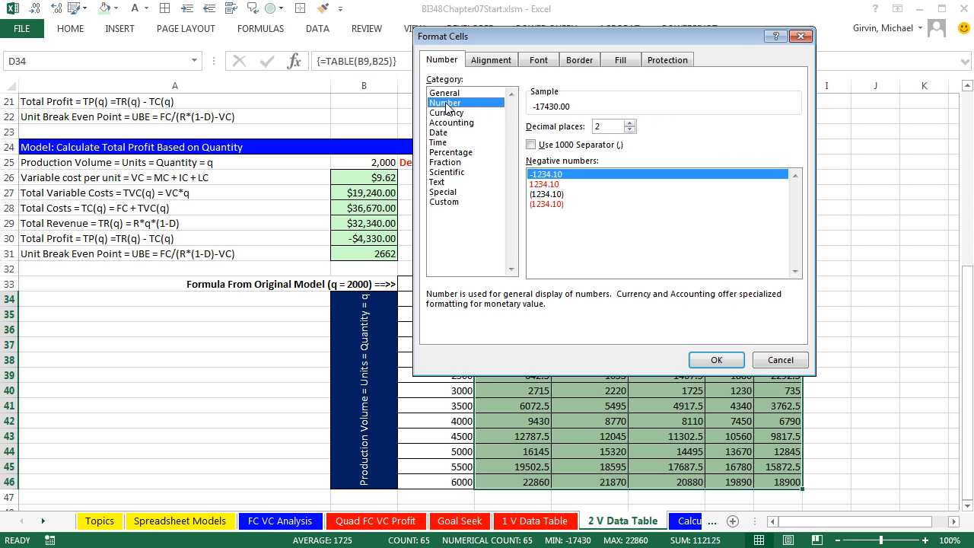
pyautogui.click(447, 113)
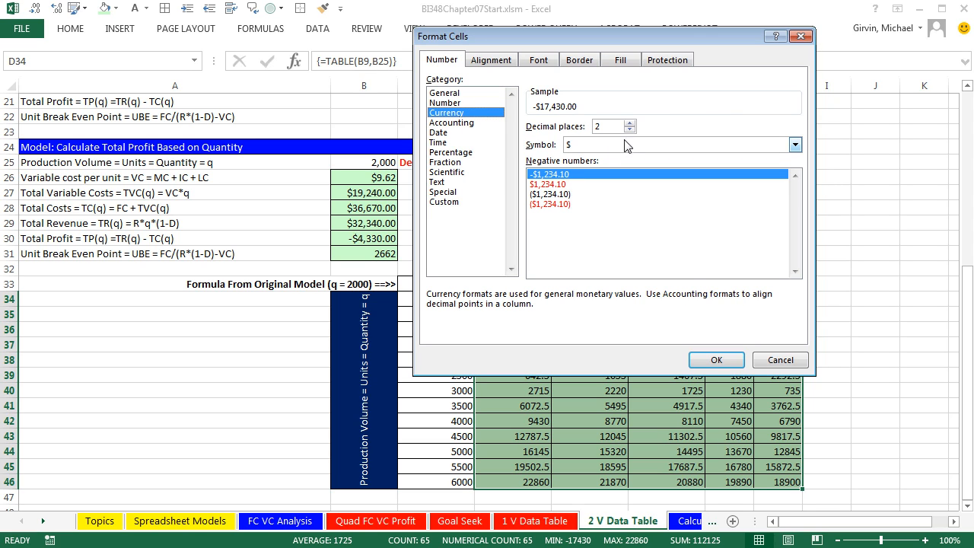
pyautogui.click(630, 131)
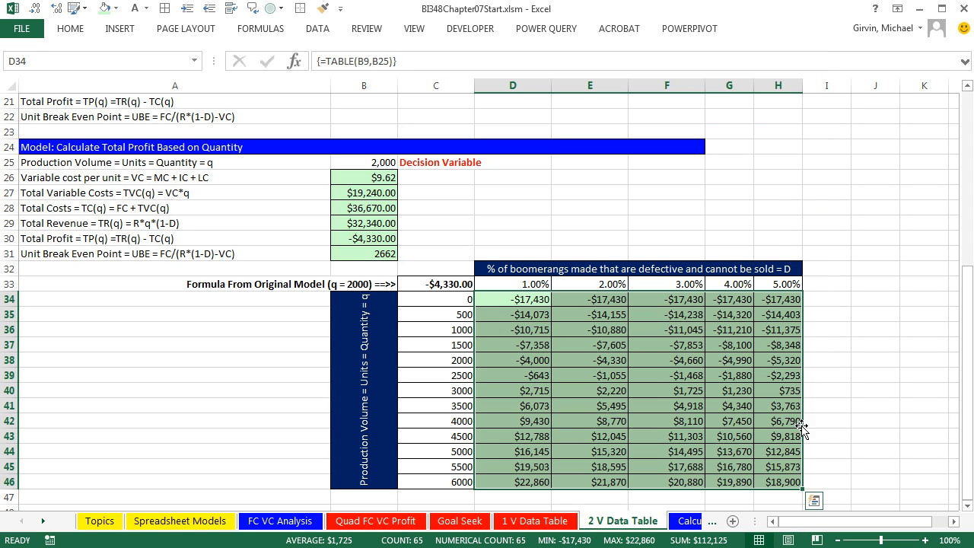
pyautogui.moveTo(784, 435)
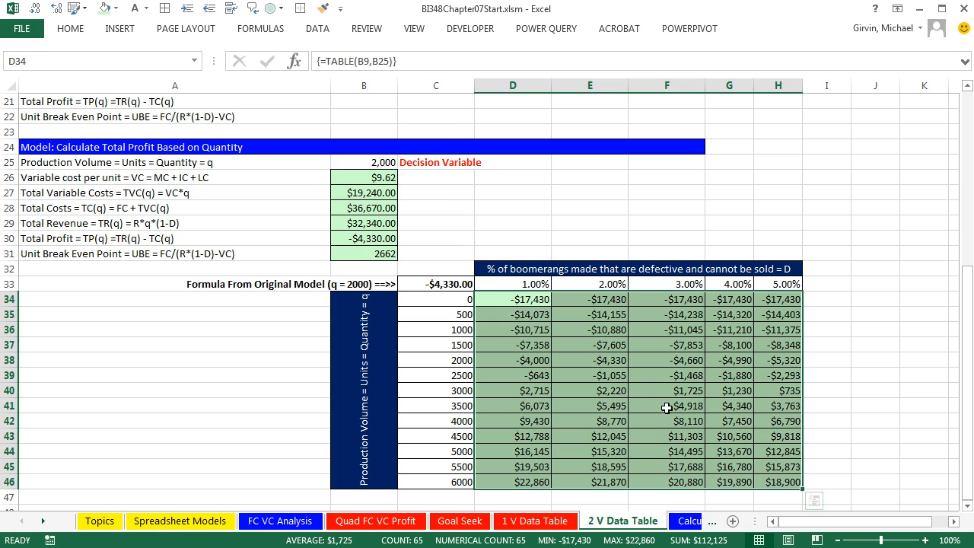
pyautogui.click(667, 420)
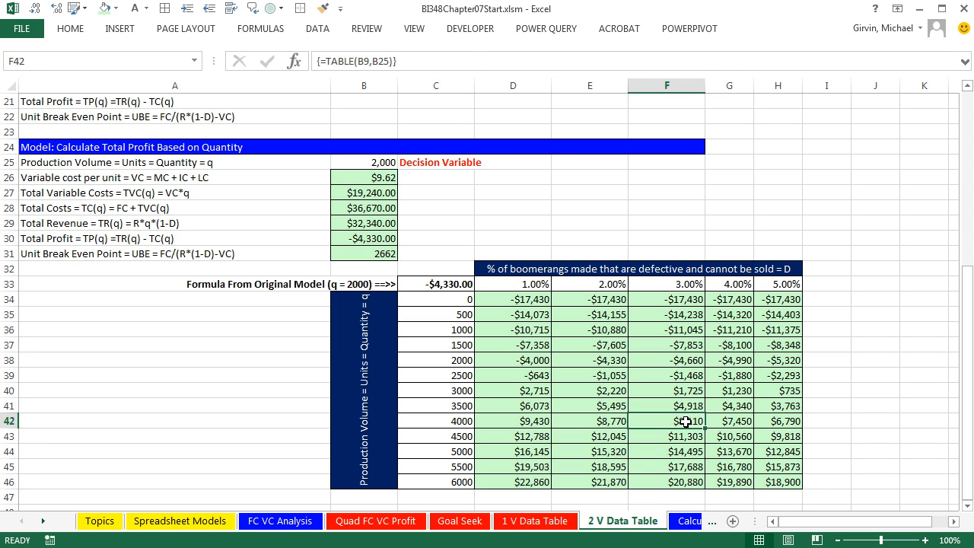
pyautogui.moveTo(607, 390)
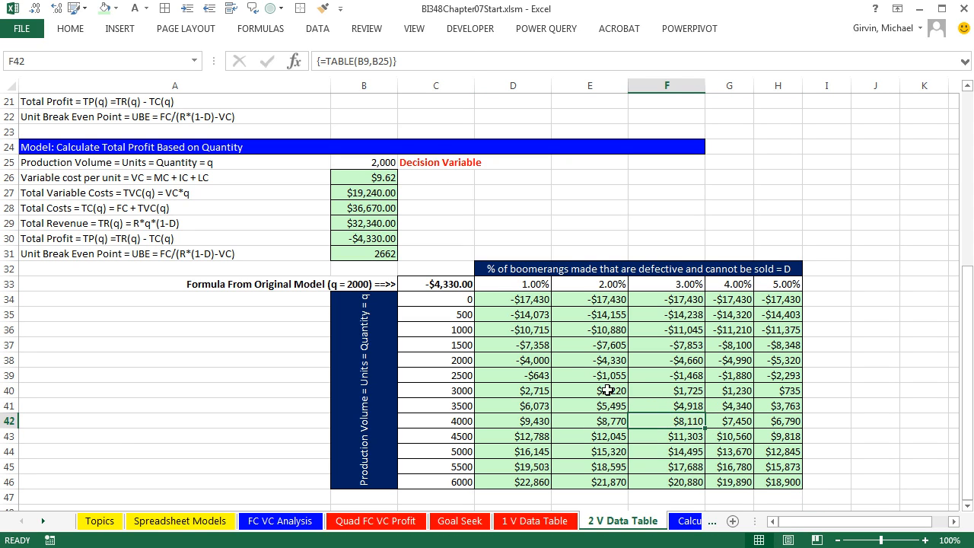
pyautogui.moveTo(684, 433)
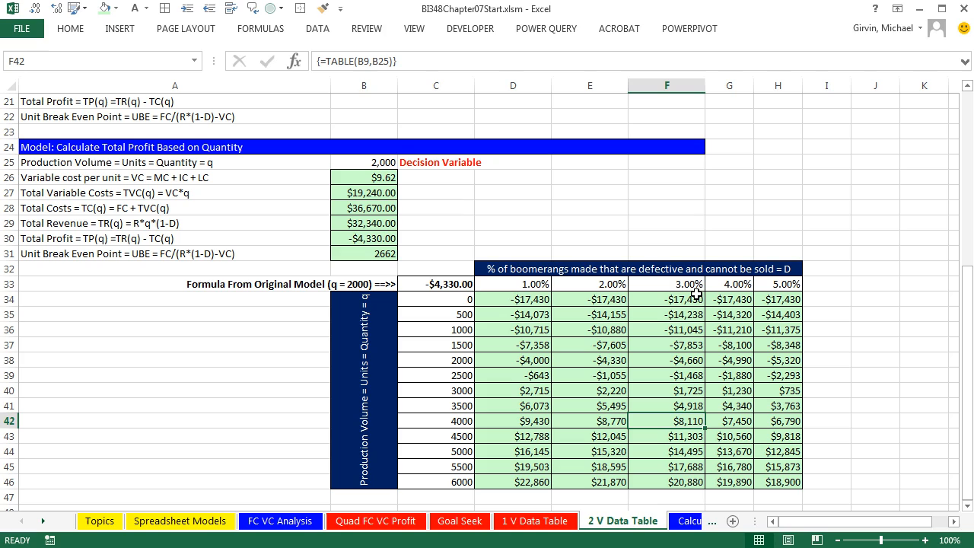
pyautogui.moveTo(440, 318)
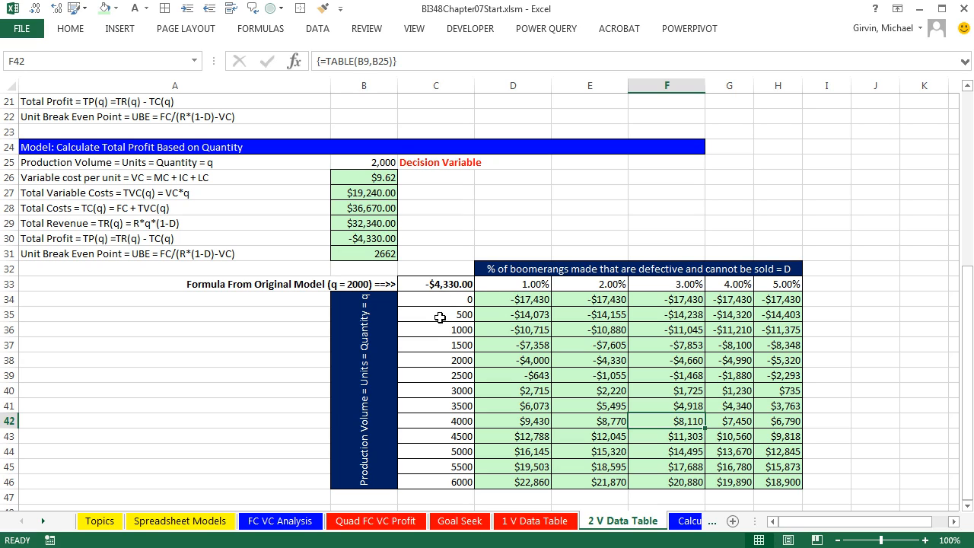
pyautogui.moveTo(503, 198)
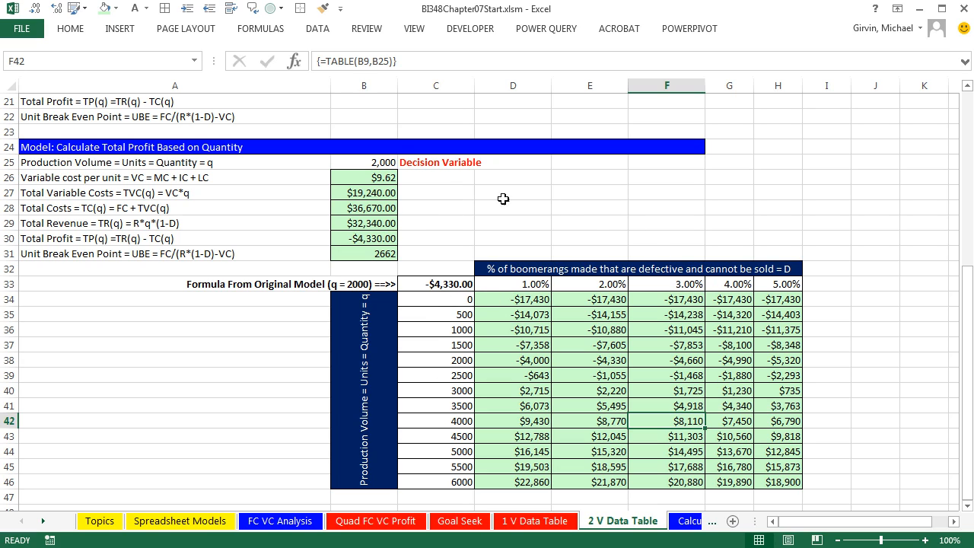
pyautogui.click(364, 237)
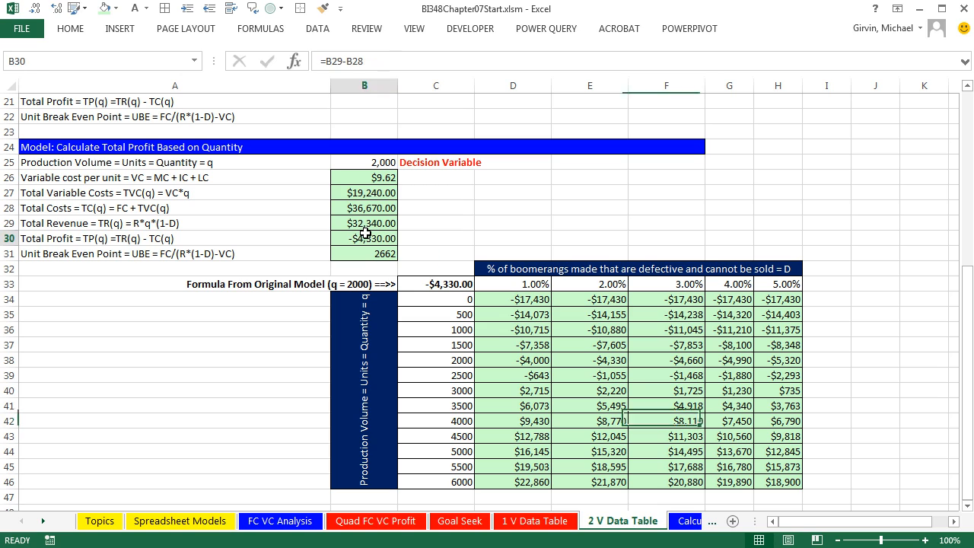
pyautogui.doubleClick(362, 237)
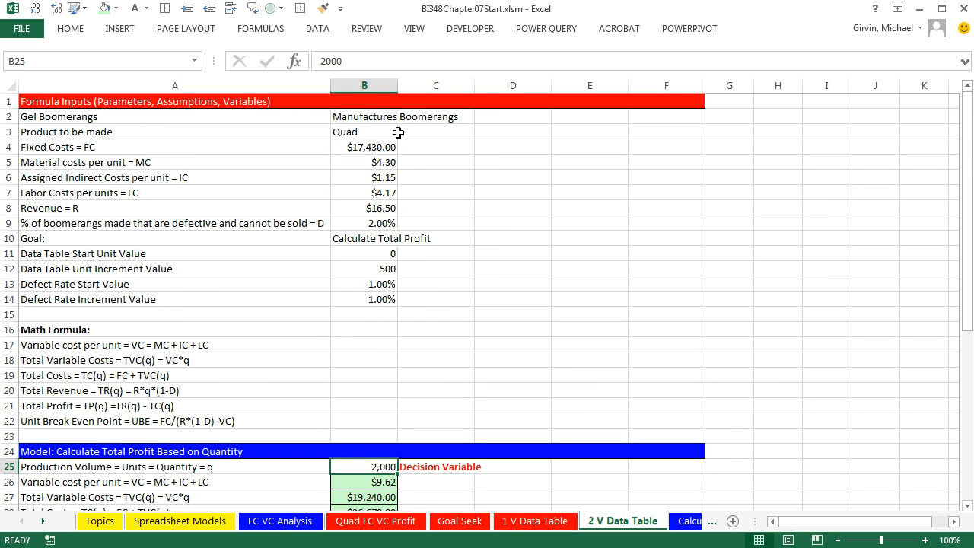
pyautogui.moveTo(390, 190)
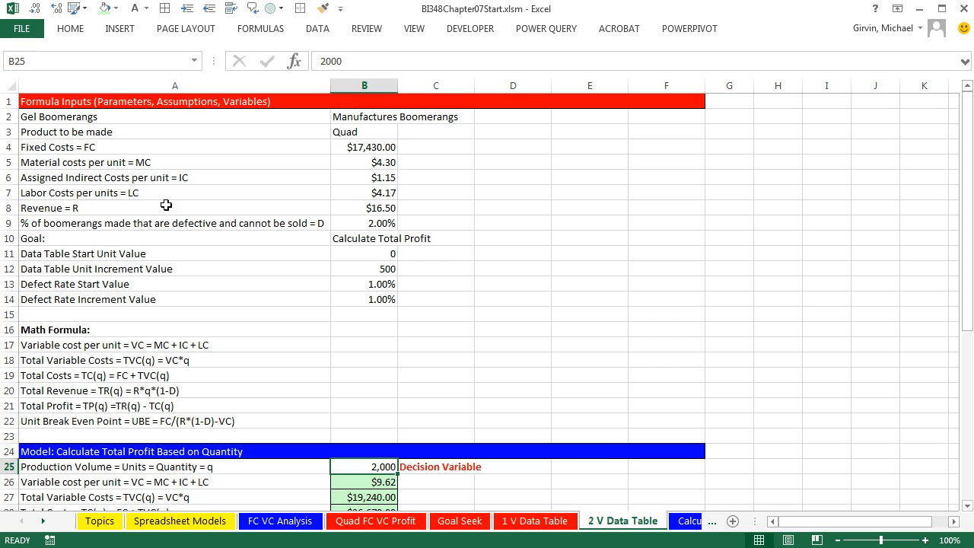
pyautogui.scroll(-3)
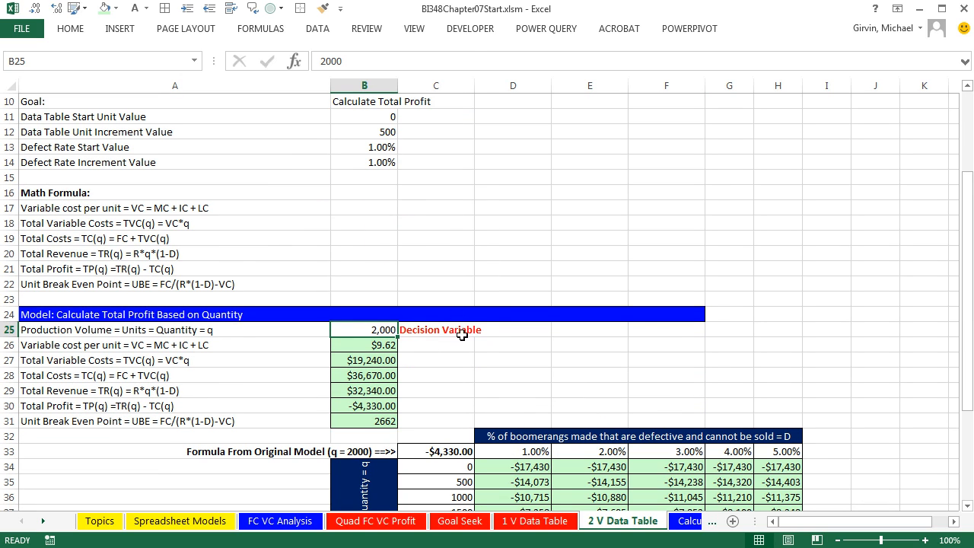
pyautogui.scroll(-3)
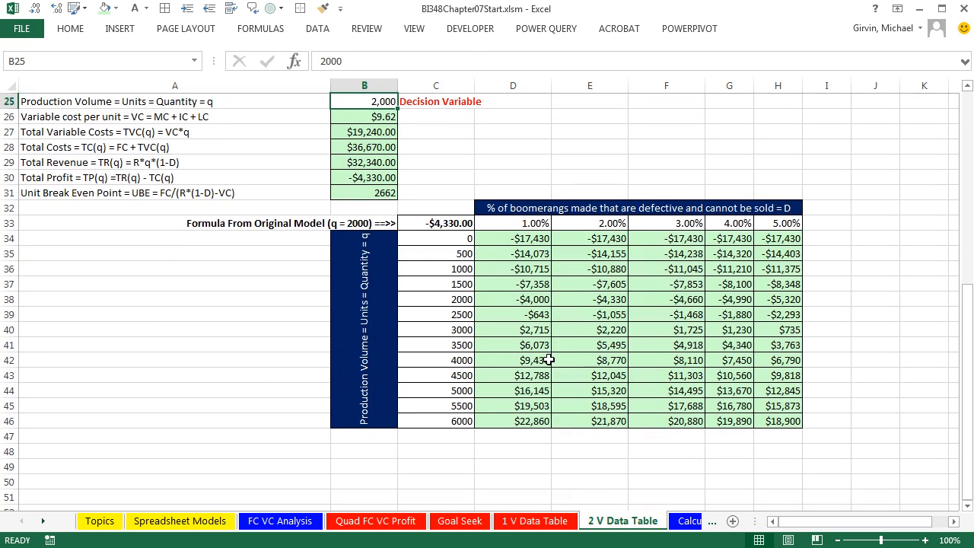
pyautogui.moveTo(513, 301)
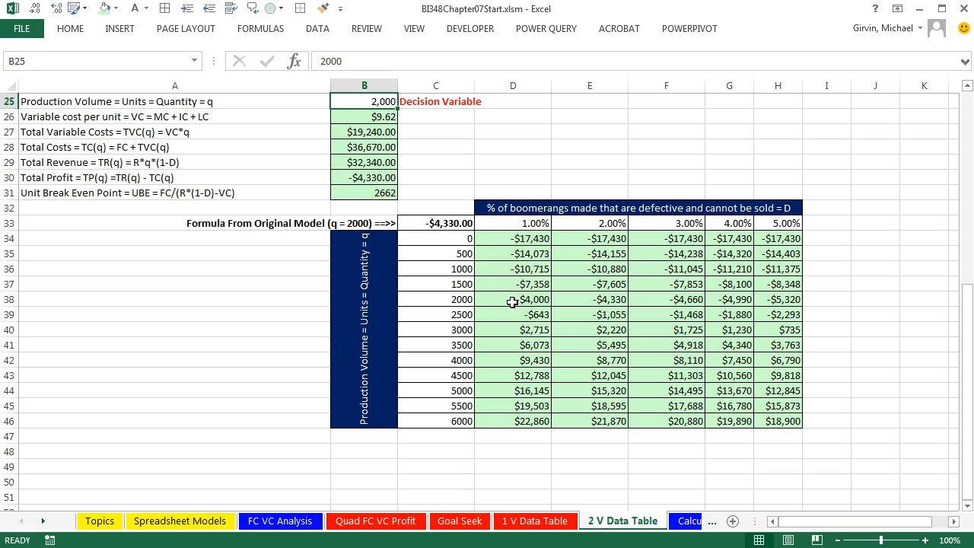
pyautogui.moveTo(519, 249)
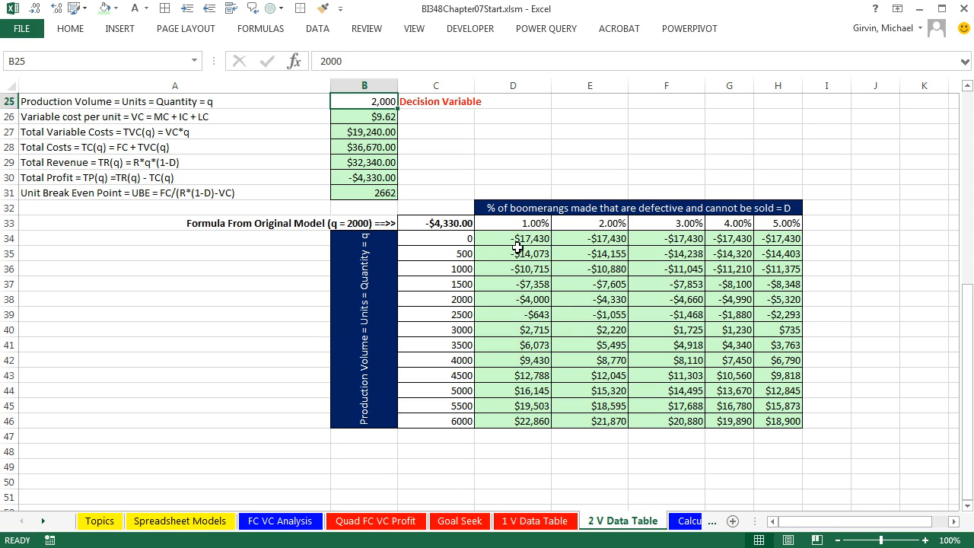
pyautogui.moveTo(495, 364)
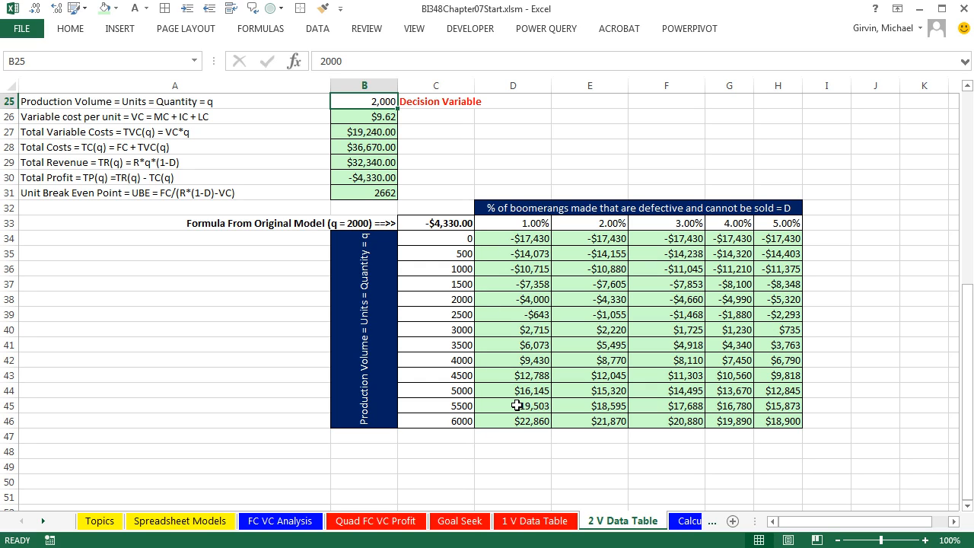
pyautogui.moveTo(512, 327)
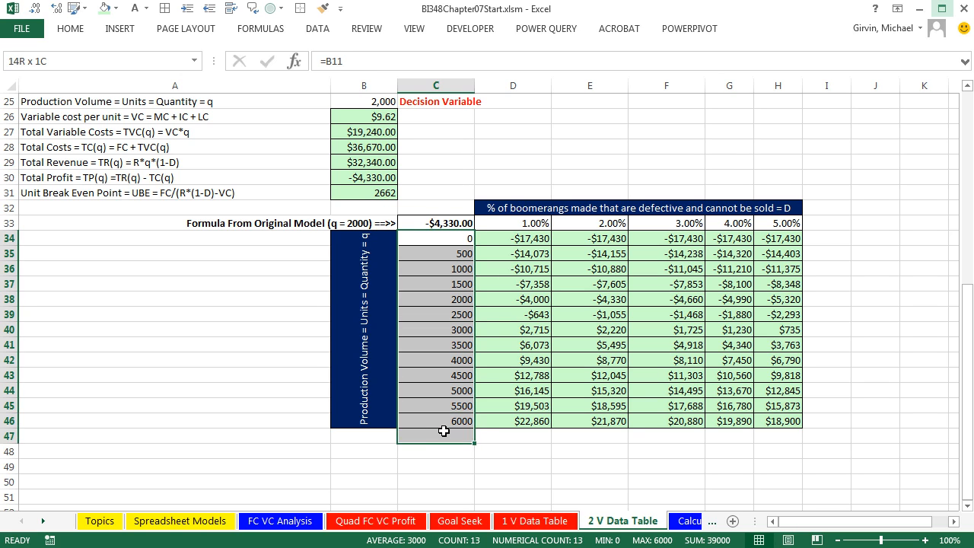
# Format quantities C34:C47 as Number with 0 decimals and the 1000 separator.
pyautogui.press('ctrl+1')
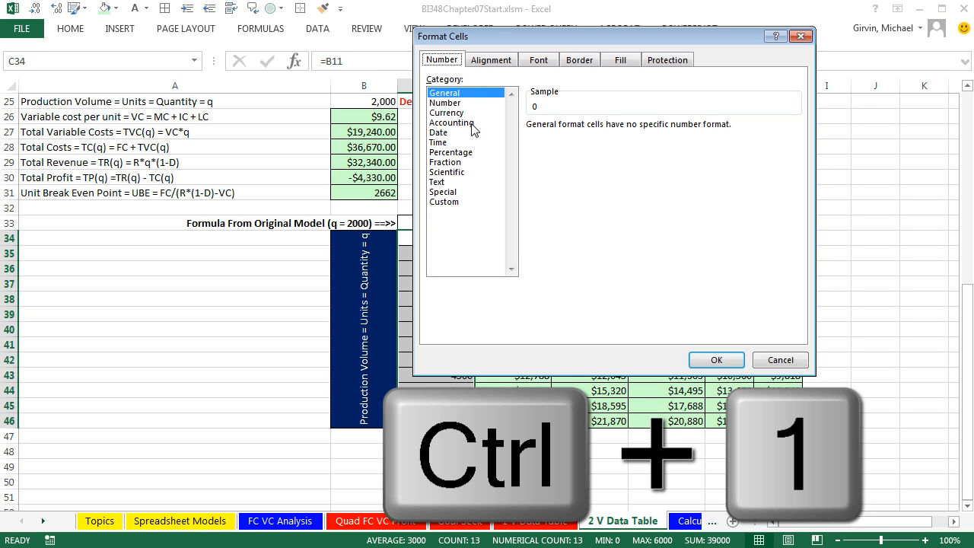
pyautogui.click(444, 103)
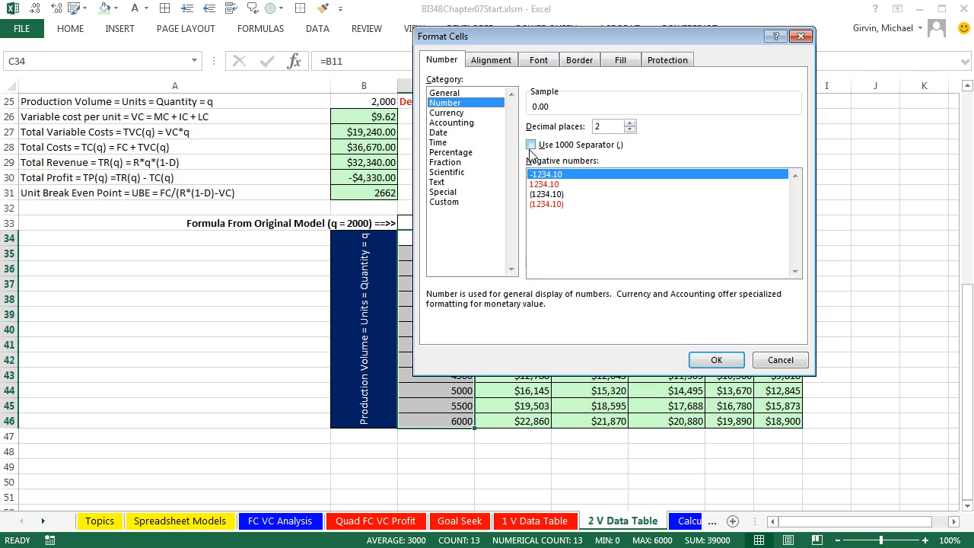
pyautogui.click(530, 145)
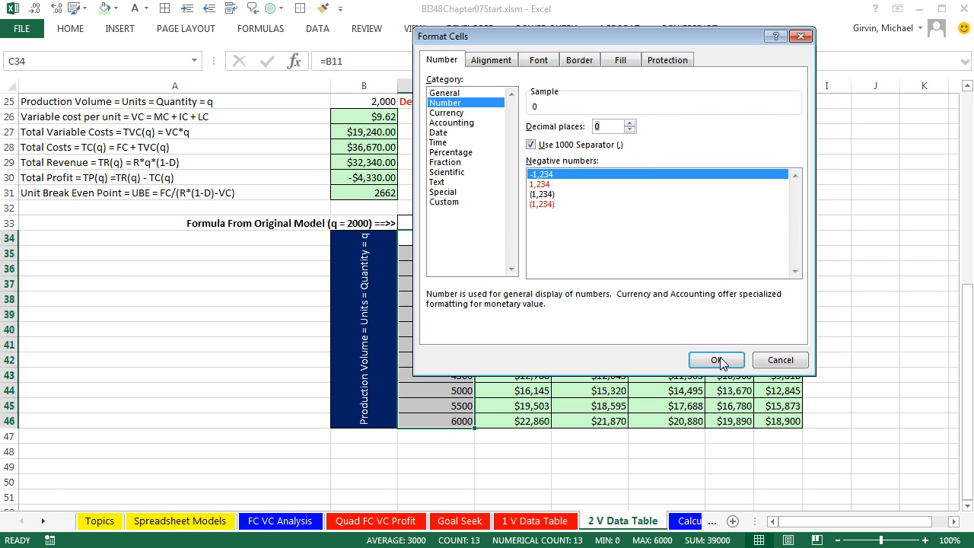
pyautogui.click(712, 359)
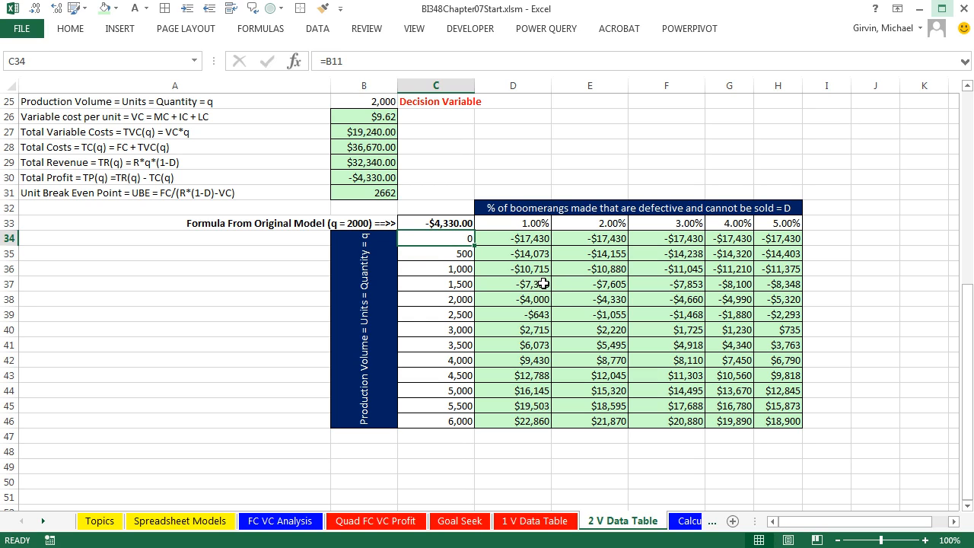
pyautogui.moveTo(513, 271)
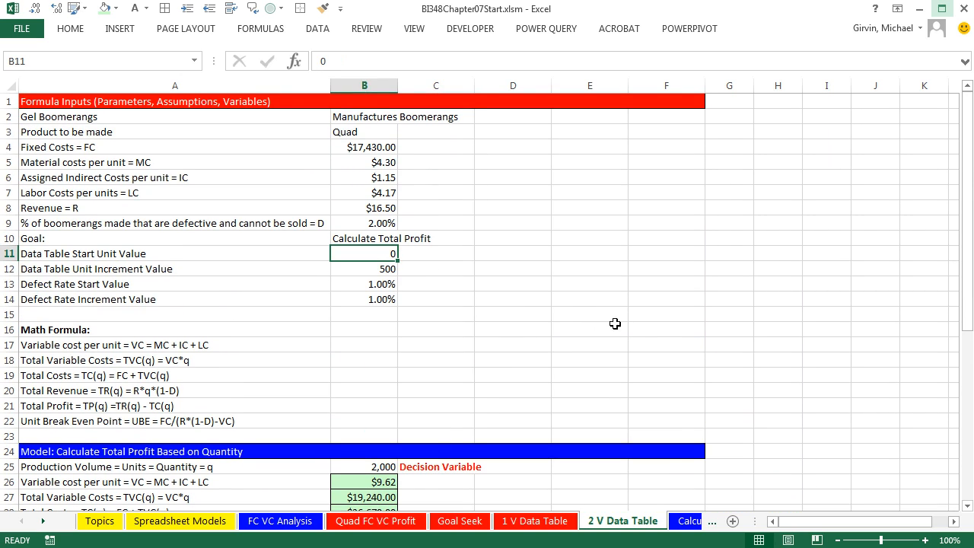
pyautogui.moveTo(642, 325)
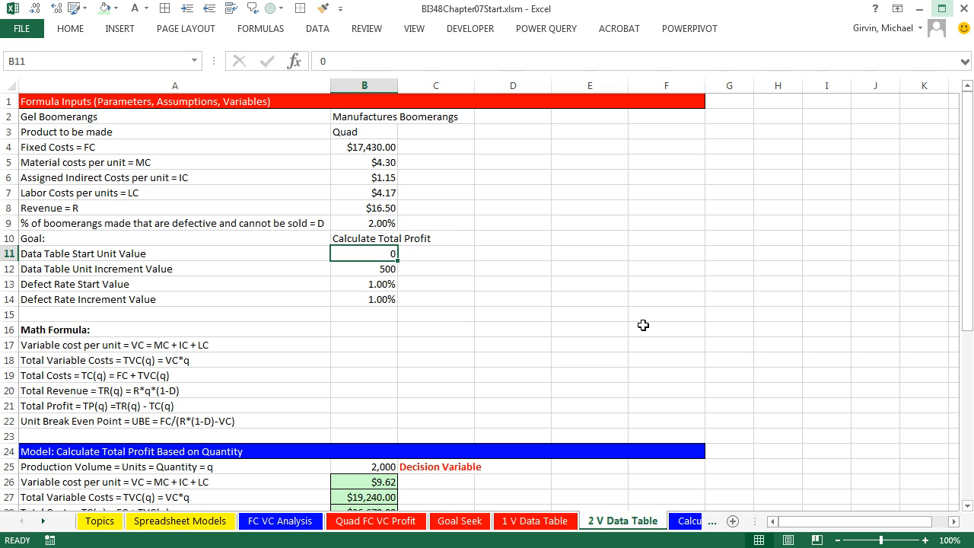
# Set the starting quantity to 1000 and the defect rate step to 0.5% so the table recalculates.
pyautogui.write('1000')
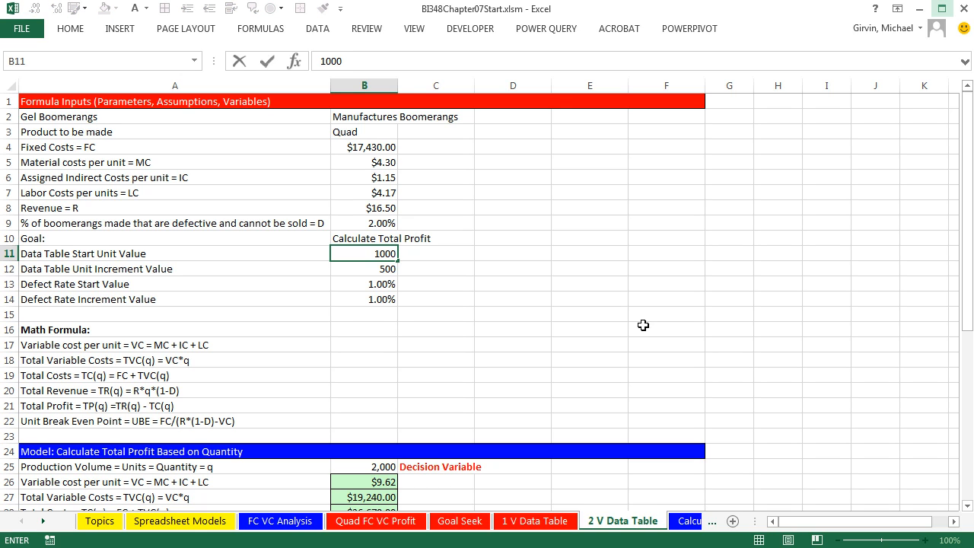
pyautogui.scroll(-3)
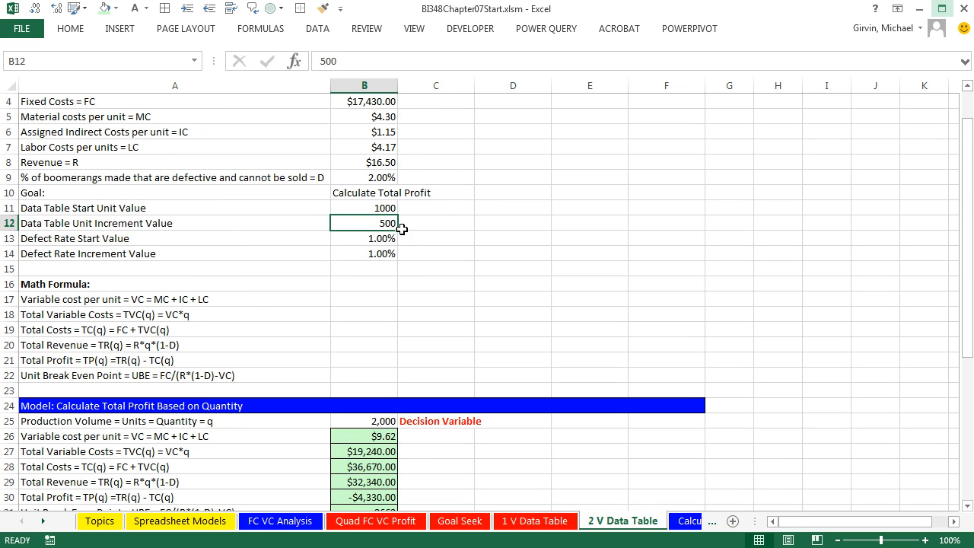
pyautogui.moveTo(375, 242)
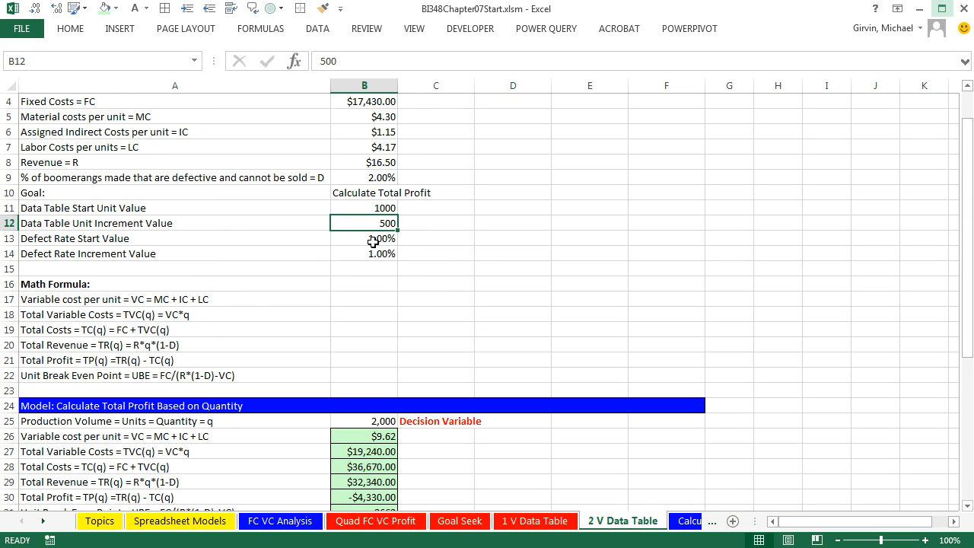
pyautogui.click(364, 238)
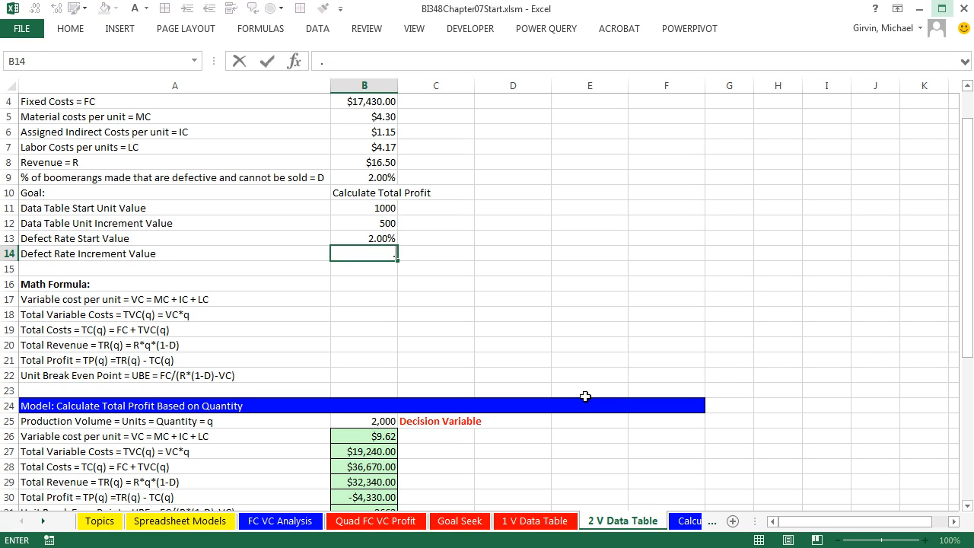
pyautogui.write('.5')
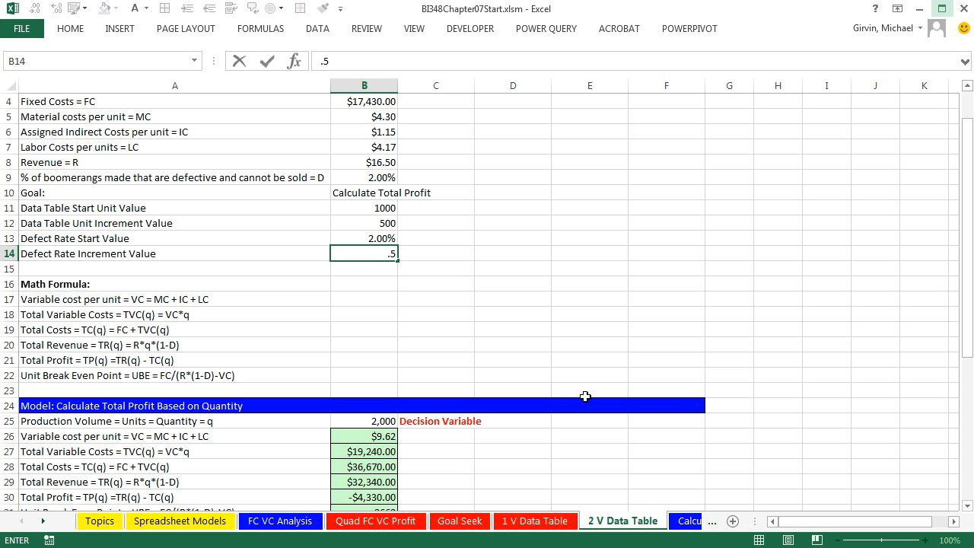
pyautogui.write('0.5%')
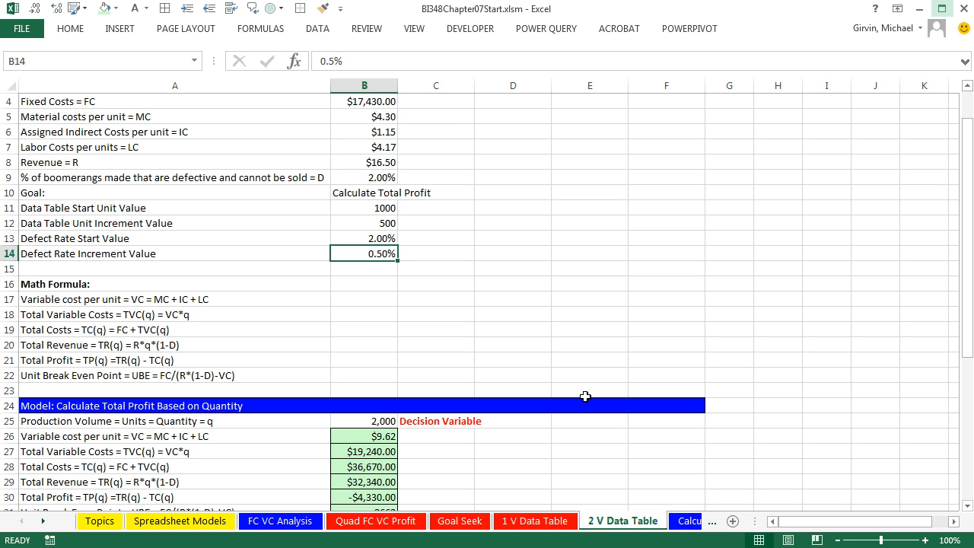
pyautogui.scroll(-3)
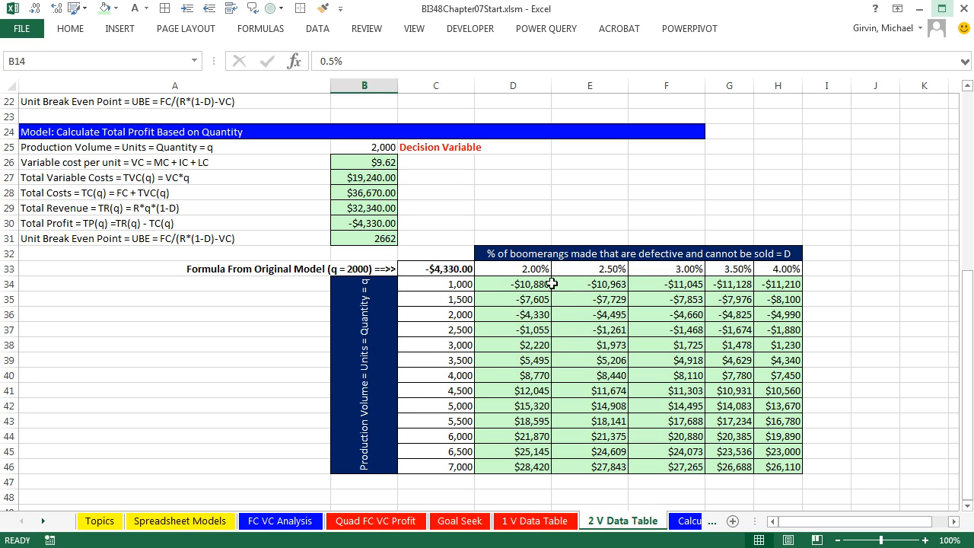
pyautogui.moveTo(624, 271)
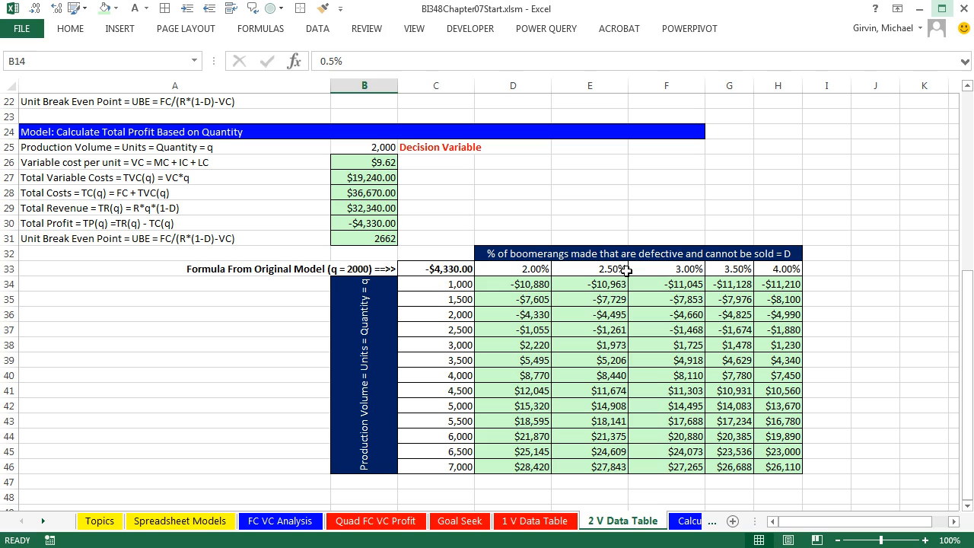
# Select results cell D34 to reveal its {=TABLE(B9,B25)} array formula.
pyautogui.click(512, 284)
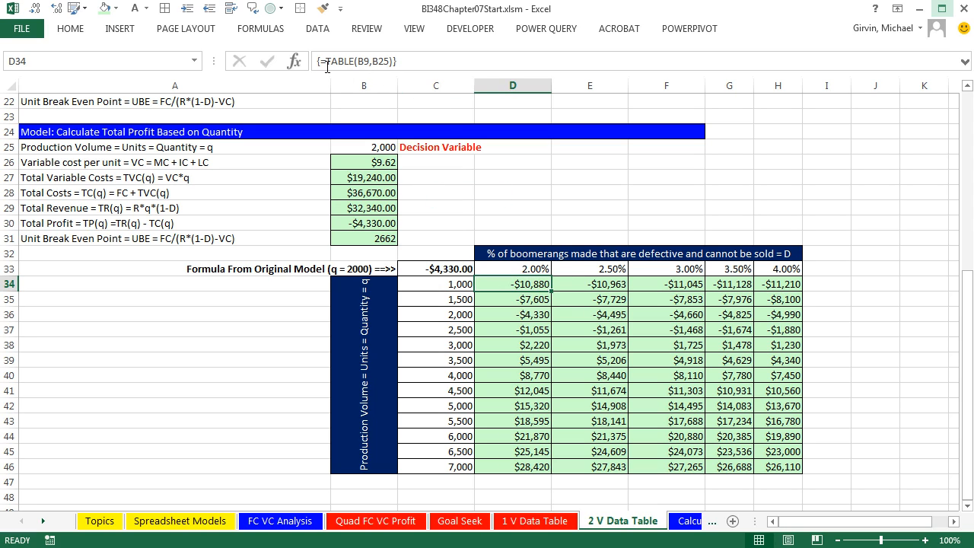
pyautogui.moveTo(364, 64)
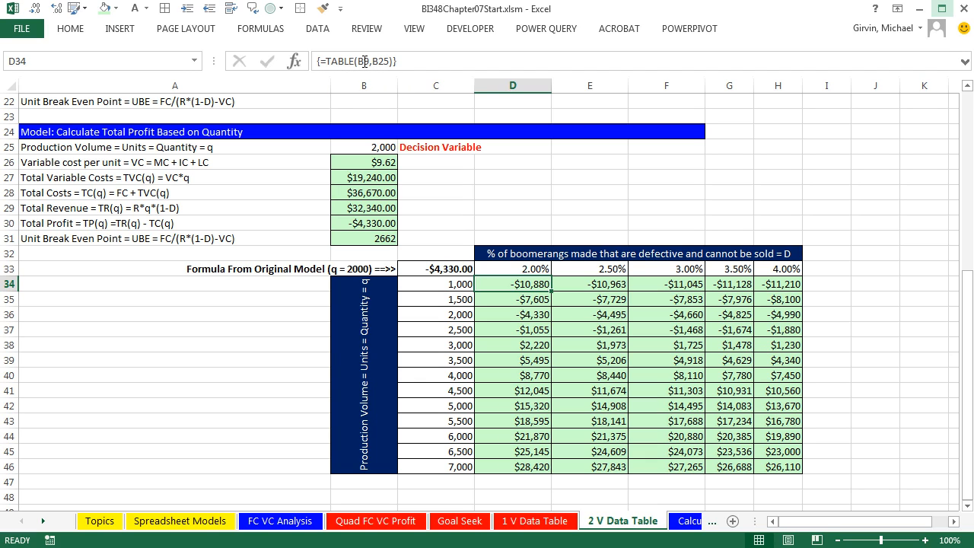
pyautogui.moveTo(409, 57)
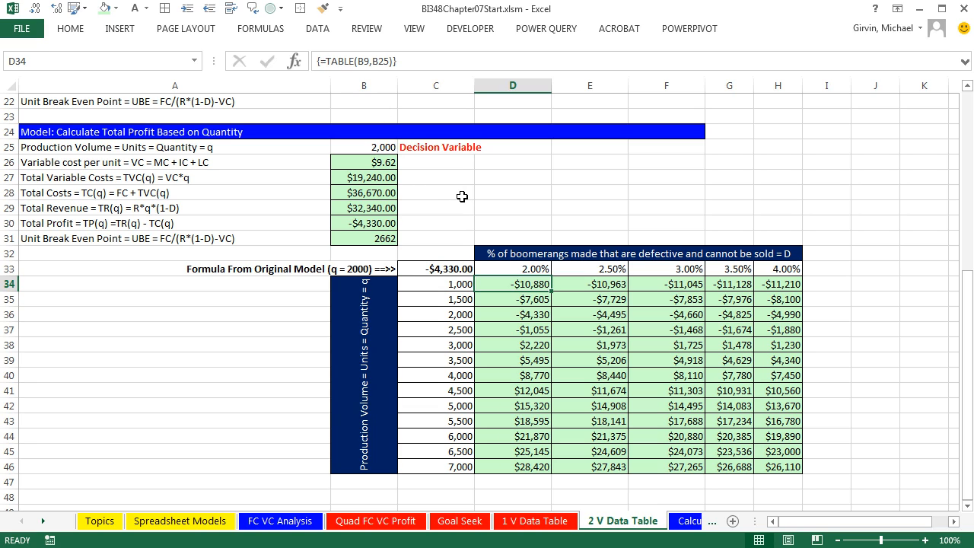
pyautogui.moveTo(612, 367)
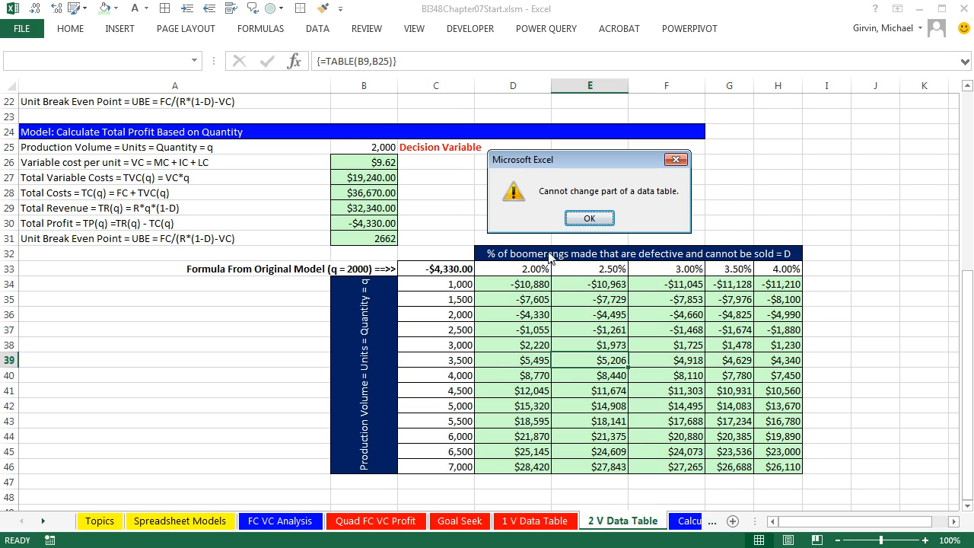
# Dismiss the 'Cannot change part of a data table' warning and view the =B30 link in corner cell C33.
pyautogui.click(589, 218)
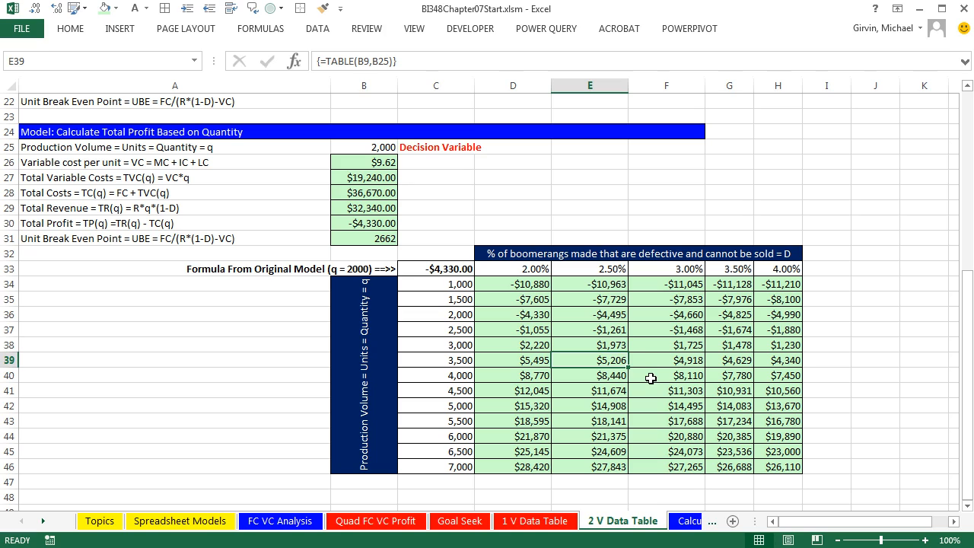
pyautogui.moveTo(576, 381)
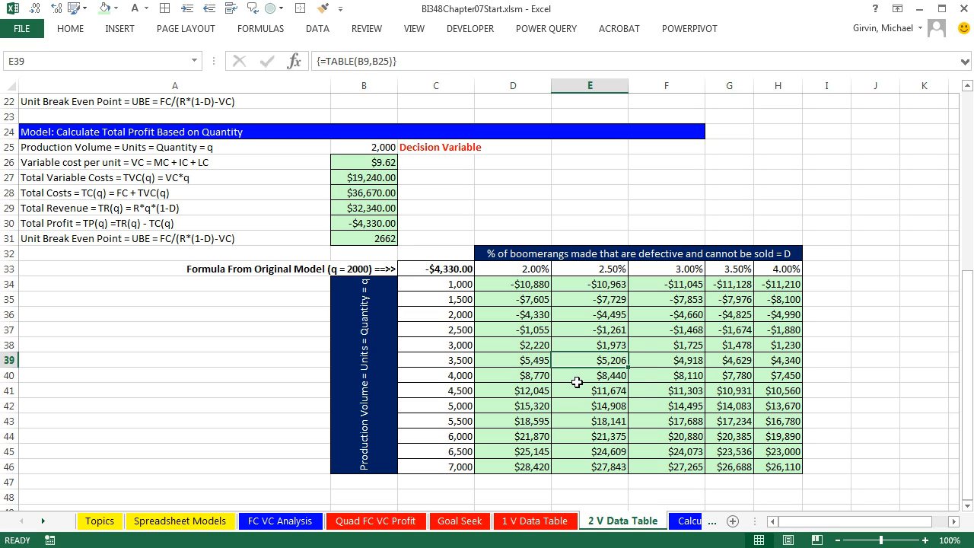
pyautogui.moveTo(682, 194)
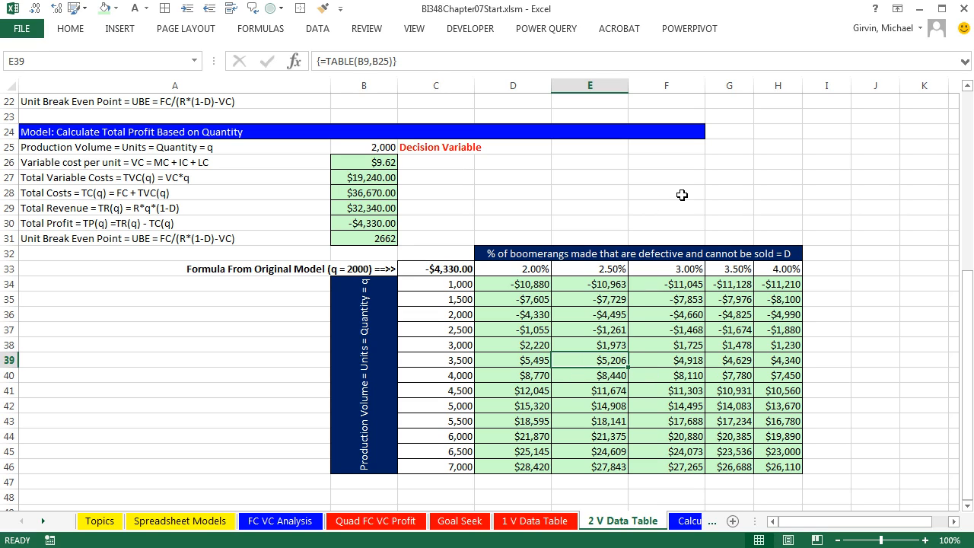
pyautogui.click(435, 267)
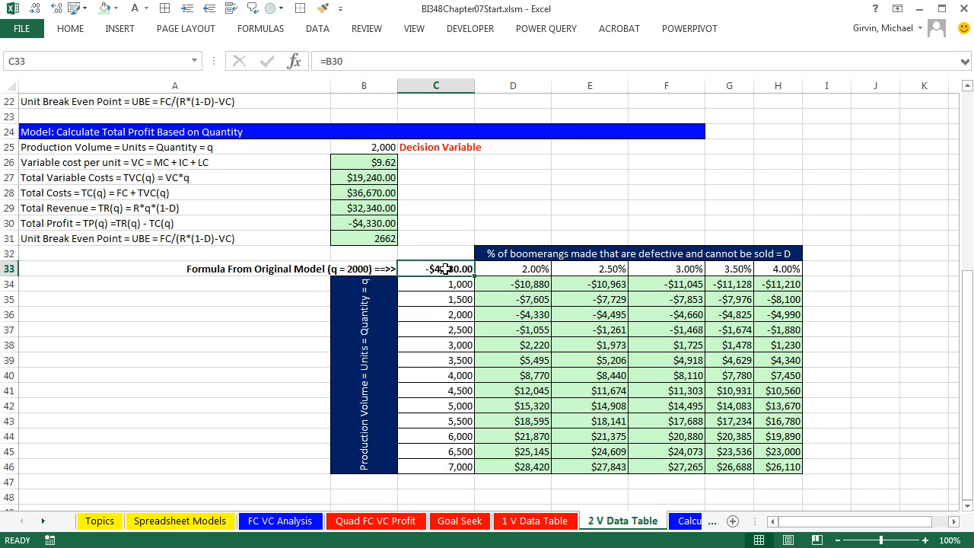
pyautogui.moveTo(527, 493)
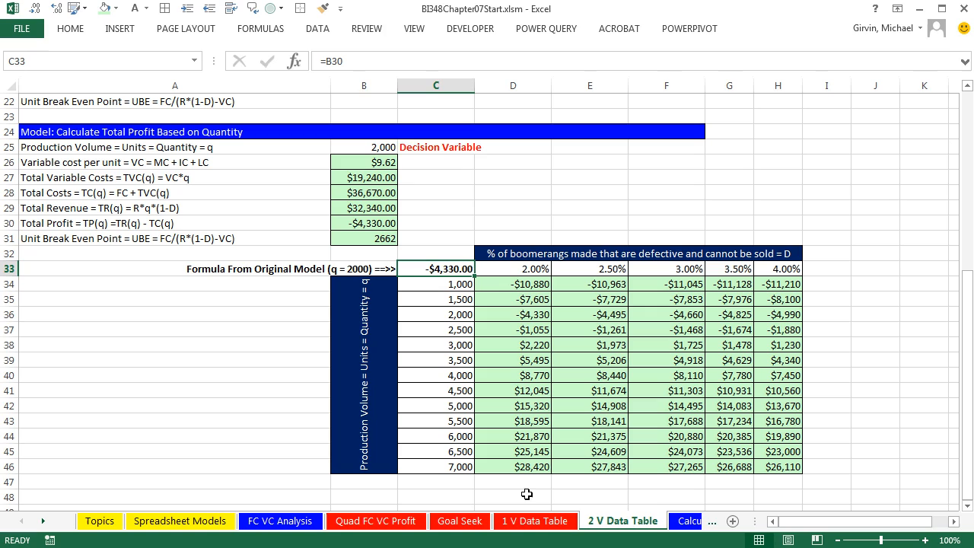
pyautogui.moveTo(581, 305)
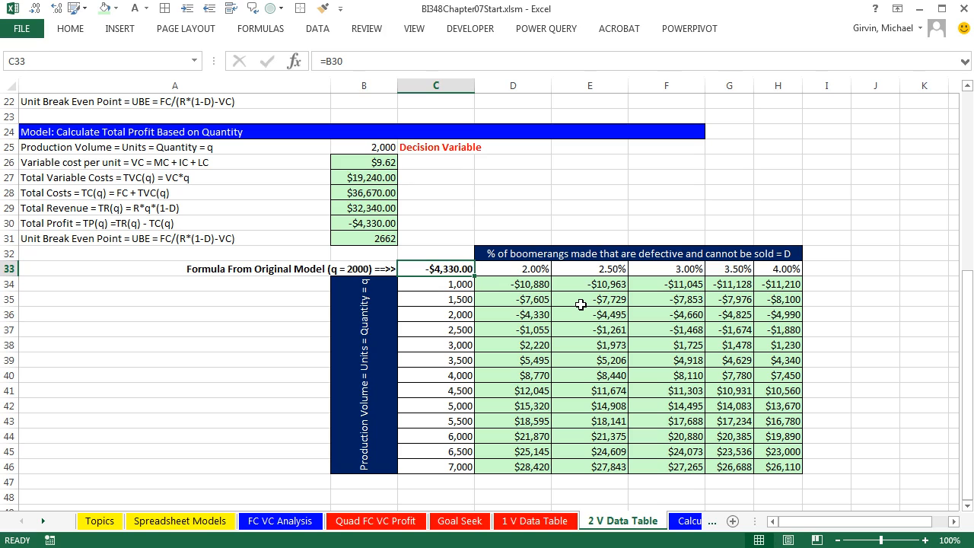
pyautogui.moveTo(639, 393)
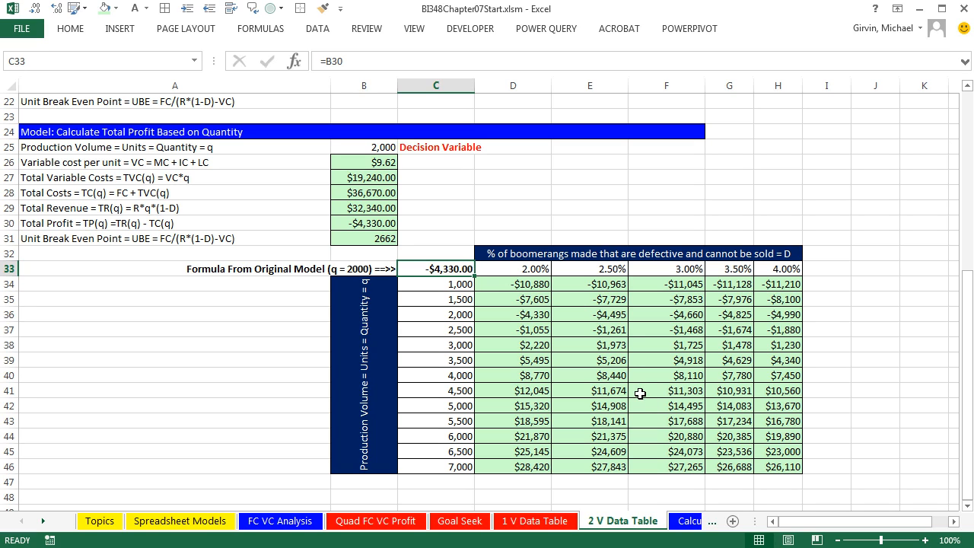
pyautogui.moveTo(706, 476)
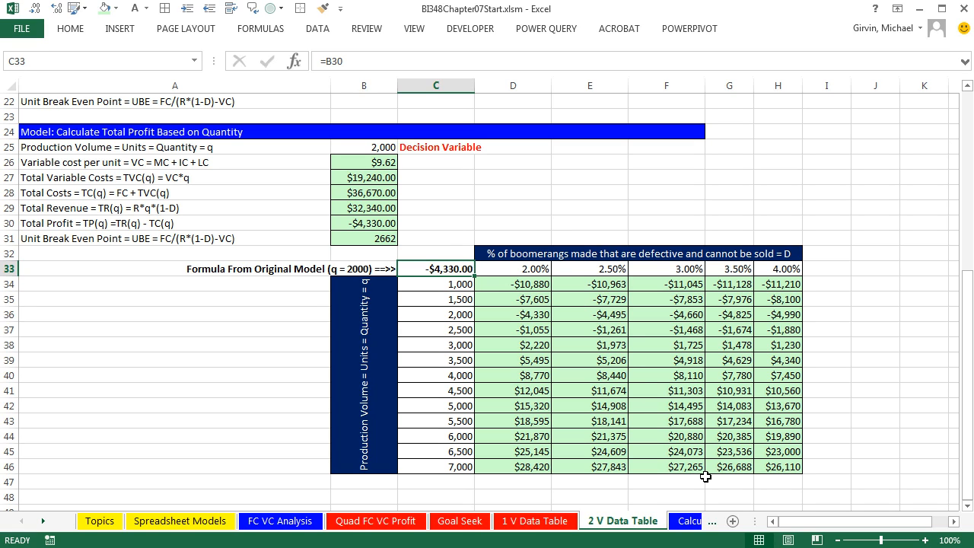